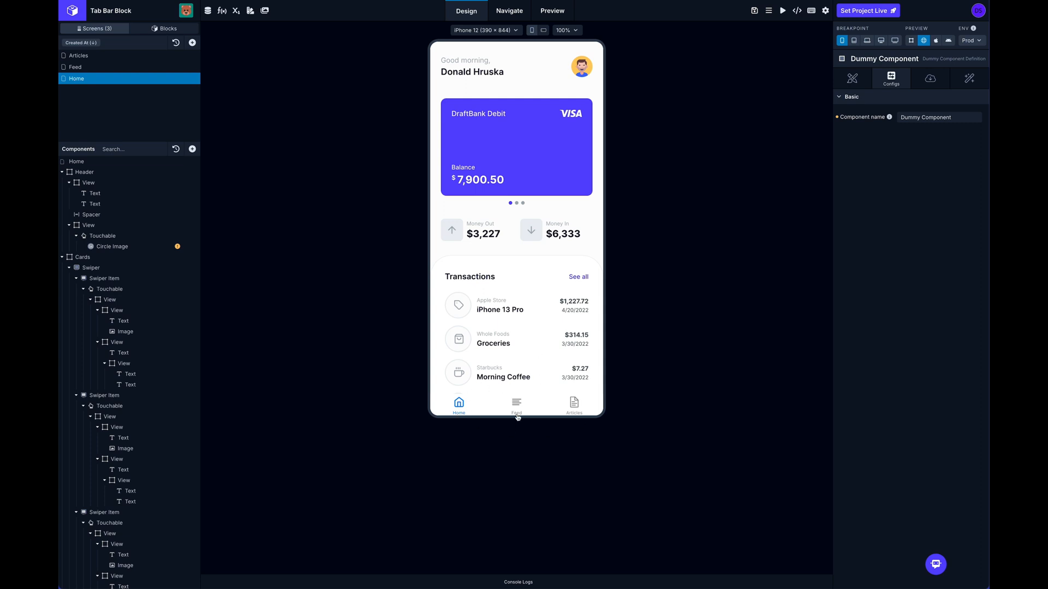
pyautogui.moveTo(587, 396)
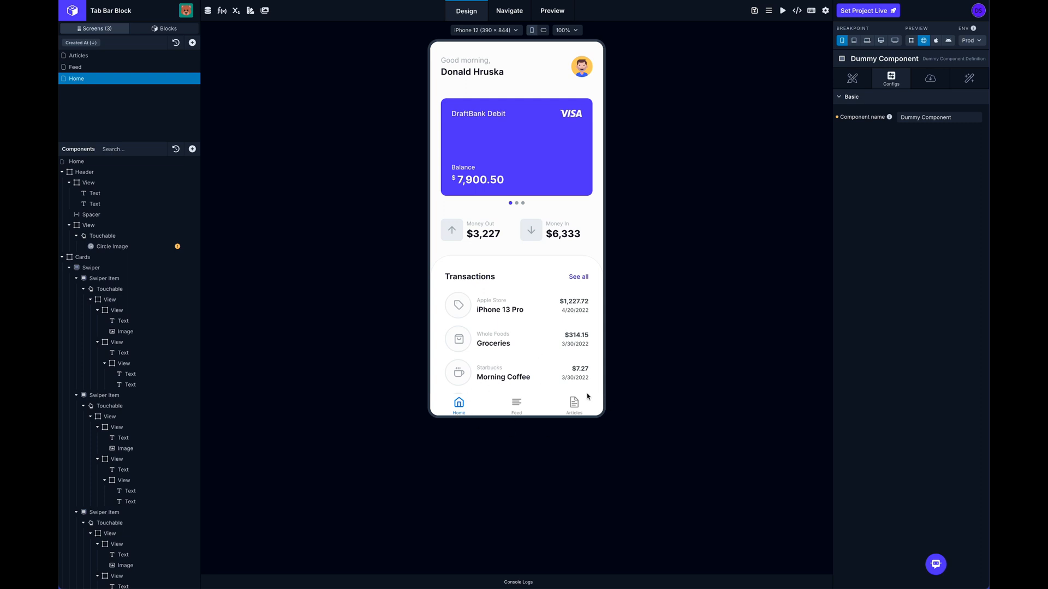
pyautogui.moveTo(516, 403)
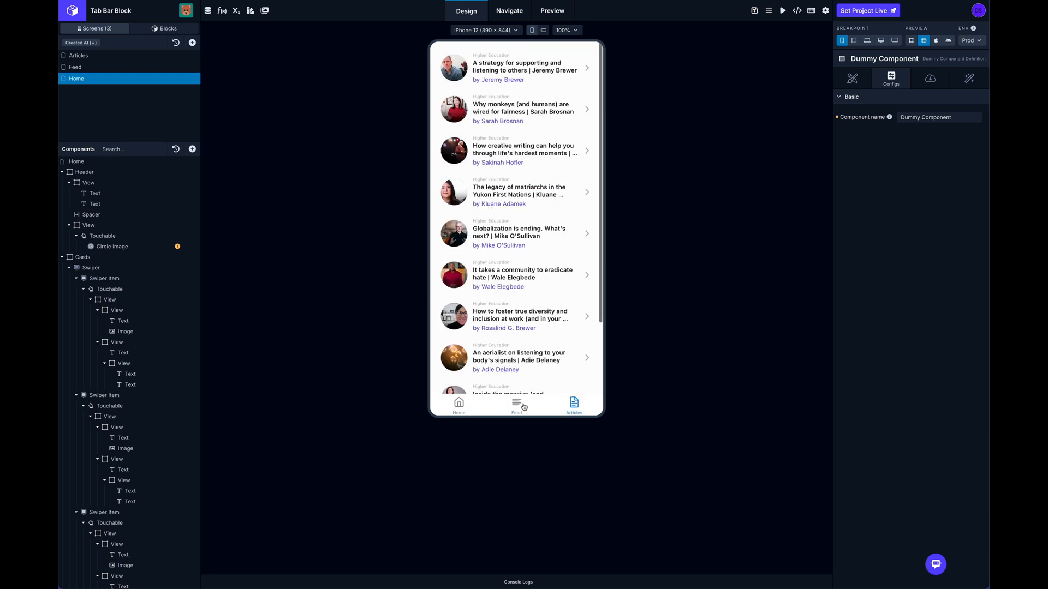
# Switch to Navigate mode and select the Bottom Tab Navigator after flipping preview tabs.
pyautogui.click(459, 404)
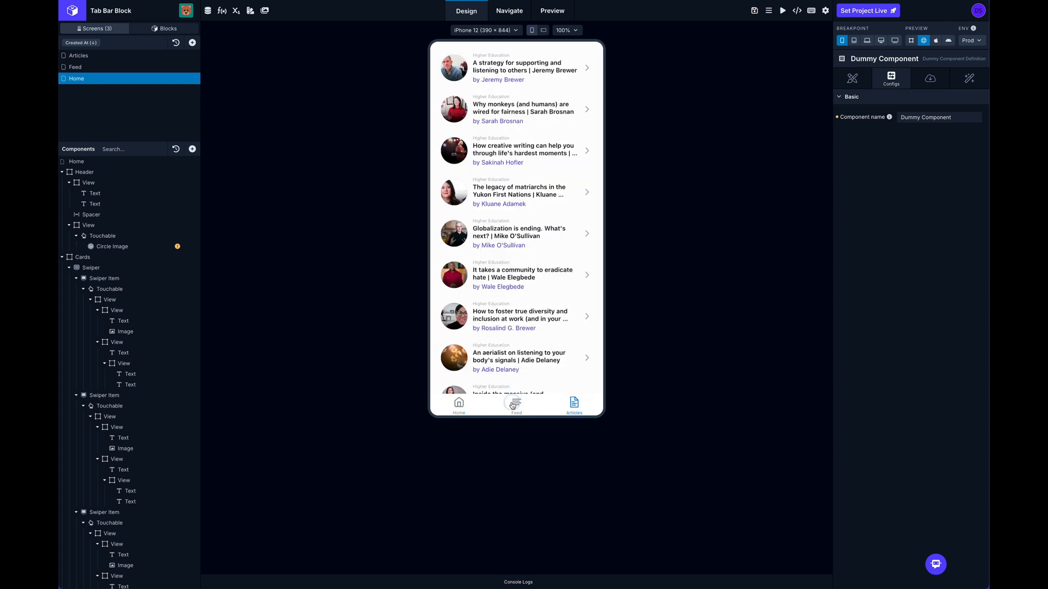
pyautogui.click(459, 403)
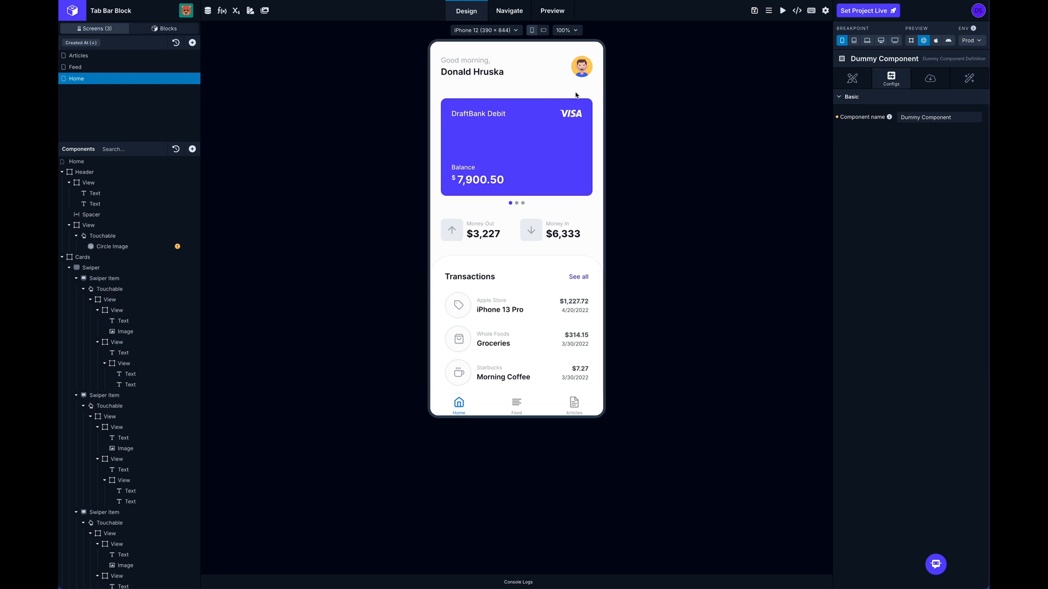
pyautogui.moveTo(508, 10)
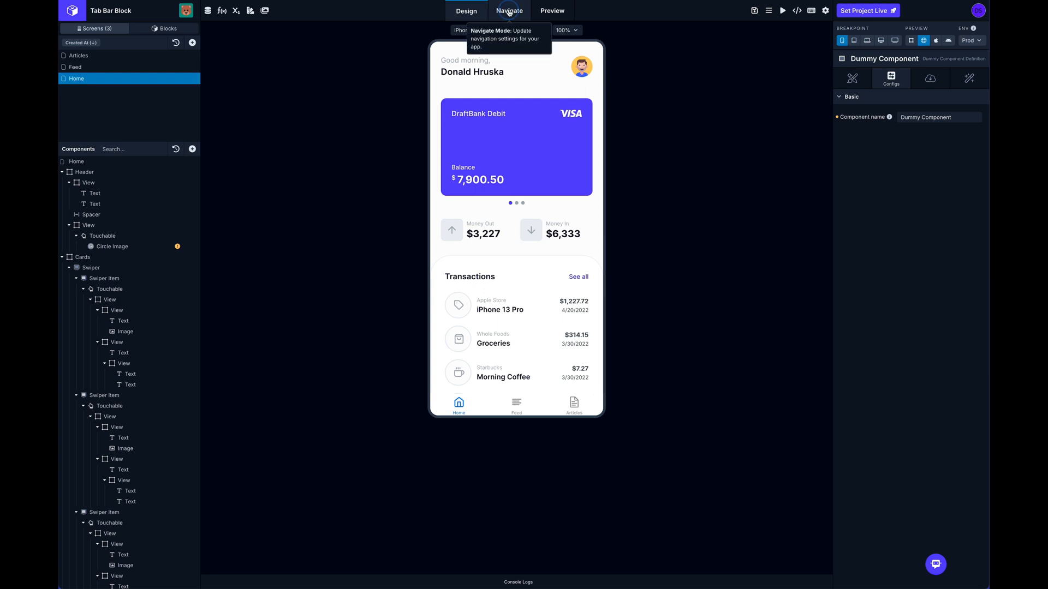
pyautogui.click(509, 10)
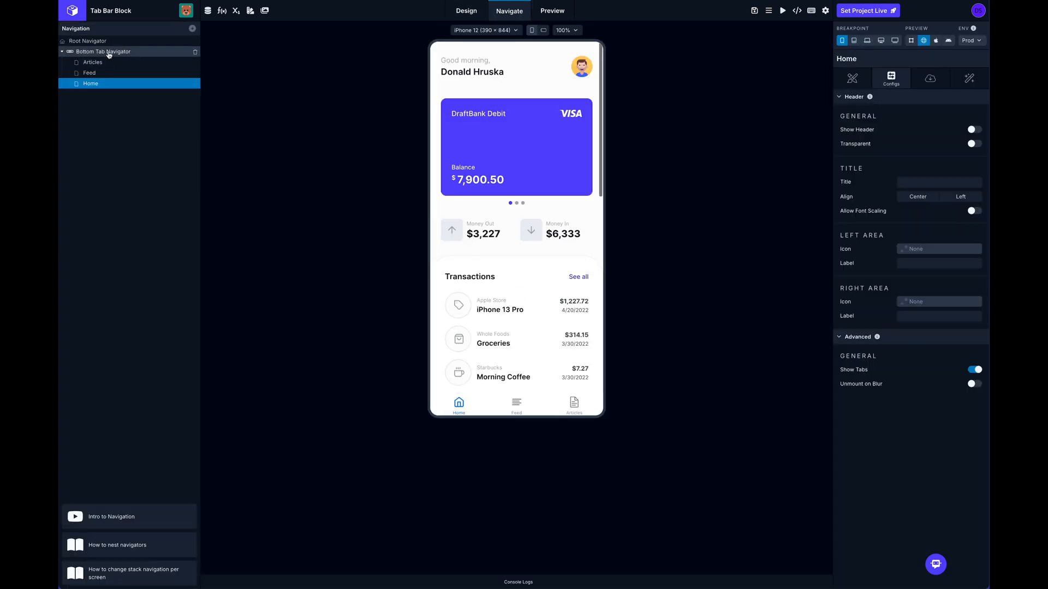
pyautogui.click(103, 51)
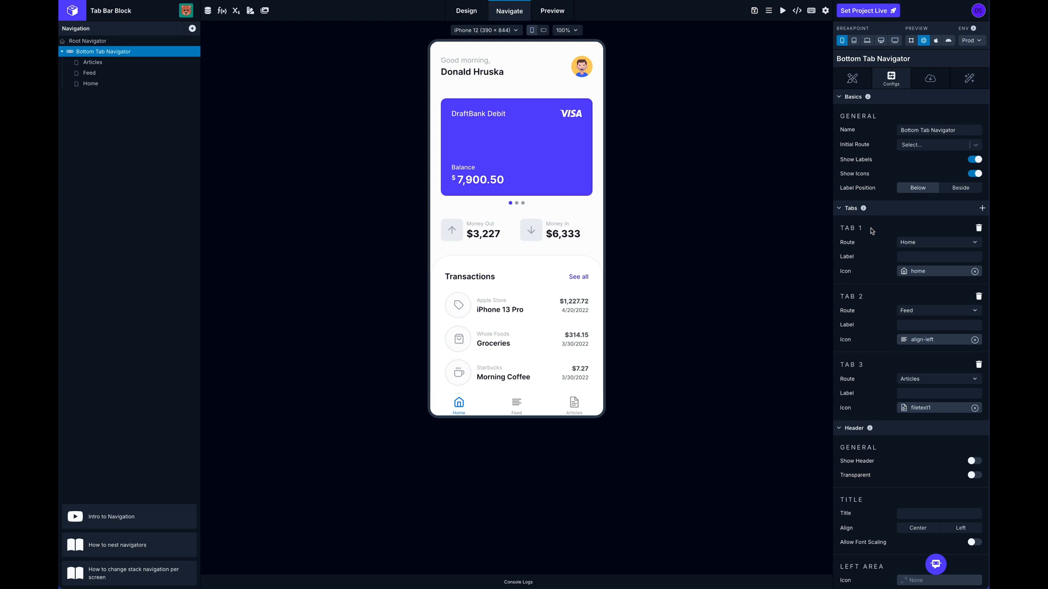
pyautogui.moveTo(878, 316)
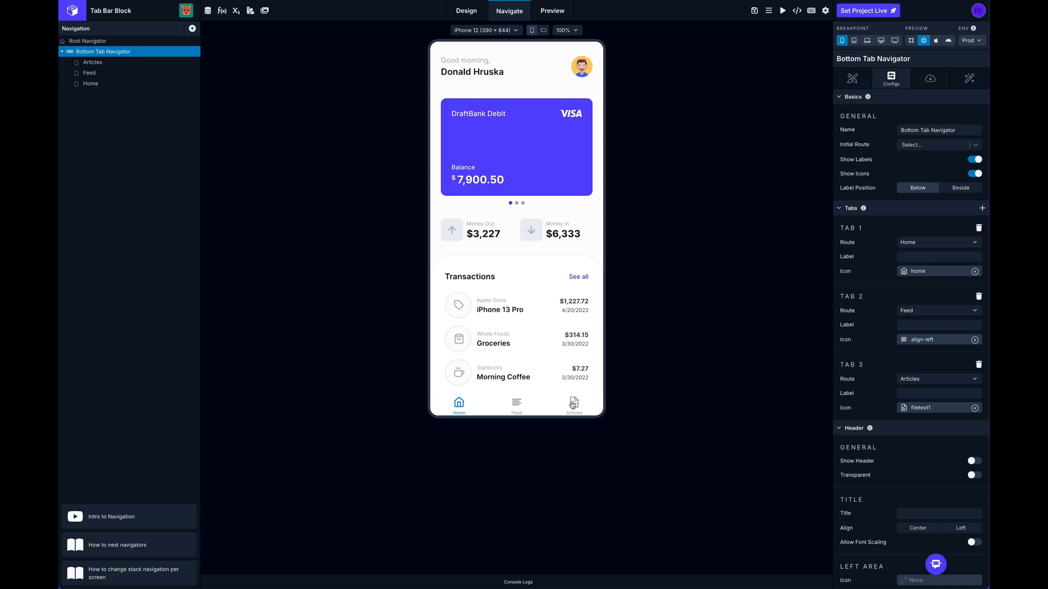
pyautogui.moveTo(890, 233)
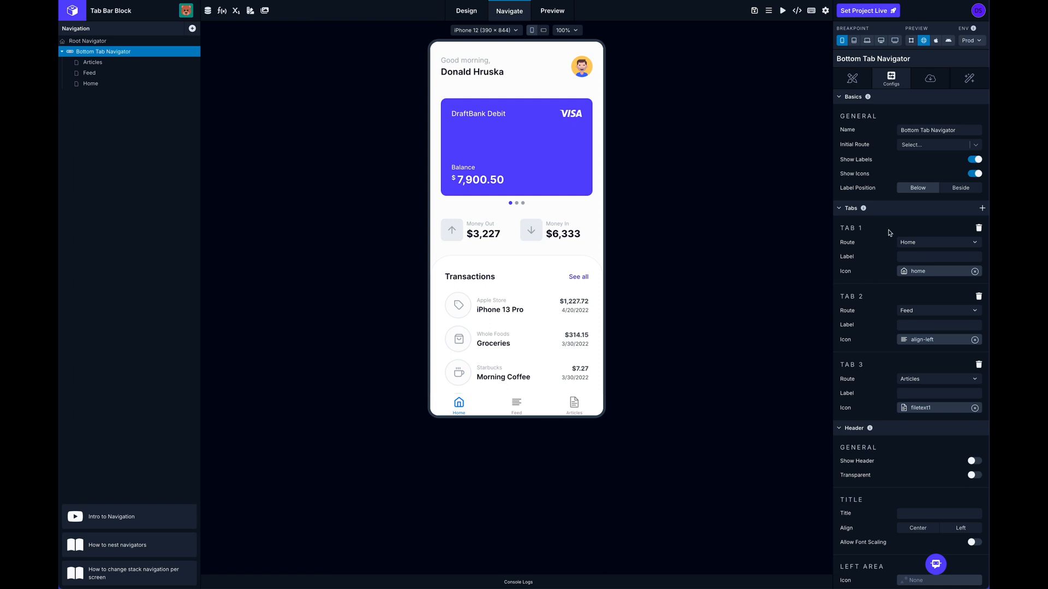
# Browse Tab 1's route choices (keeping Home) and the Feather icon set without changing anything.
pyautogui.click(938, 243)
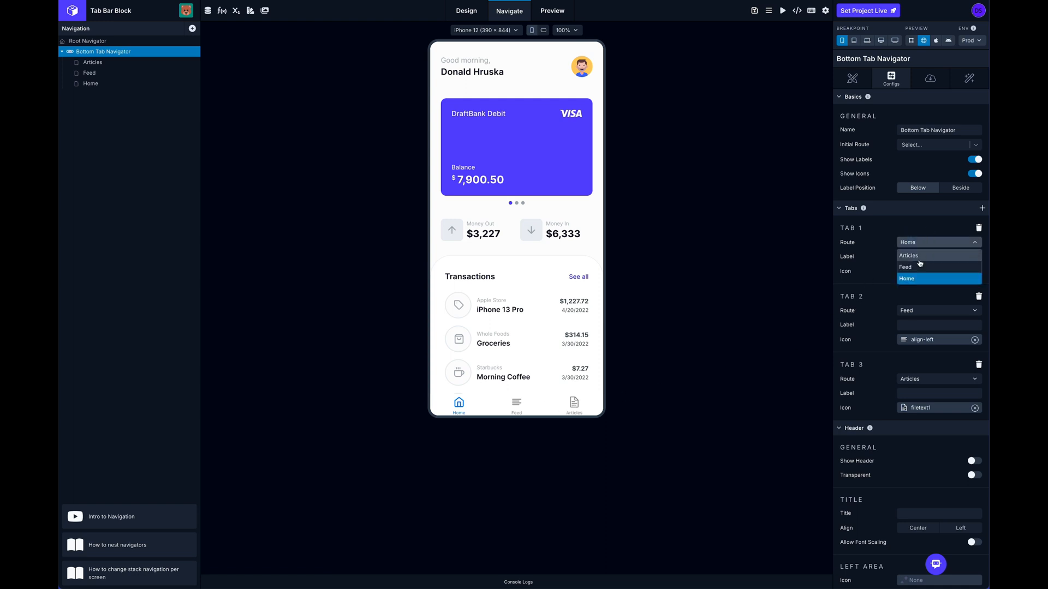
pyautogui.click(906, 278)
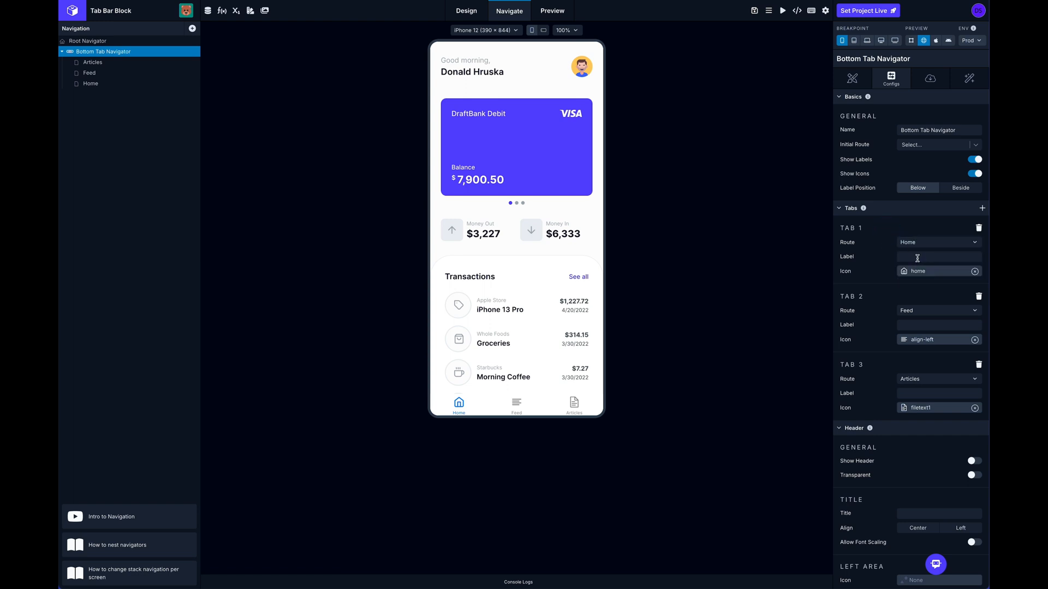
pyautogui.moveTo(646, 402)
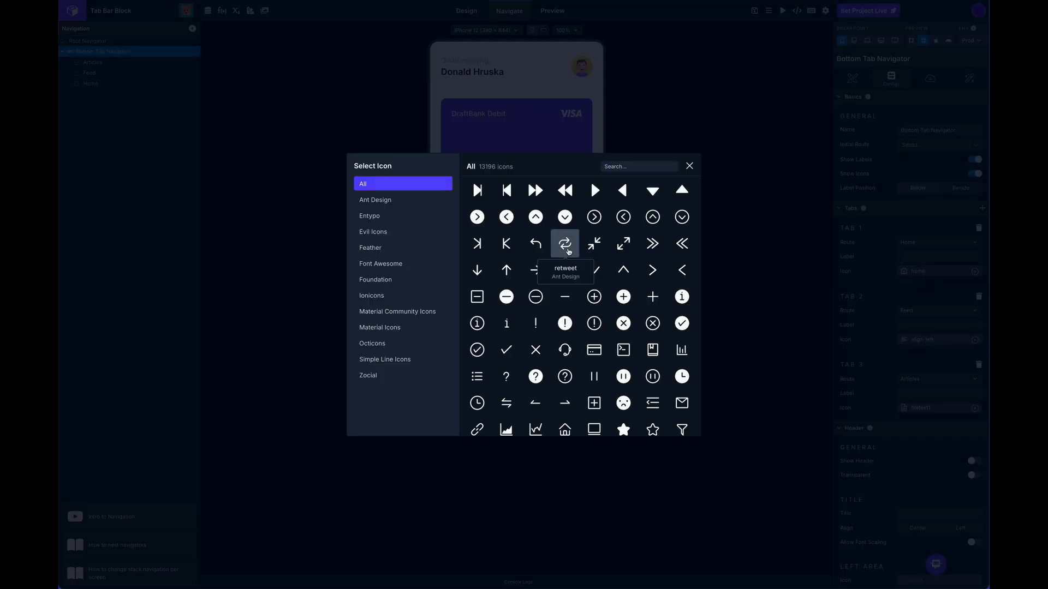
pyautogui.click(370, 248)
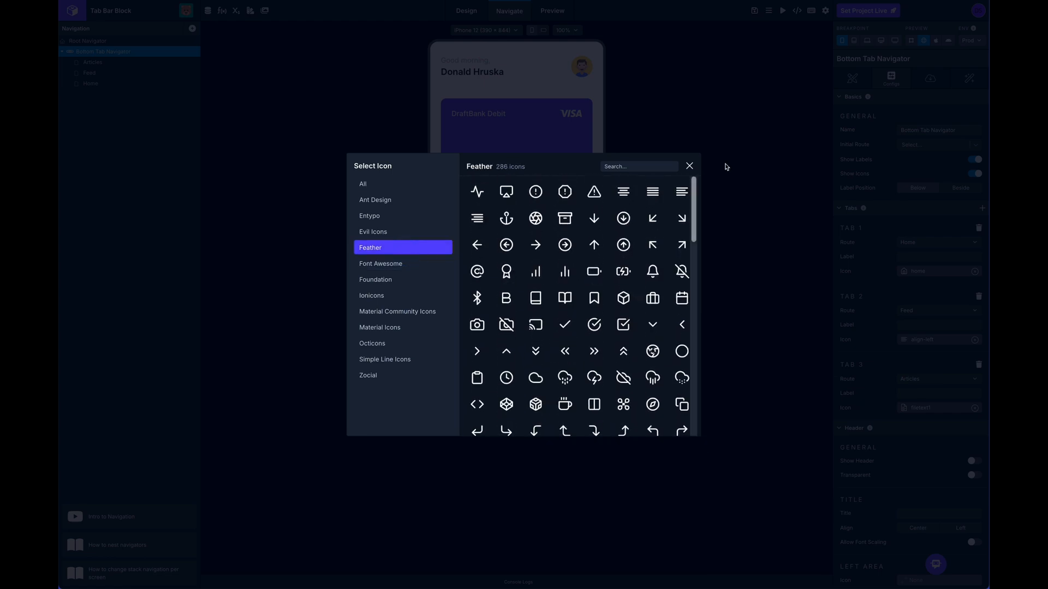
pyautogui.click(689, 166)
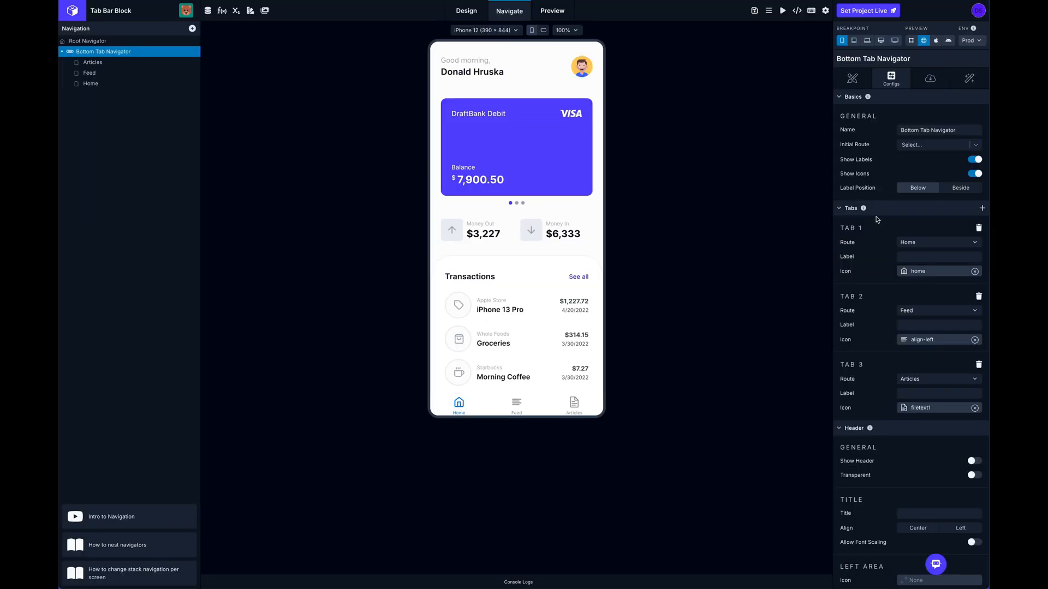
pyautogui.click(852, 78)
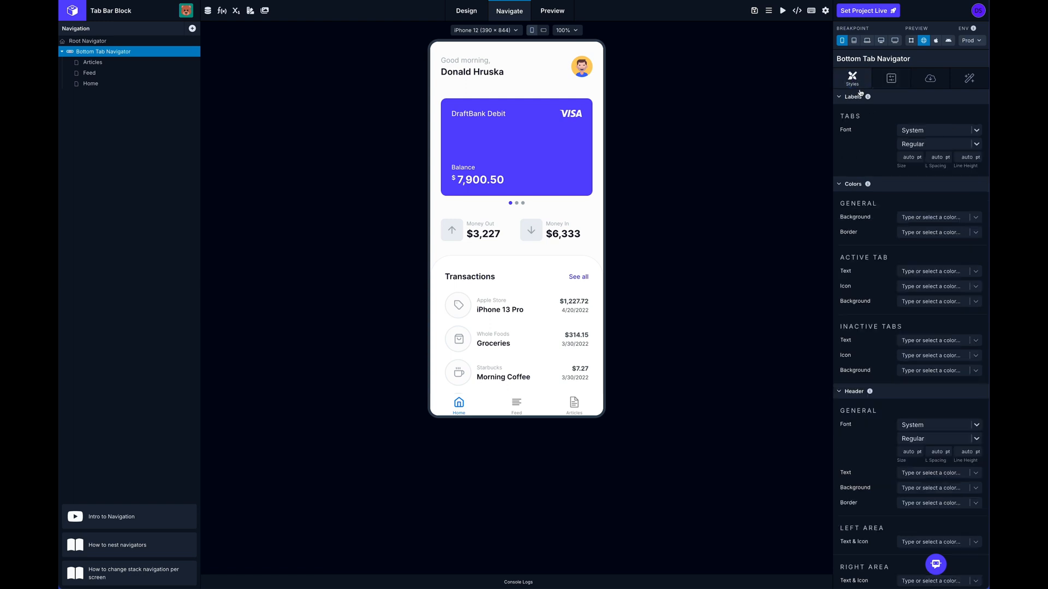
pyautogui.moveTo(923, 134)
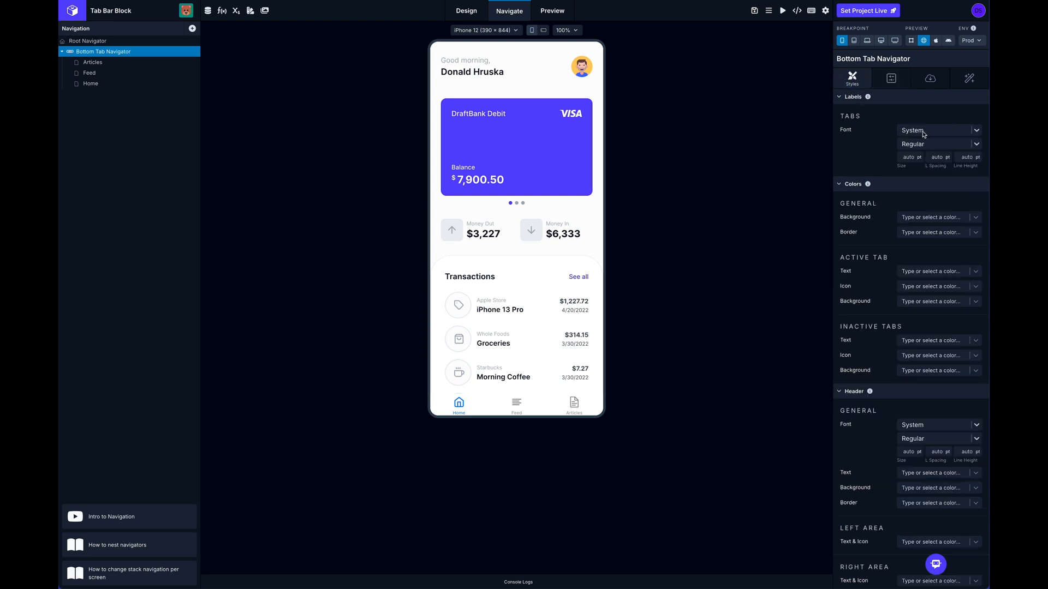
pyautogui.moveTo(870, 228)
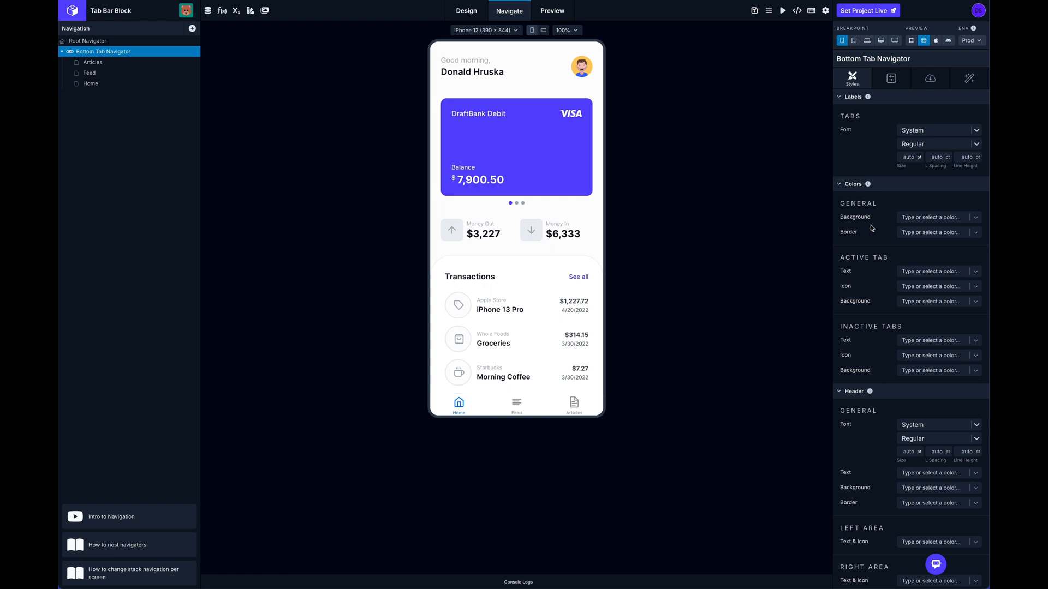
pyautogui.moveTo(880, 332)
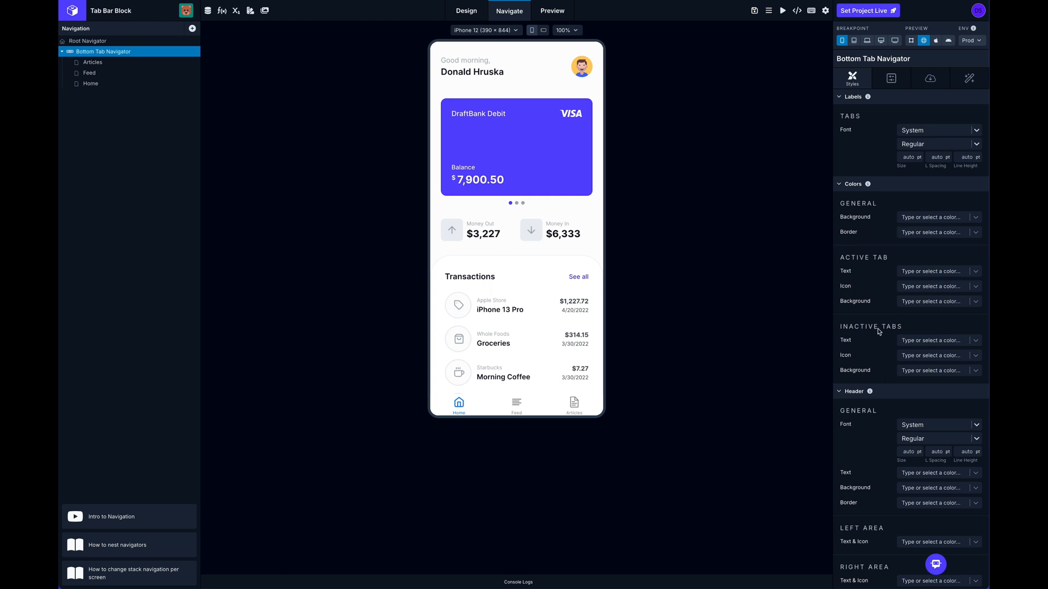
pyautogui.moveTo(893, 314)
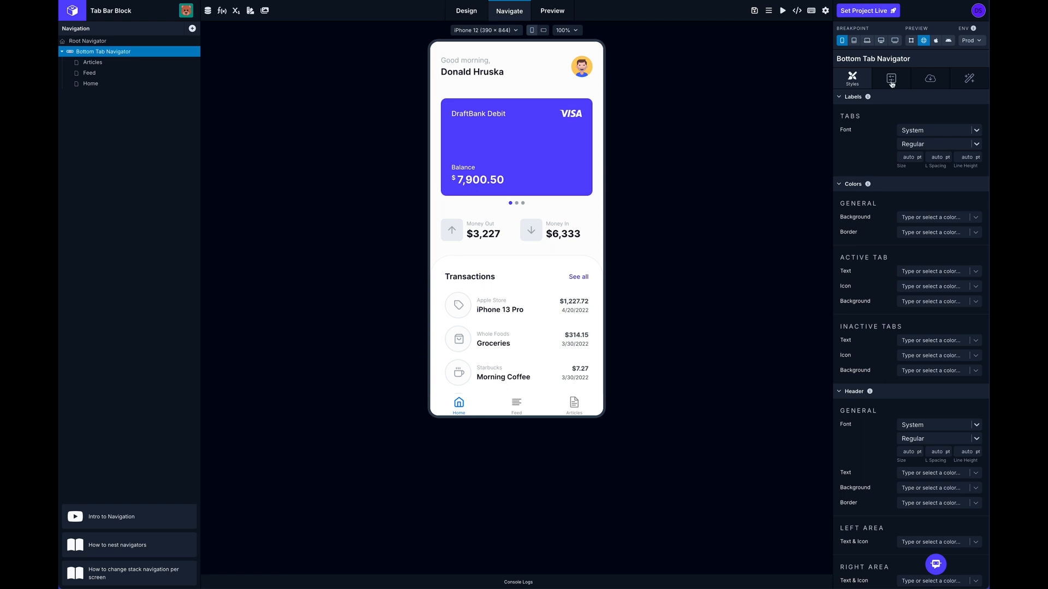
pyautogui.click(891, 78)
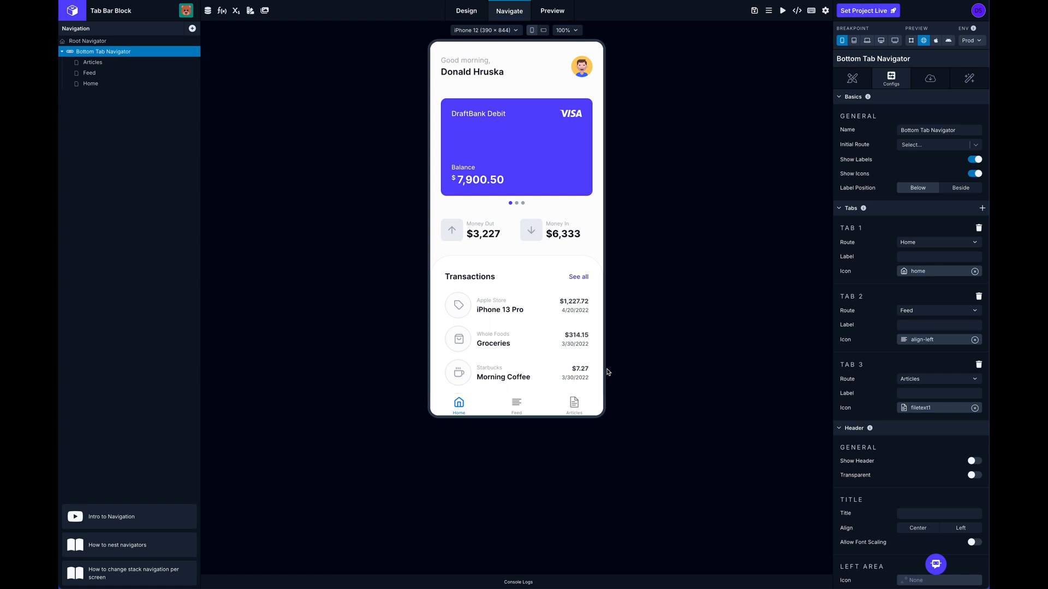
pyautogui.moveTo(891, 153)
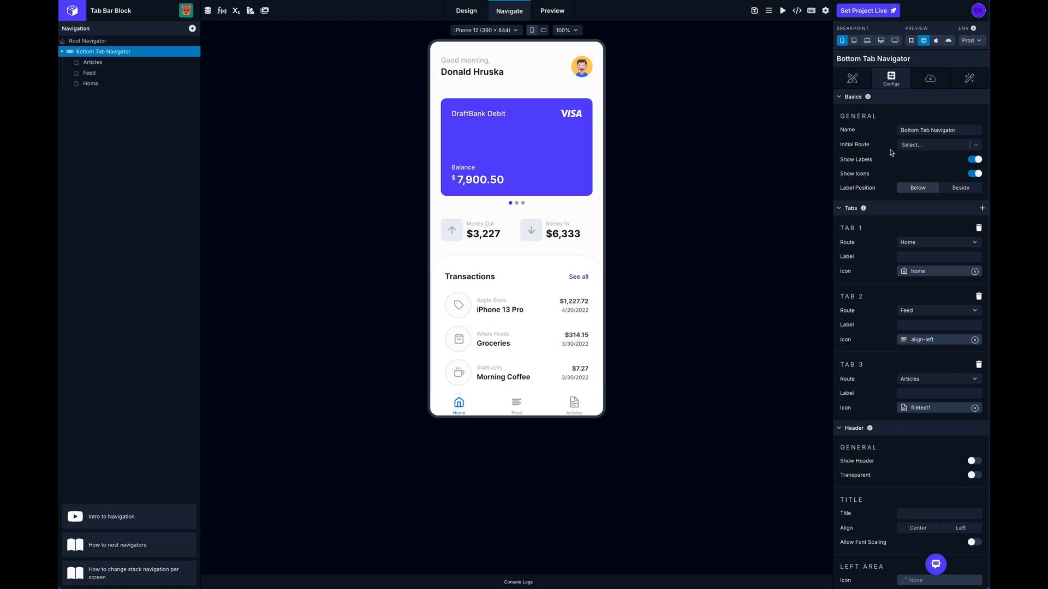
# Enter TabBarNav in the Tab Bar Block field and create it as a new block.
pyautogui.scroll(-3)
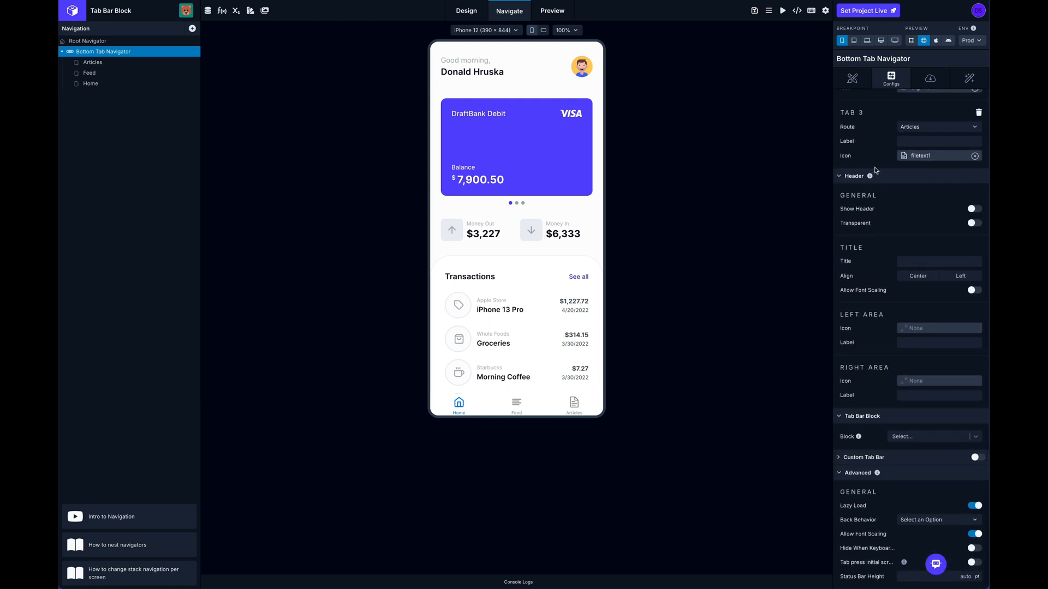
pyautogui.moveTo(865, 291)
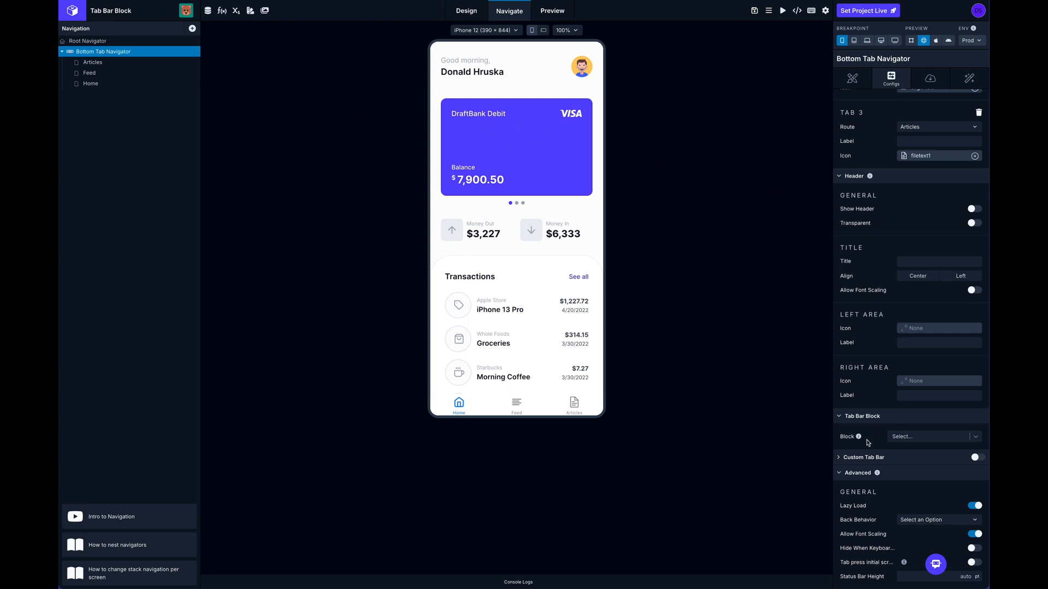
pyautogui.moveTo(876, 422)
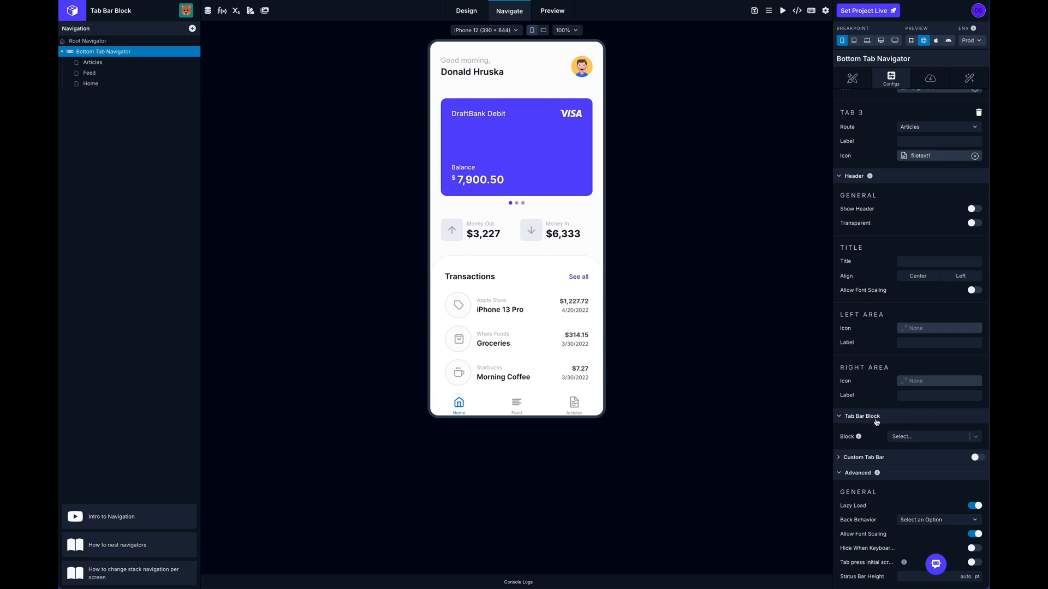
pyautogui.moveTo(918, 435)
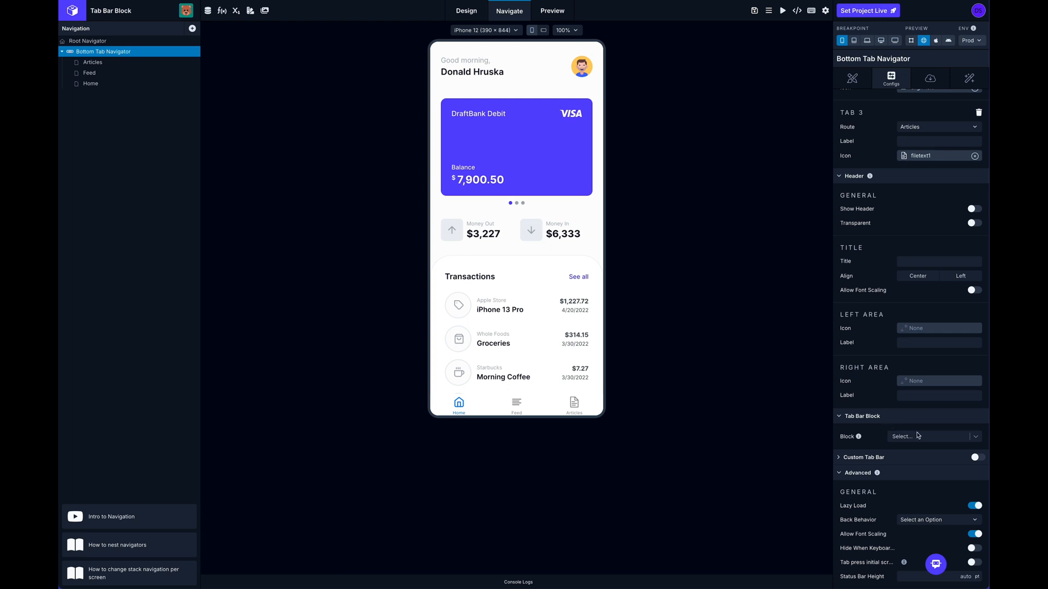
pyautogui.moveTo(976, 437)
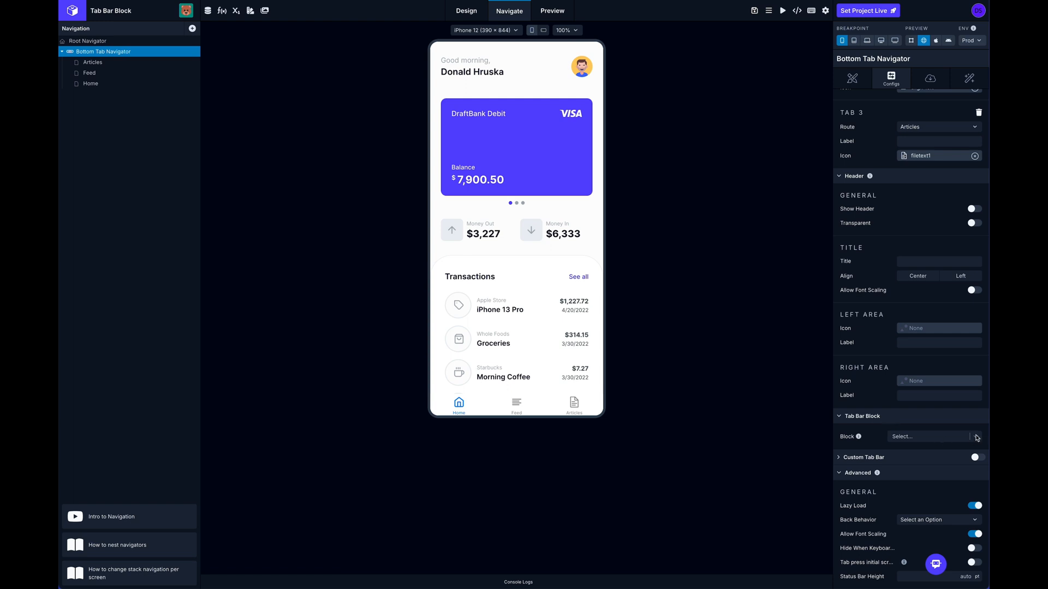
pyautogui.click(929, 435)
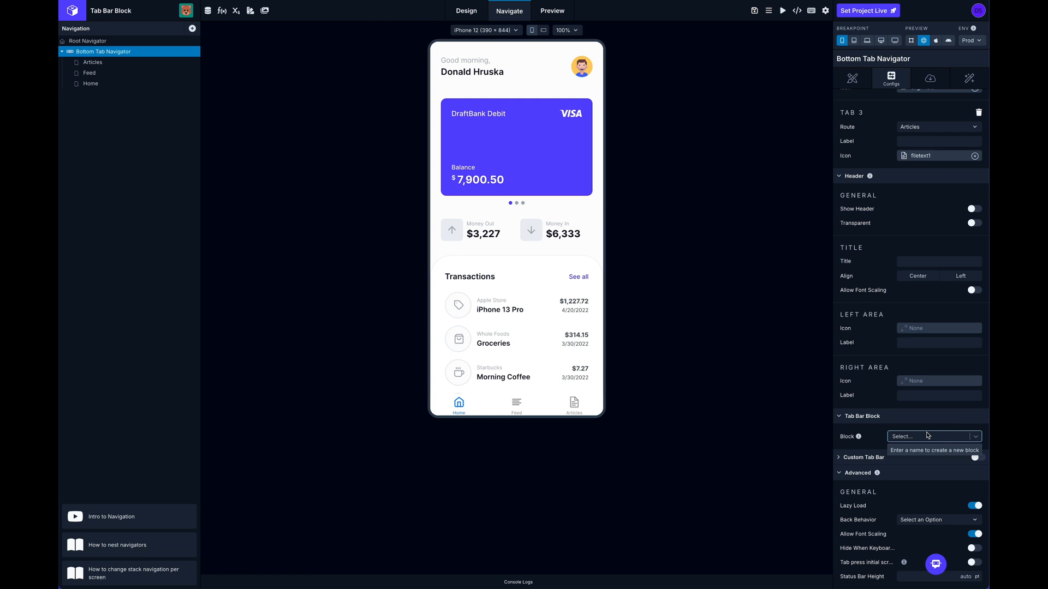
pyautogui.moveTo(920, 437)
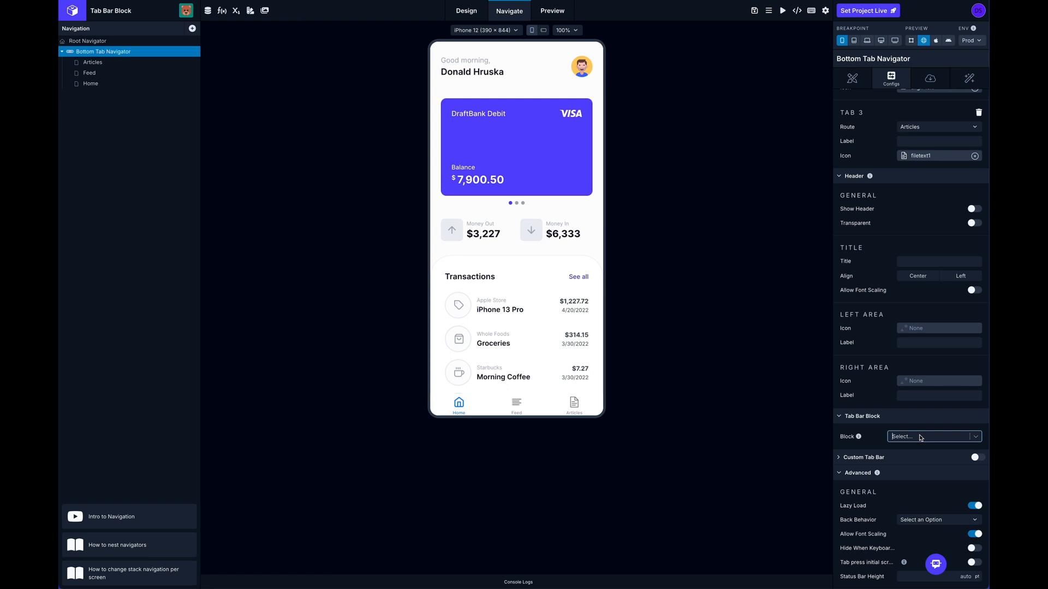
pyautogui.write('TabBarNav')
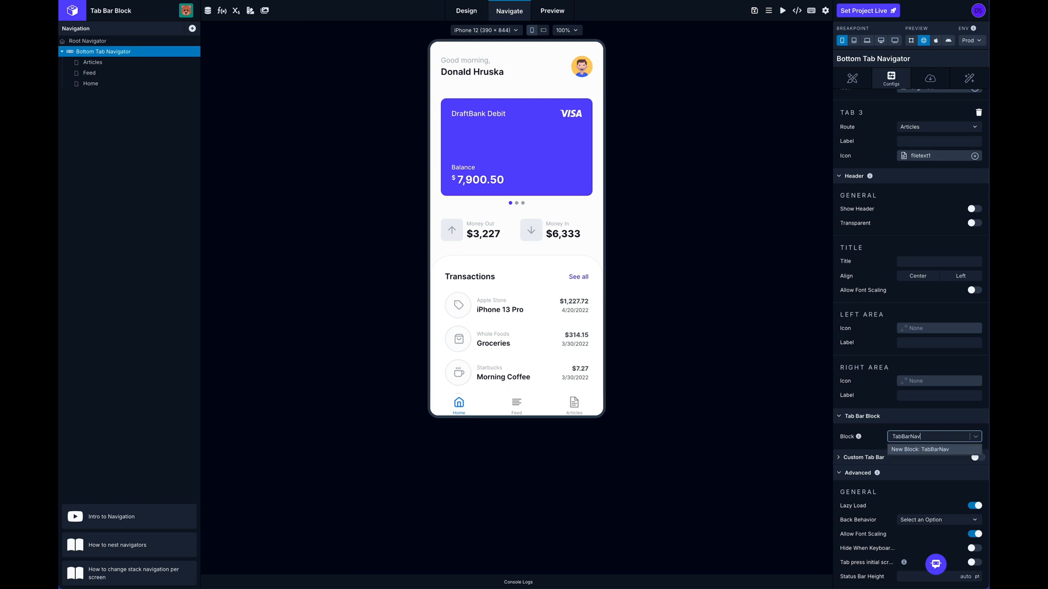
pyautogui.click(921, 449)
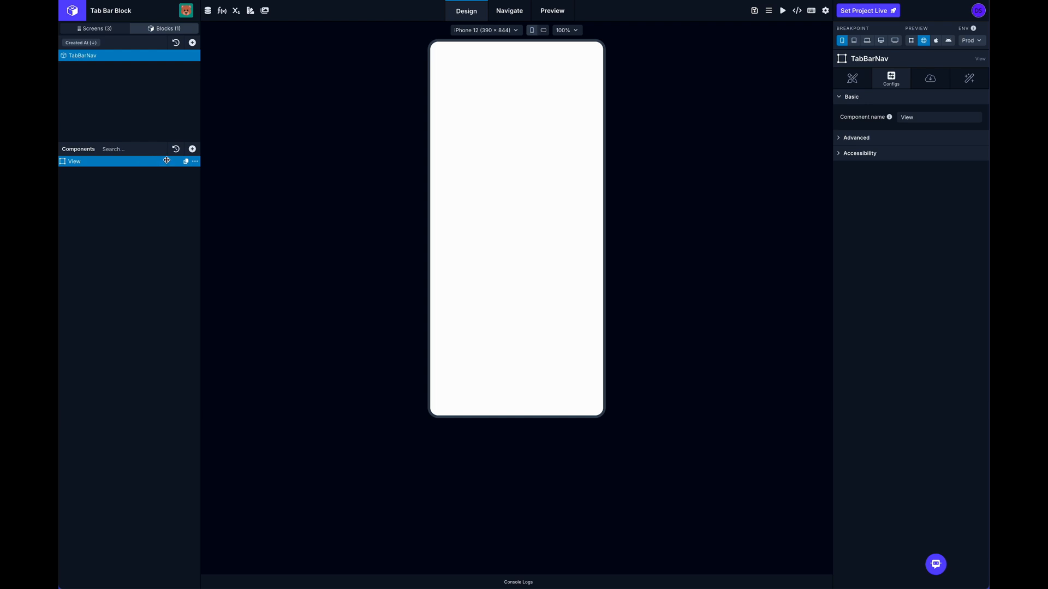
pyautogui.moveTo(194, 161)
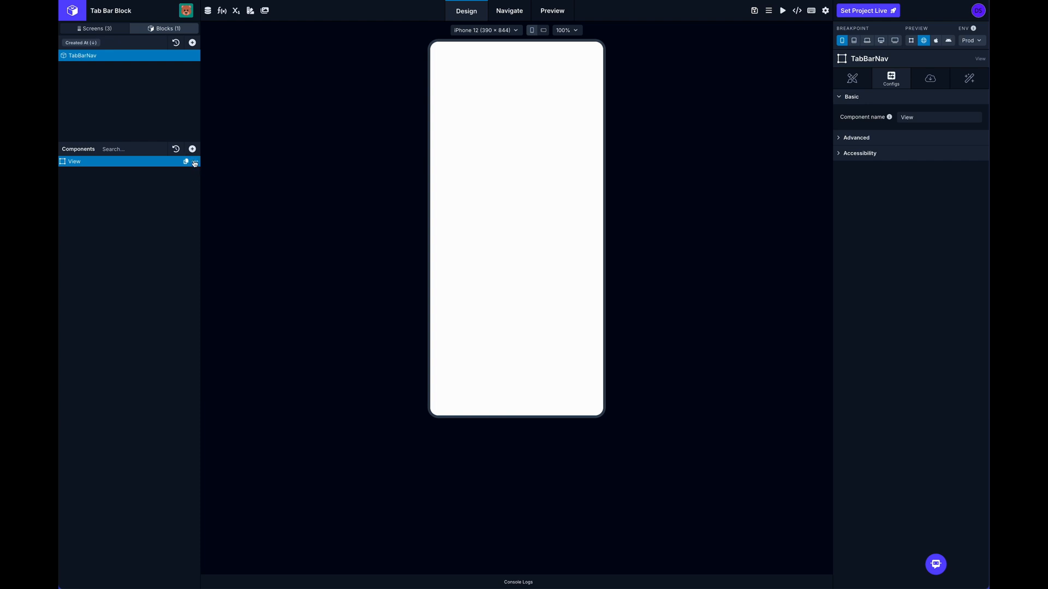
pyautogui.moveTo(314, 111)
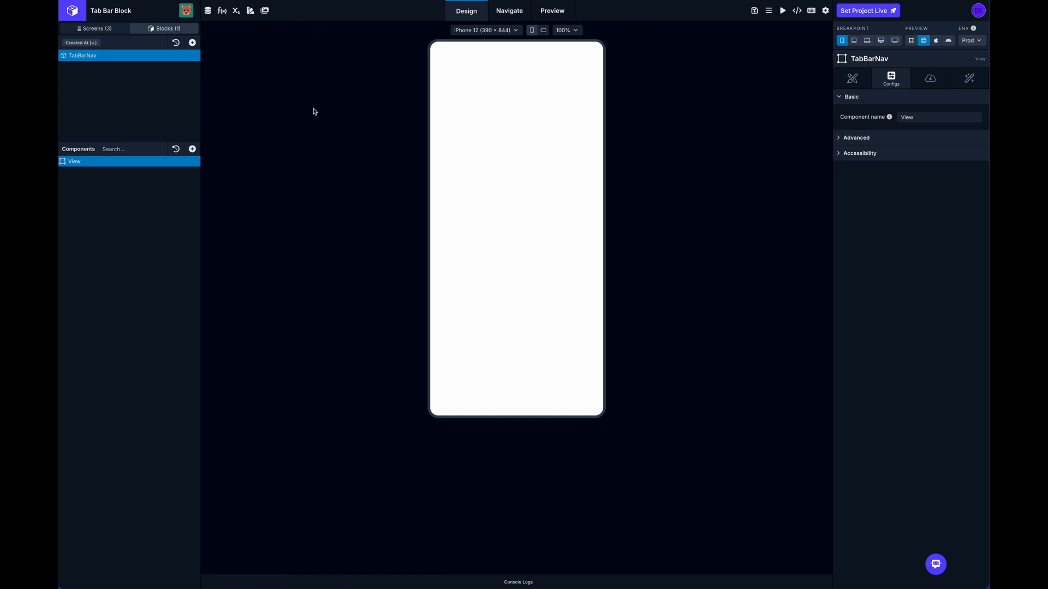
pyautogui.moveTo(172, 211)
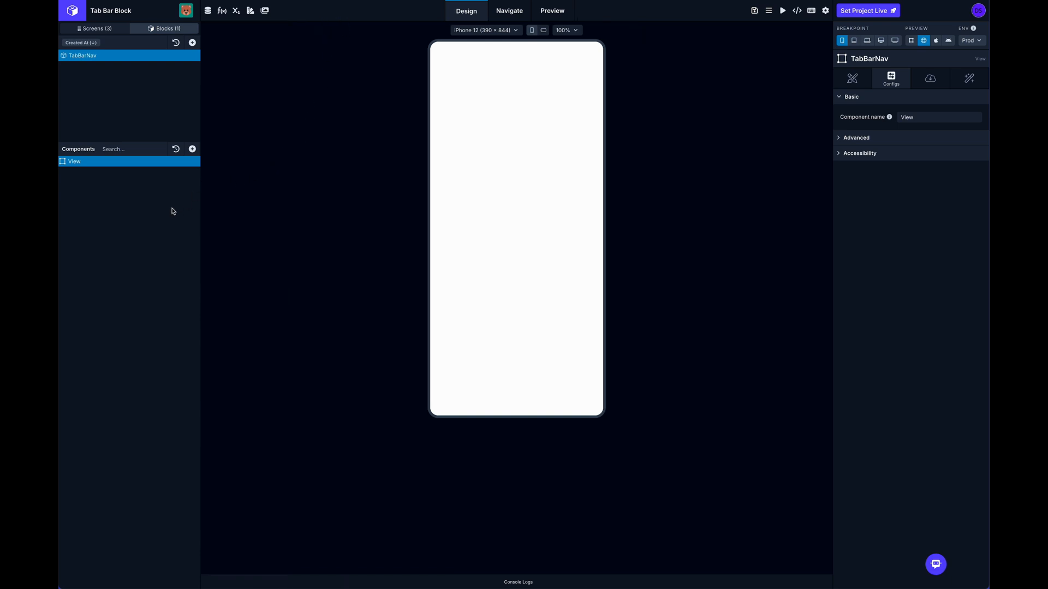
pyautogui.moveTo(168, 208)
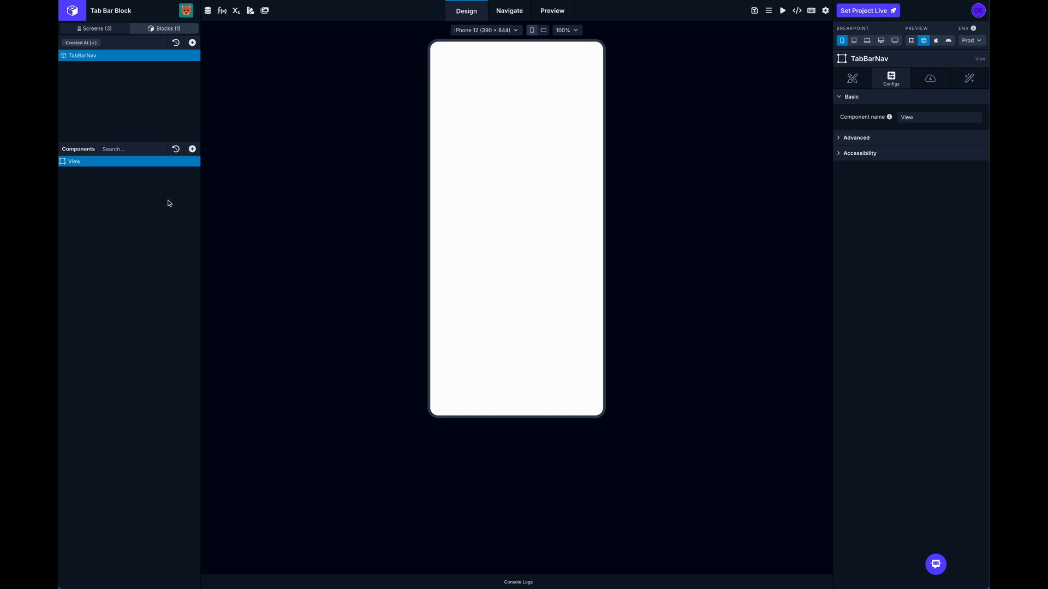
pyautogui.moveTo(159, 159)
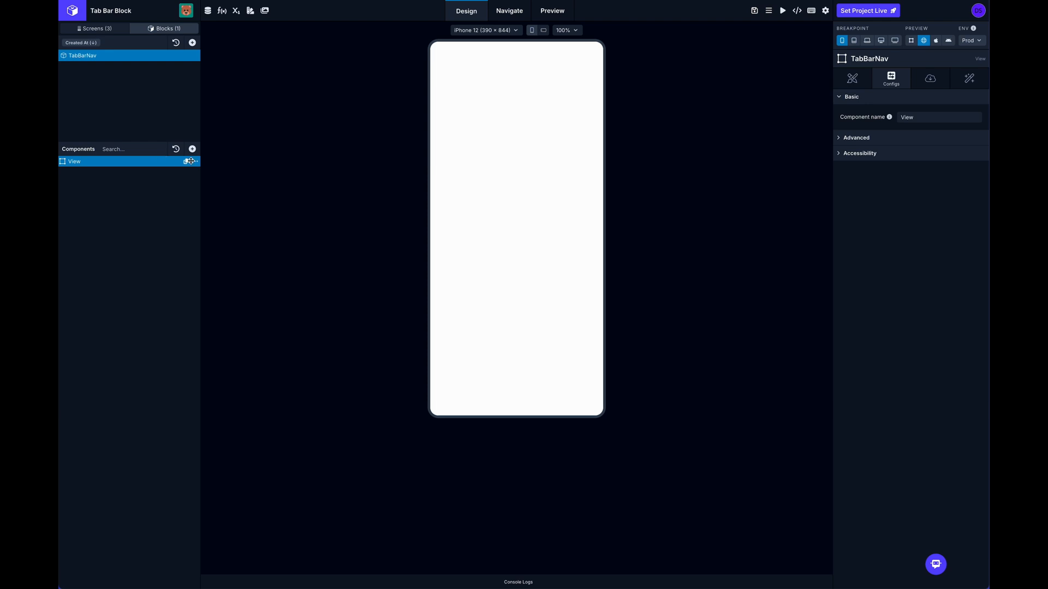
pyautogui.click(509, 10)
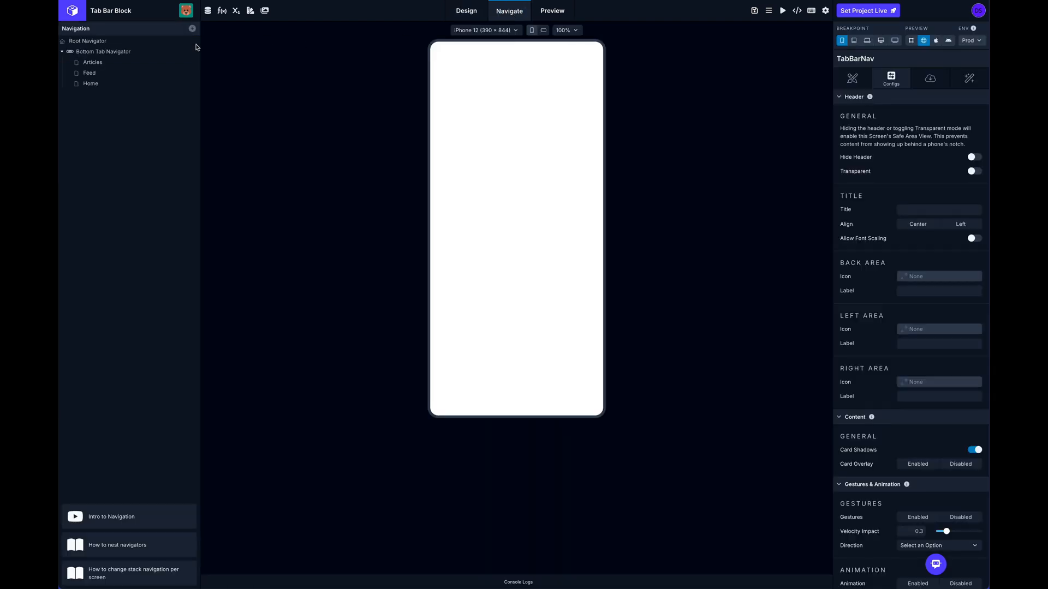
pyautogui.click(104, 52)
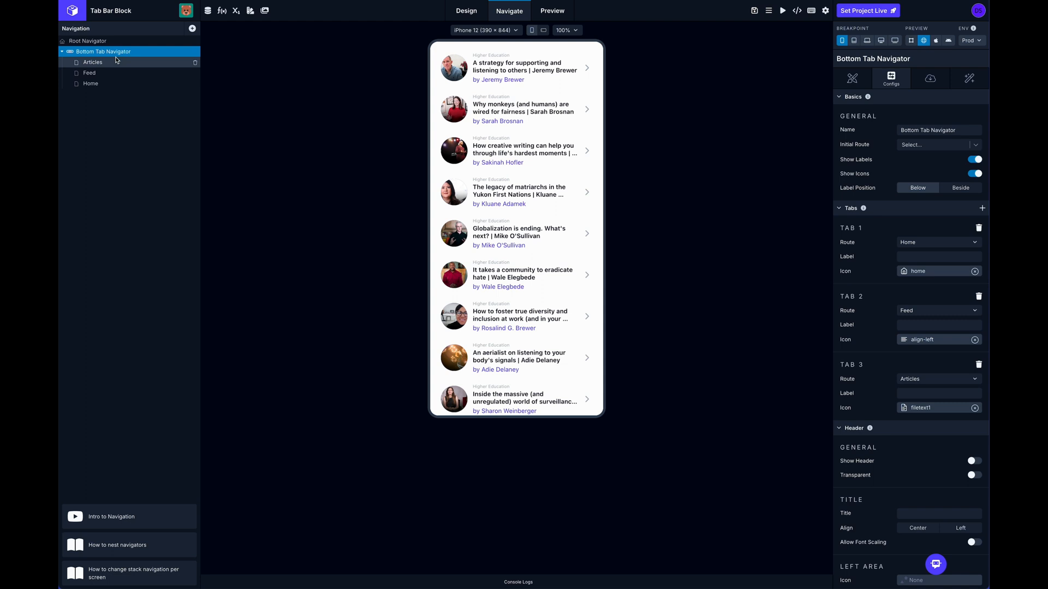
pyautogui.moveTo(150, 72)
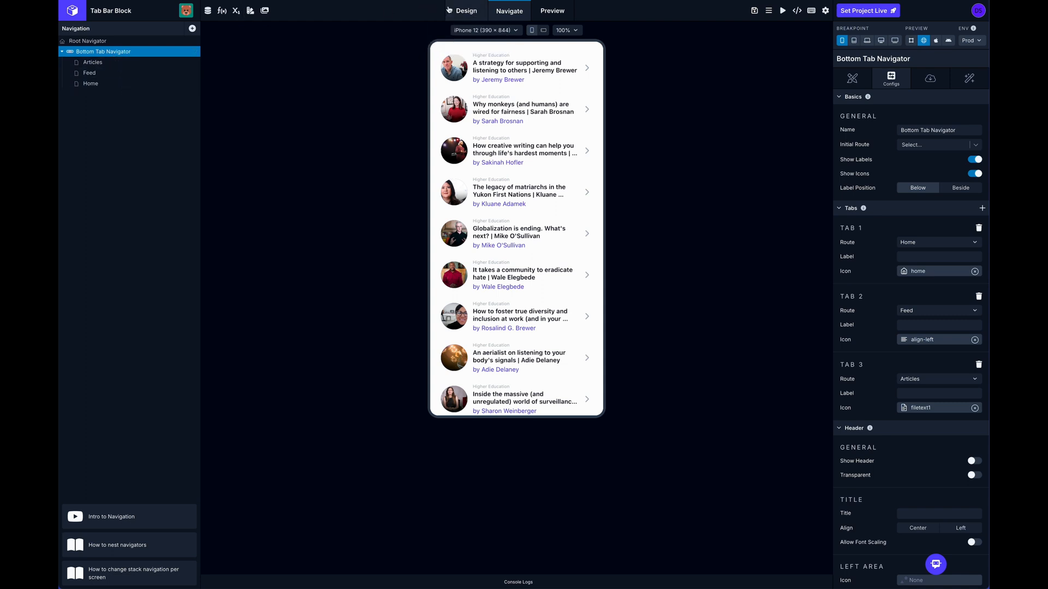
pyautogui.click(164, 28)
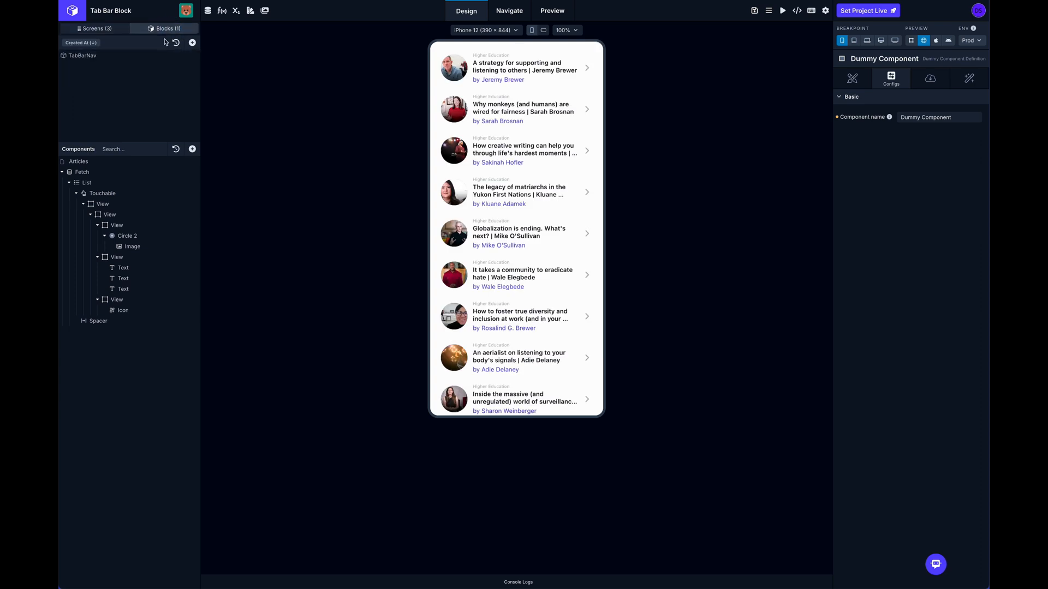
pyautogui.click(83, 55)
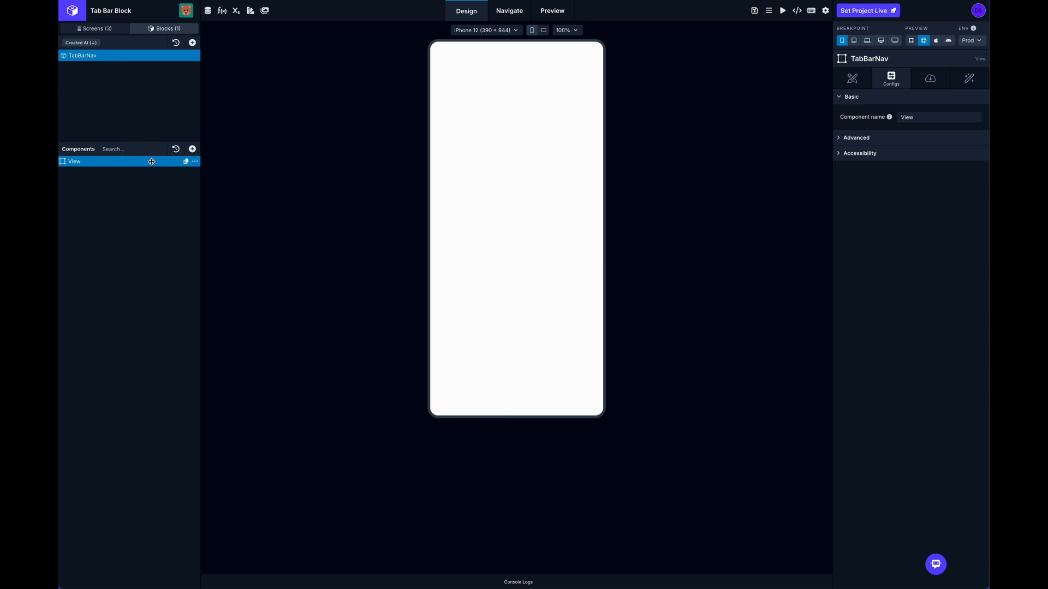
# Add a List component from the library inside TabBarNav's View and select it.
pyautogui.click(192, 149)
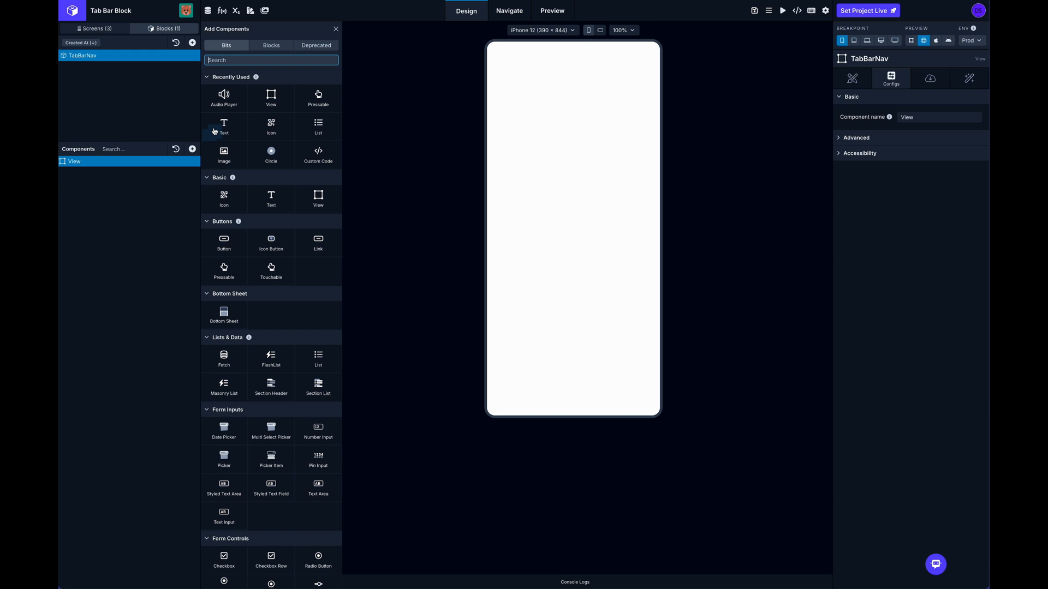
pyautogui.write('list')
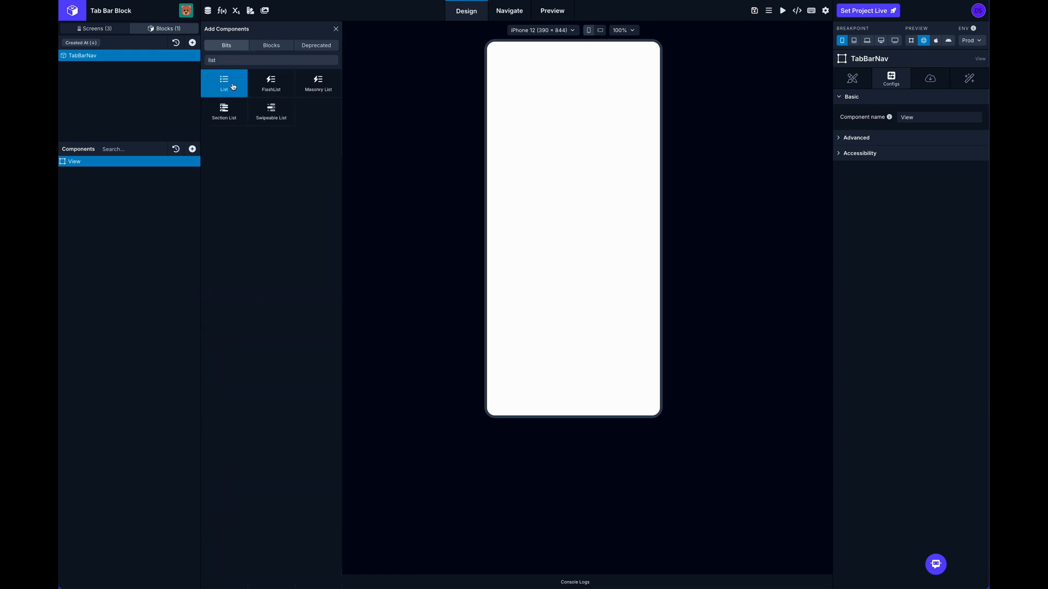
pyautogui.click(224, 83)
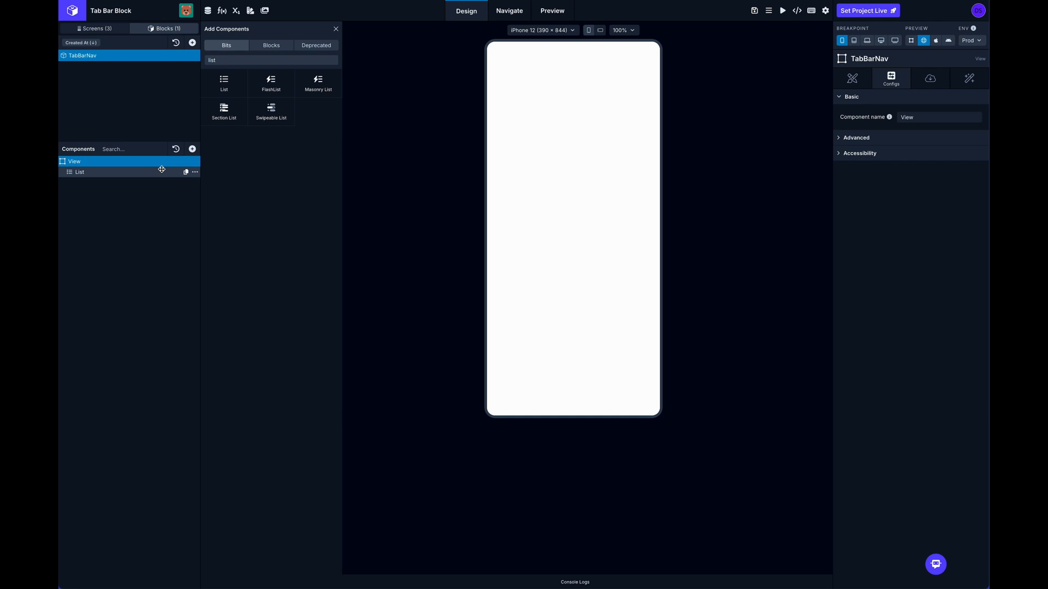
pyautogui.click(79, 172)
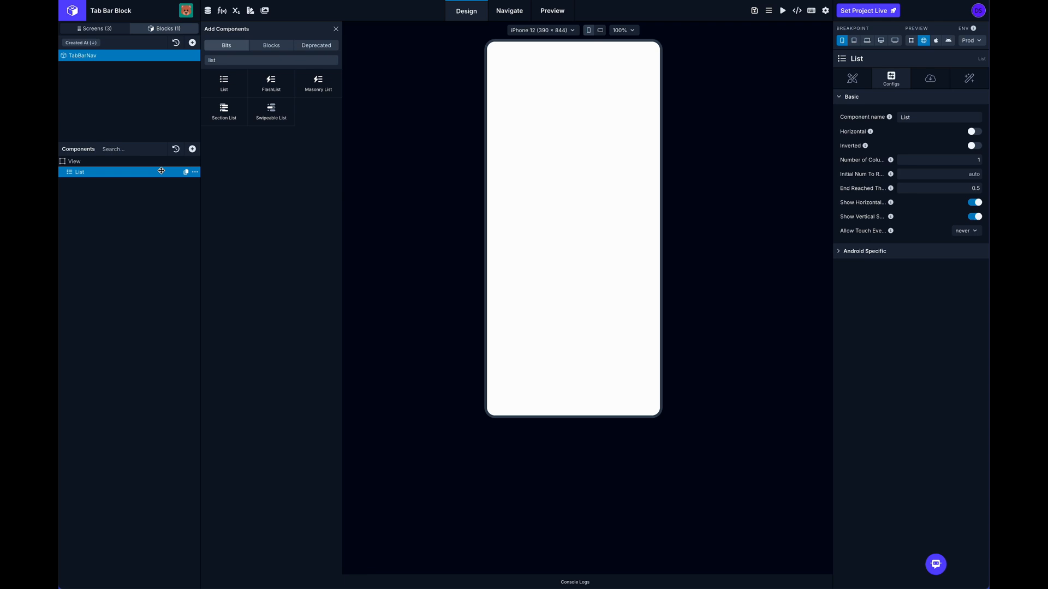
pyautogui.moveTo(880, 132)
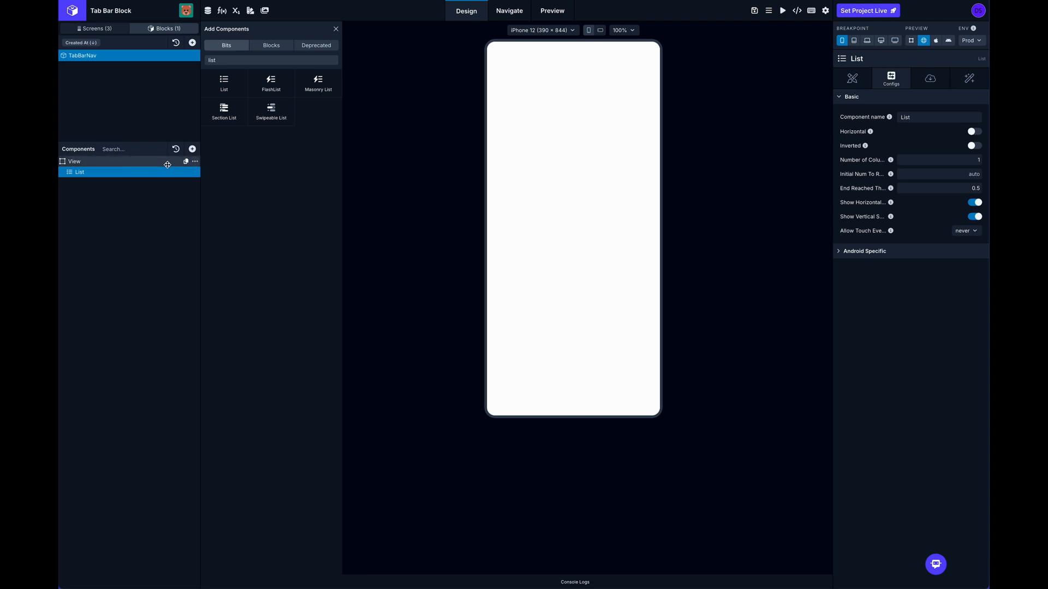
pyautogui.moveTo(438, 154)
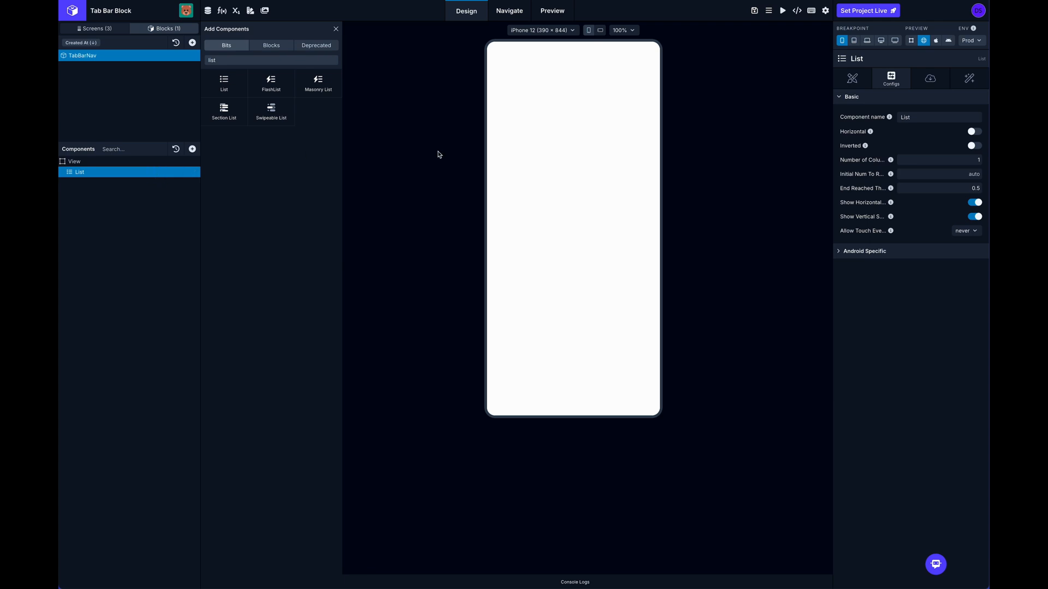
# Set the List's Data source to the routes property from the full options list.
pyautogui.click(929, 79)
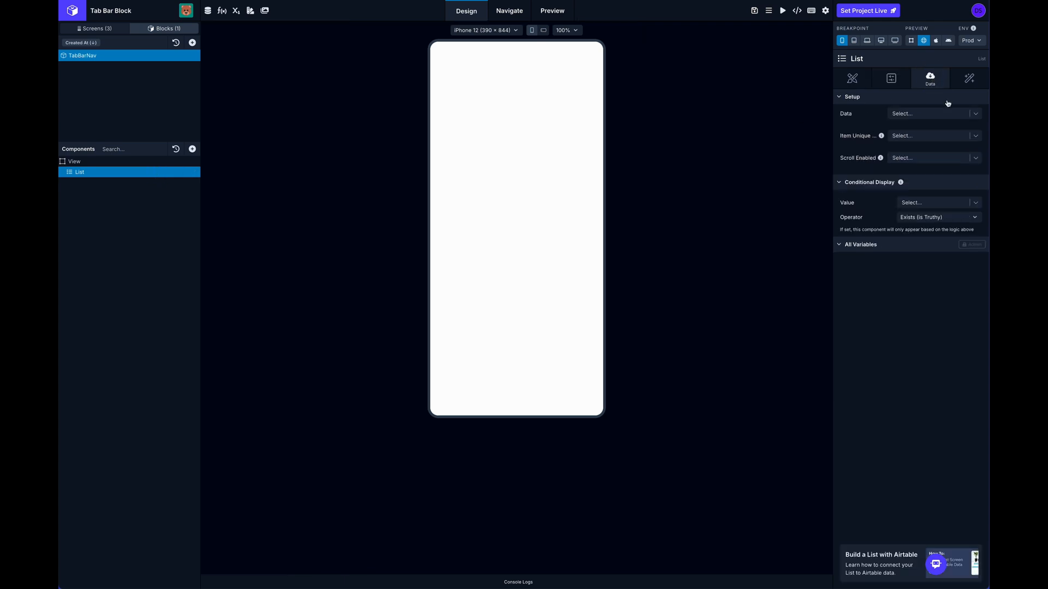
pyautogui.click(930, 112)
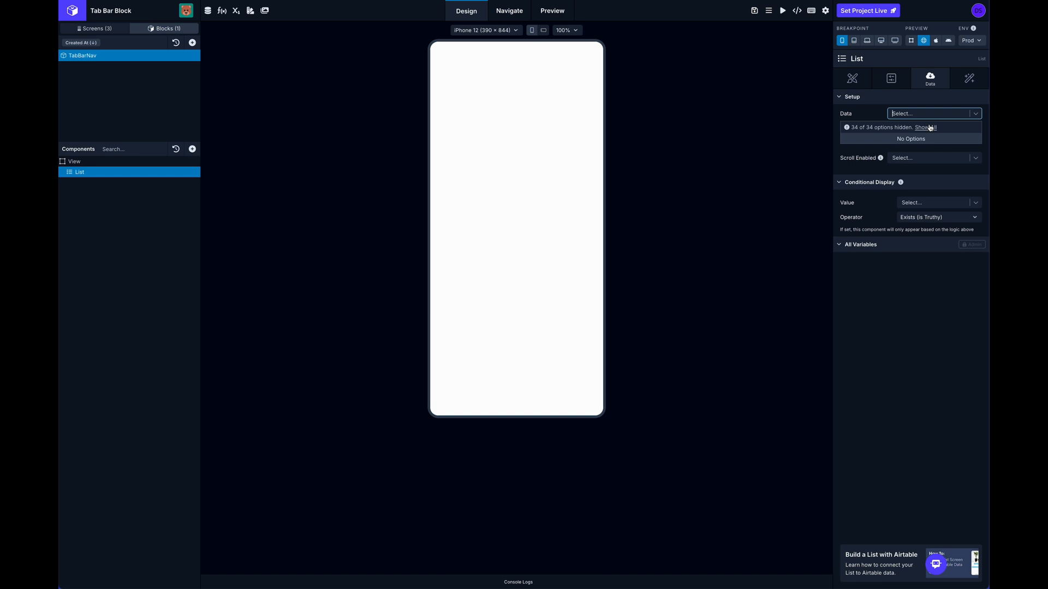
pyautogui.click(929, 112)
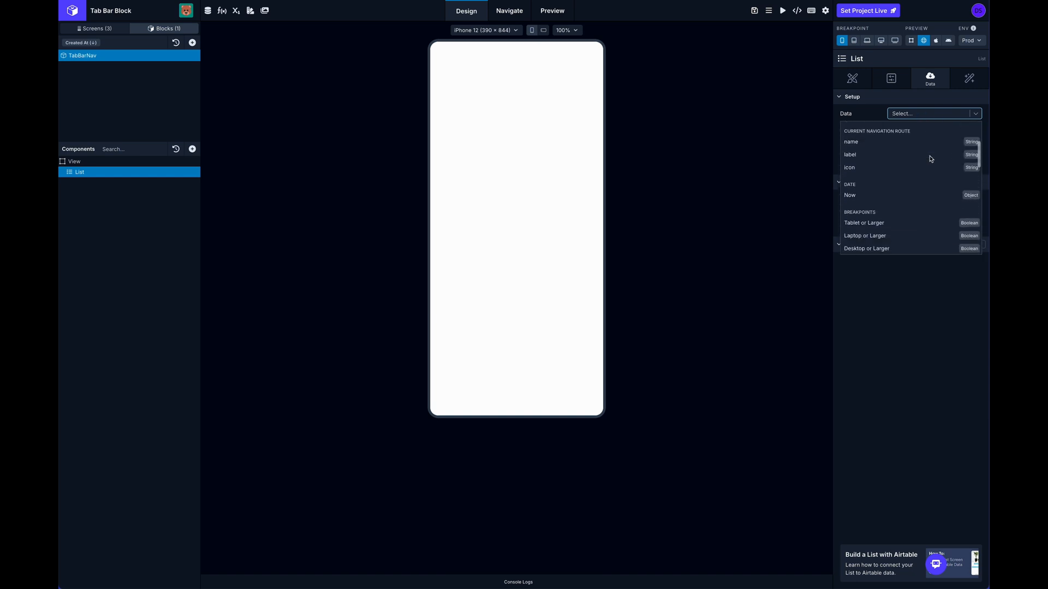
pyautogui.scroll(-3)
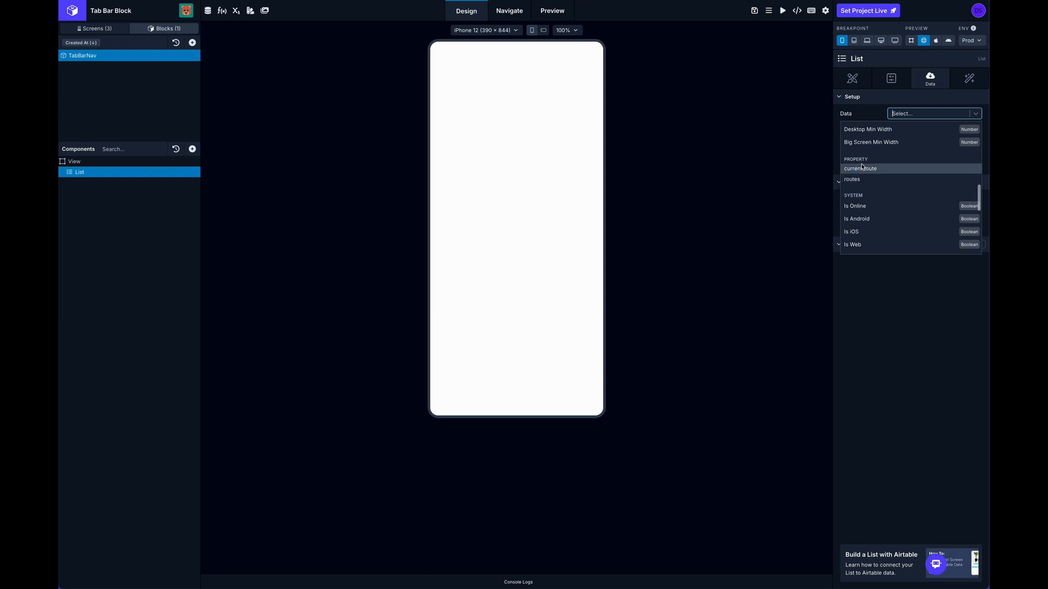
pyautogui.click(852, 179)
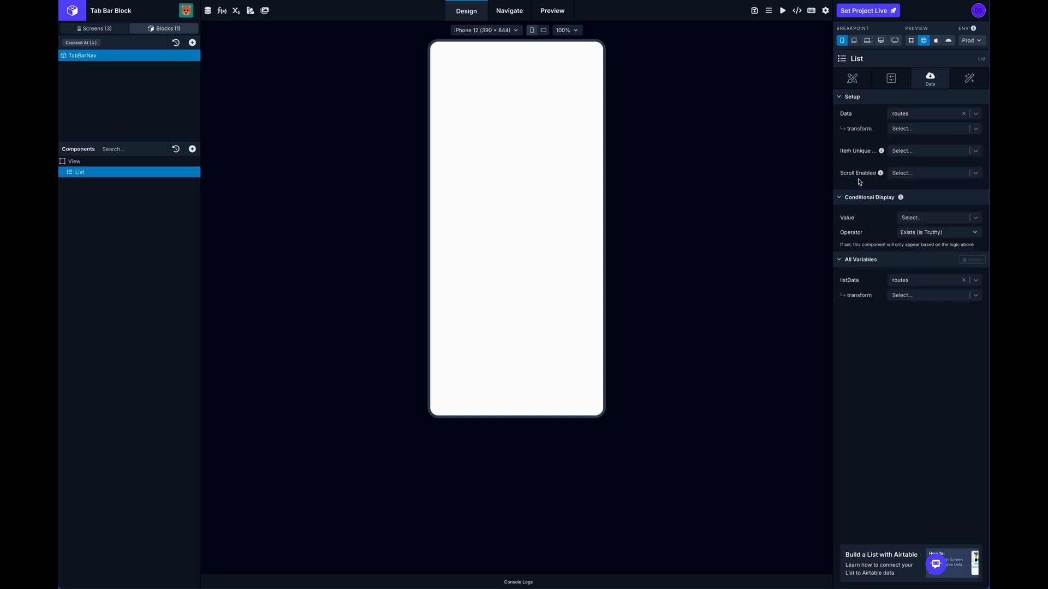
pyautogui.moveTo(197, 207)
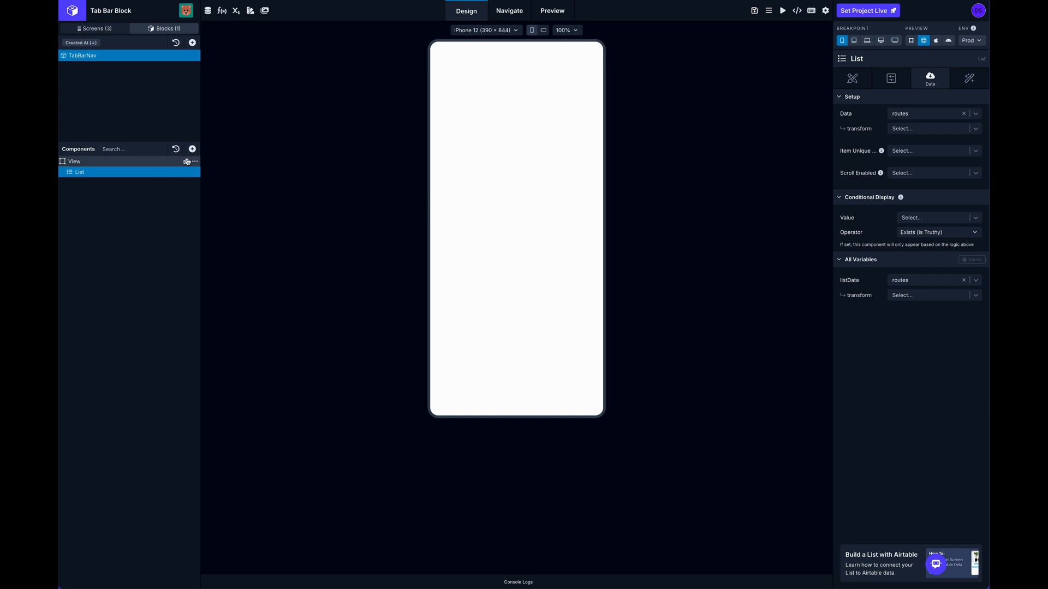
# Add a View inside the List as the item container and select it.
pyautogui.click(192, 162)
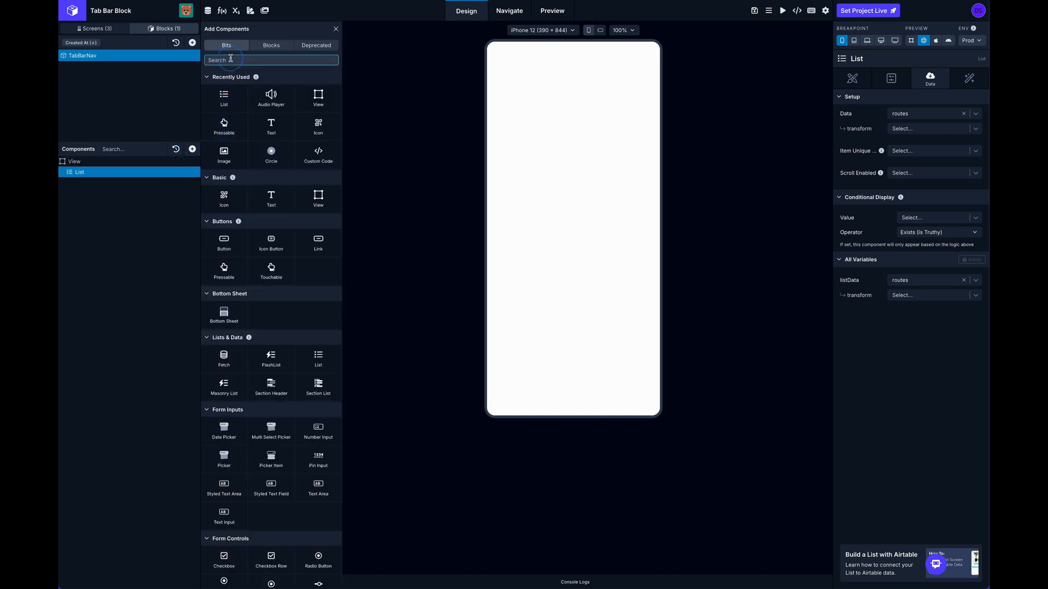
pyautogui.write('view')
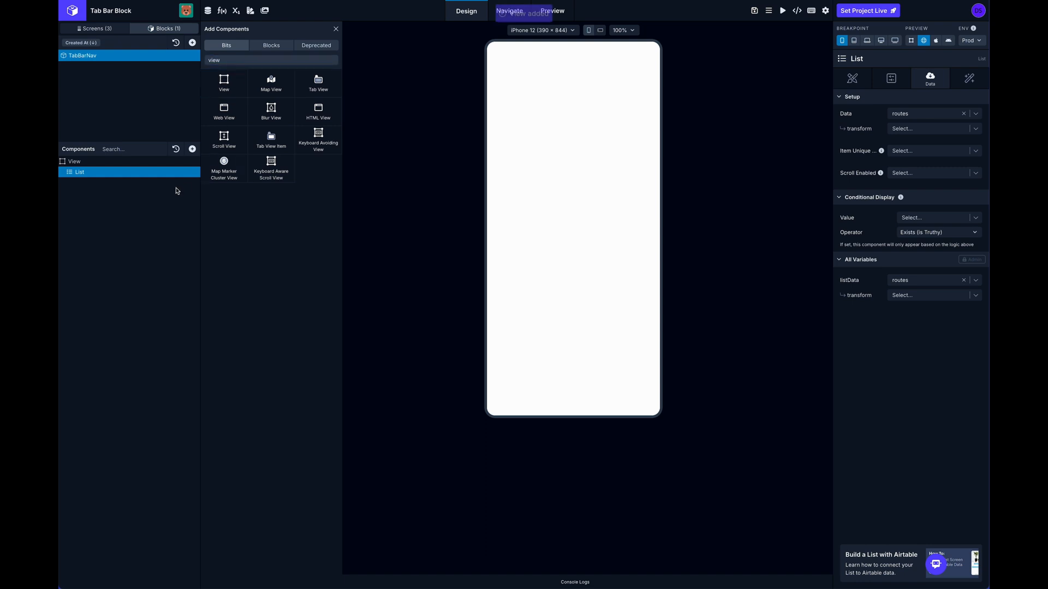
pyautogui.click(222, 79)
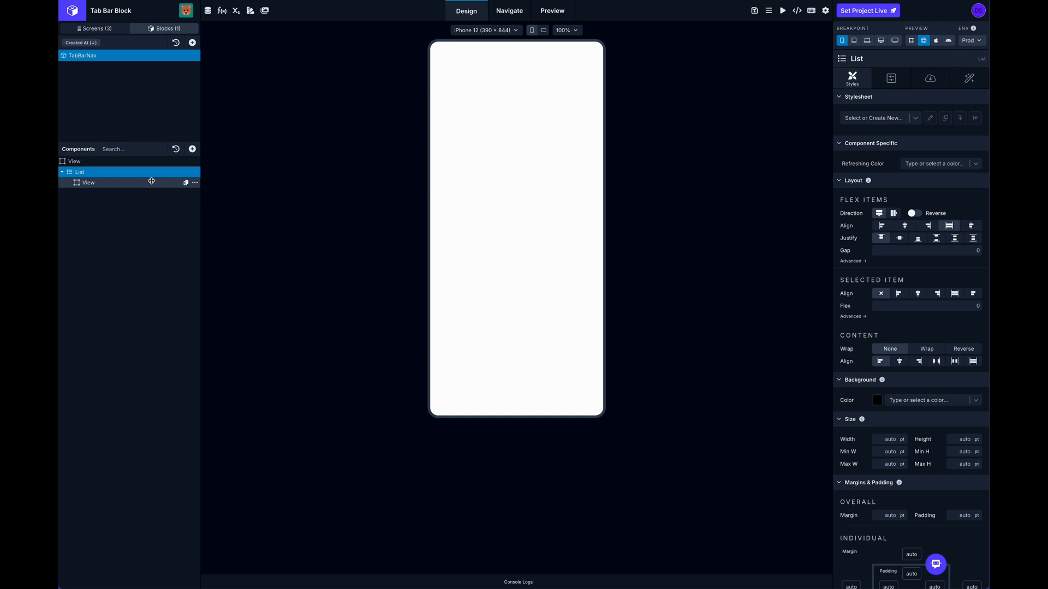
pyautogui.click(87, 183)
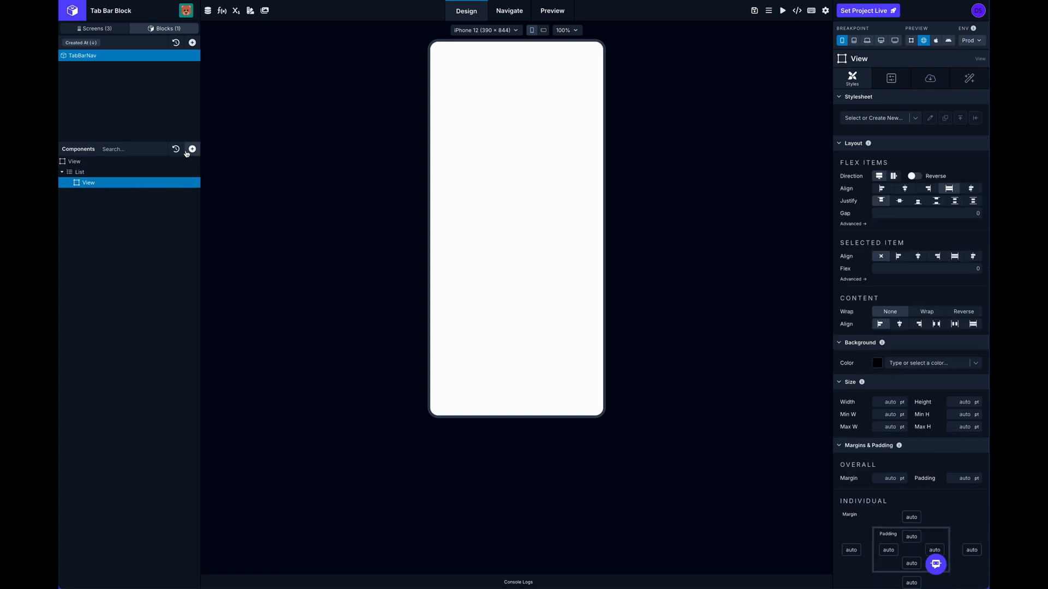
# Add an Icon and a Text inside the item View.
pyautogui.click(192, 149)
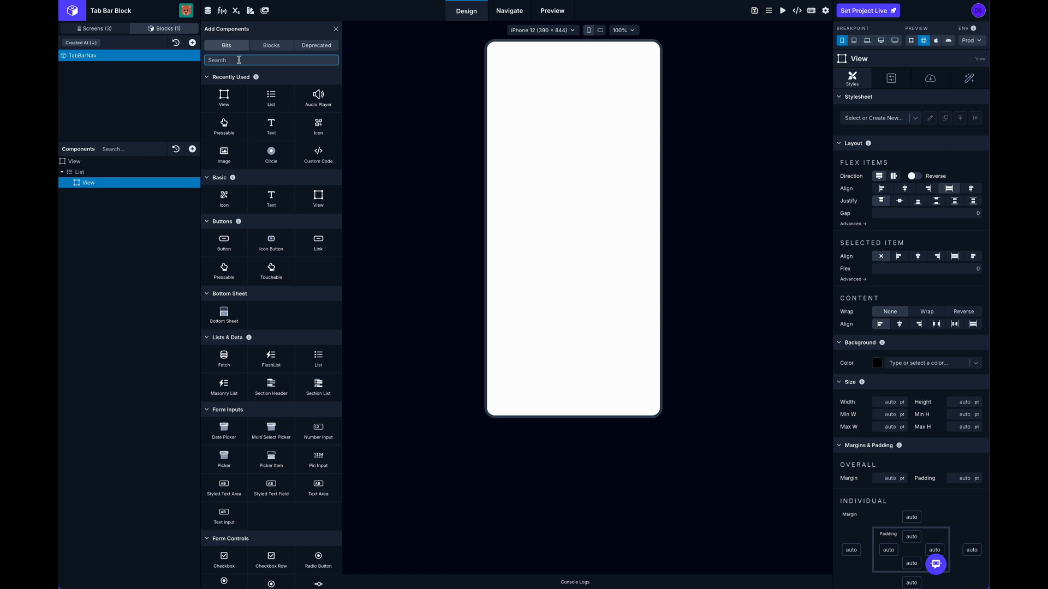
pyautogui.write('icon')
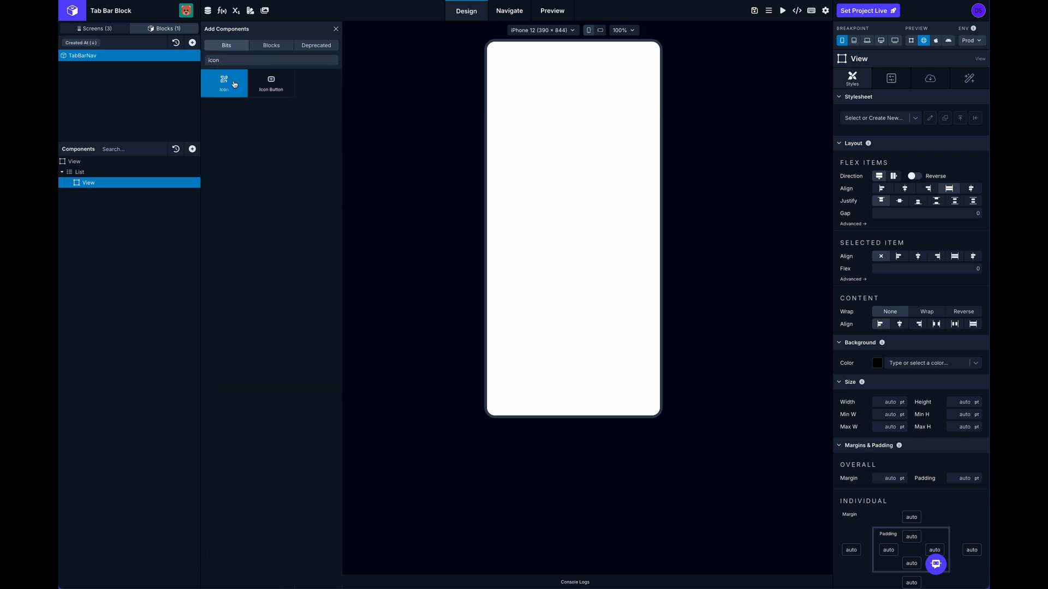
pyautogui.click(223, 82)
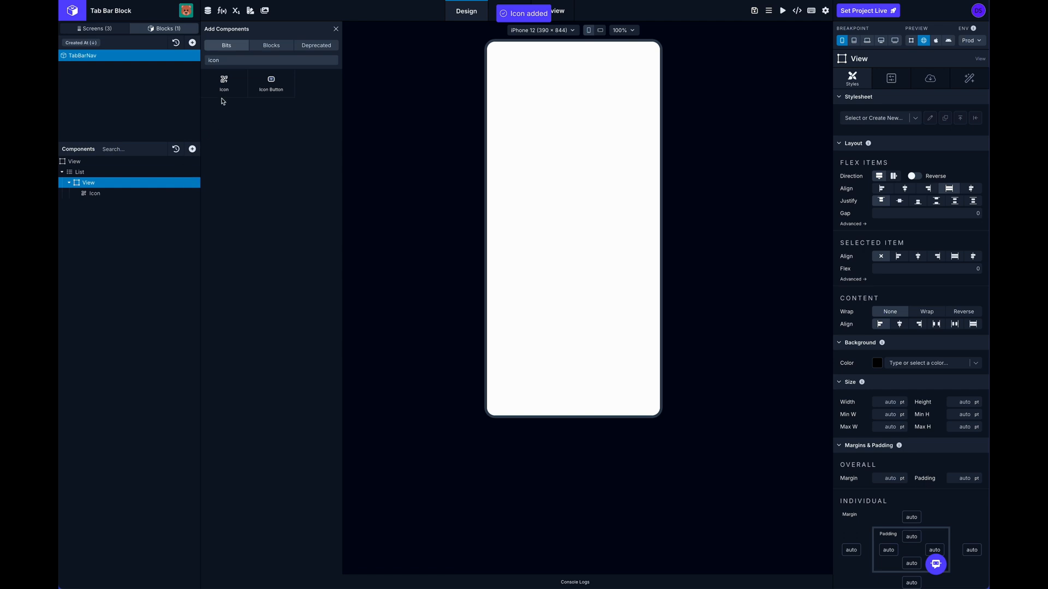
pyautogui.write('text')
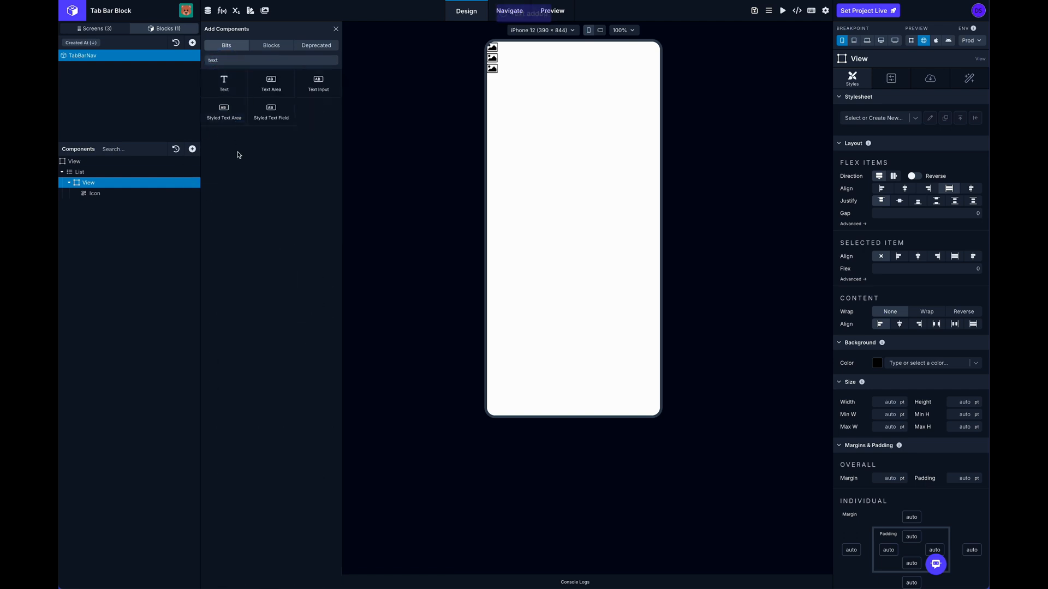
pyautogui.click(224, 82)
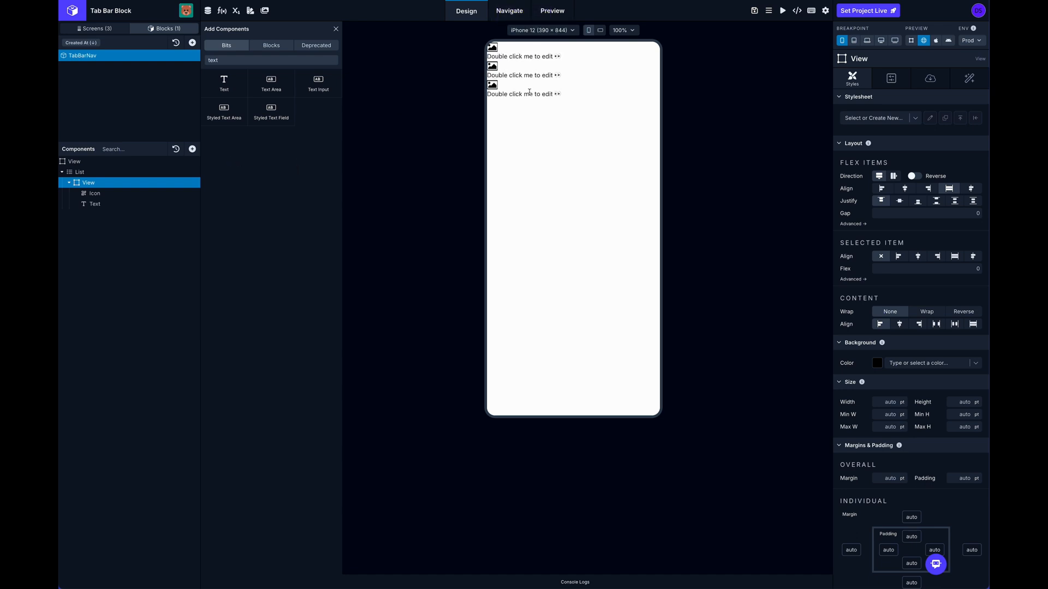
pyautogui.moveTo(555, 72)
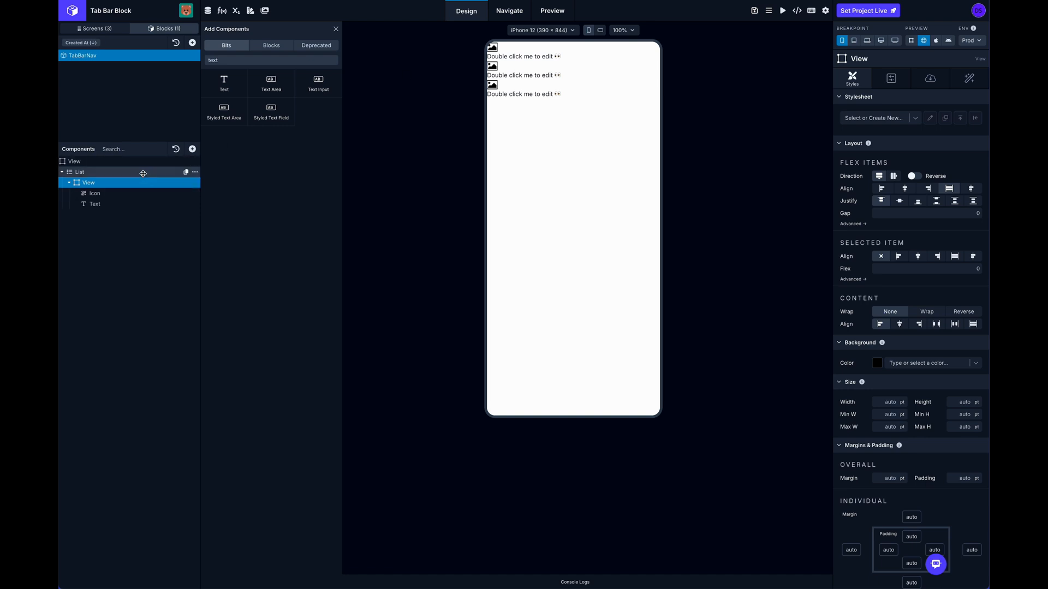
# Set the List's Direction to row and centre each item View's content.
pyautogui.click(79, 172)
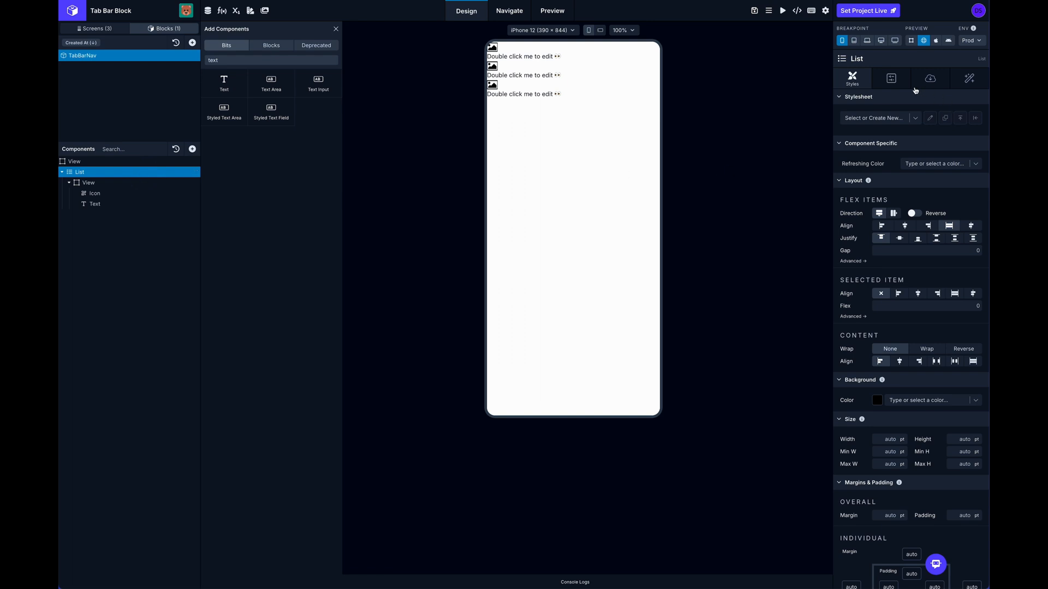
pyautogui.click(335, 28)
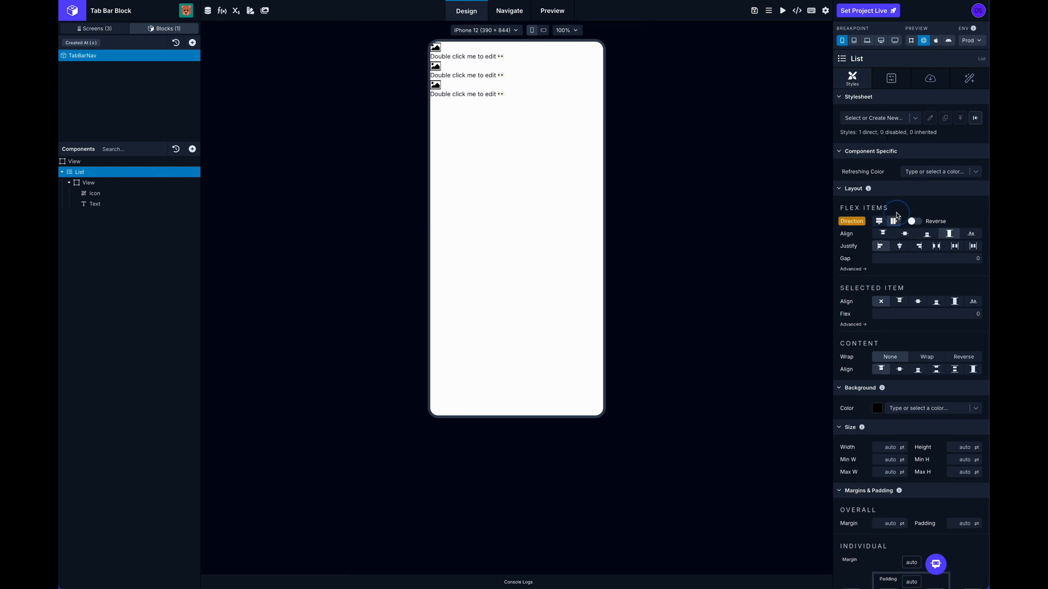
pyautogui.click(894, 222)
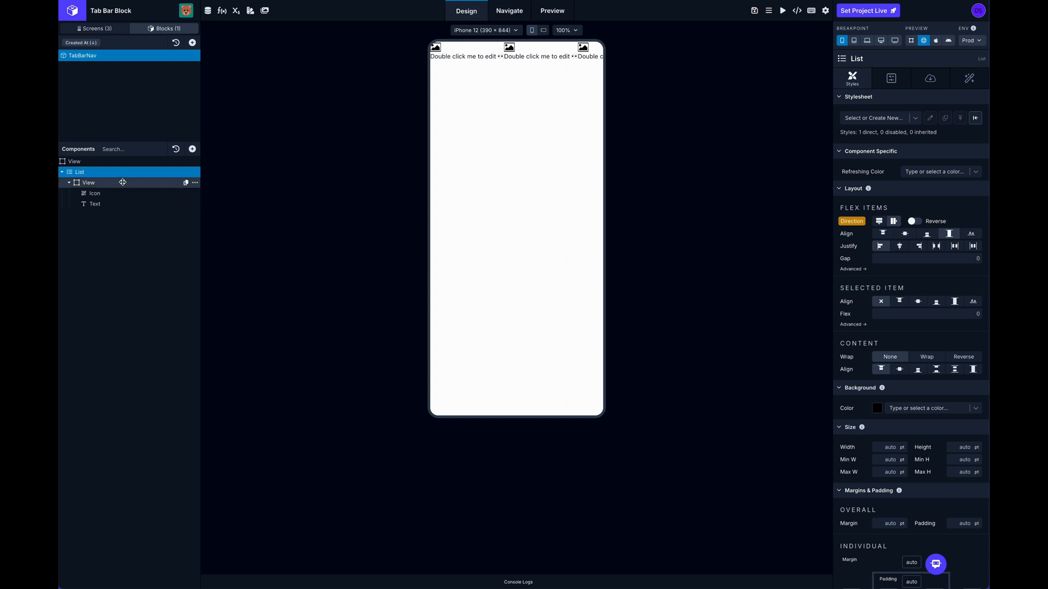
pyautogui.click(88, 182)
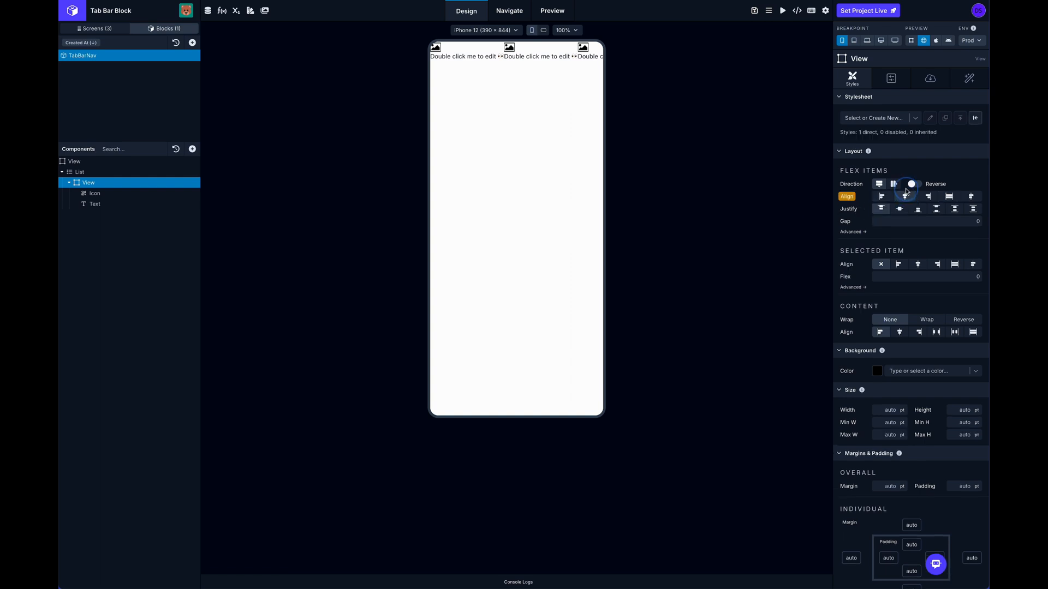
pyautogui.click(900, 210)
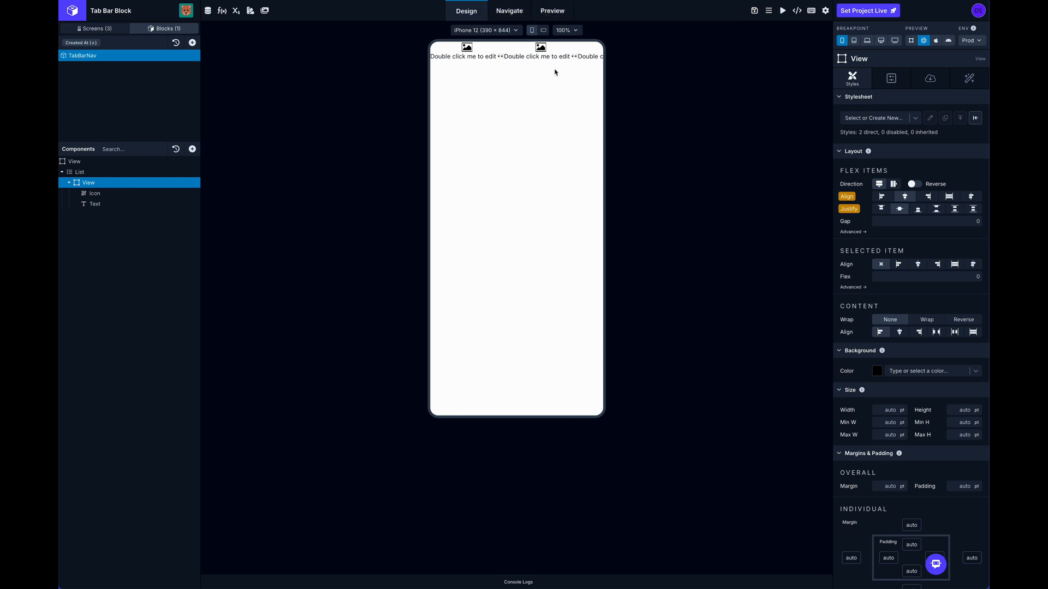
pyautogui.moveTo(881, 169)
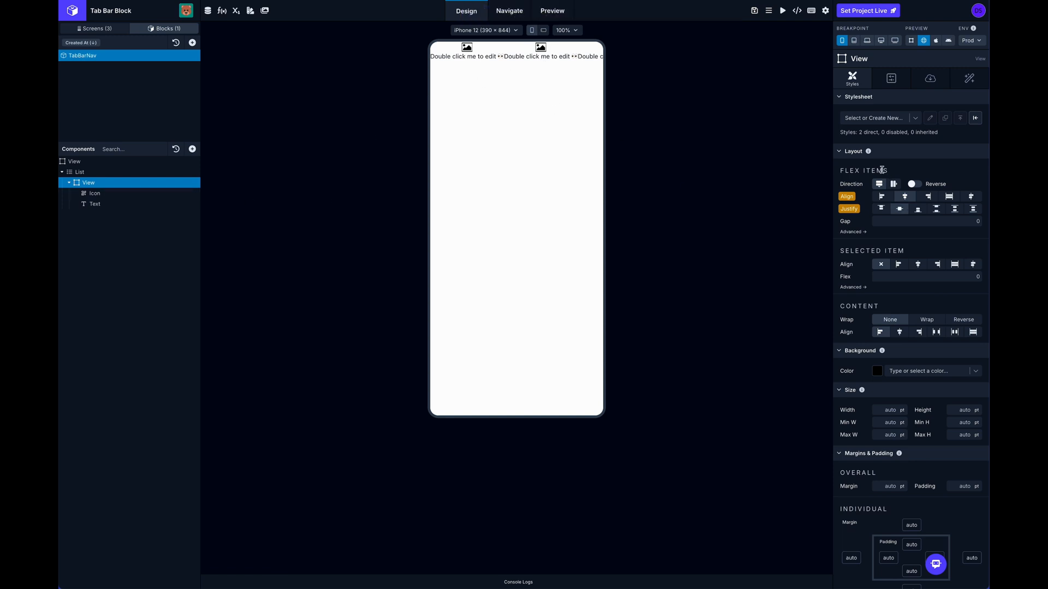
pyautogui.moveTo(123, 174)
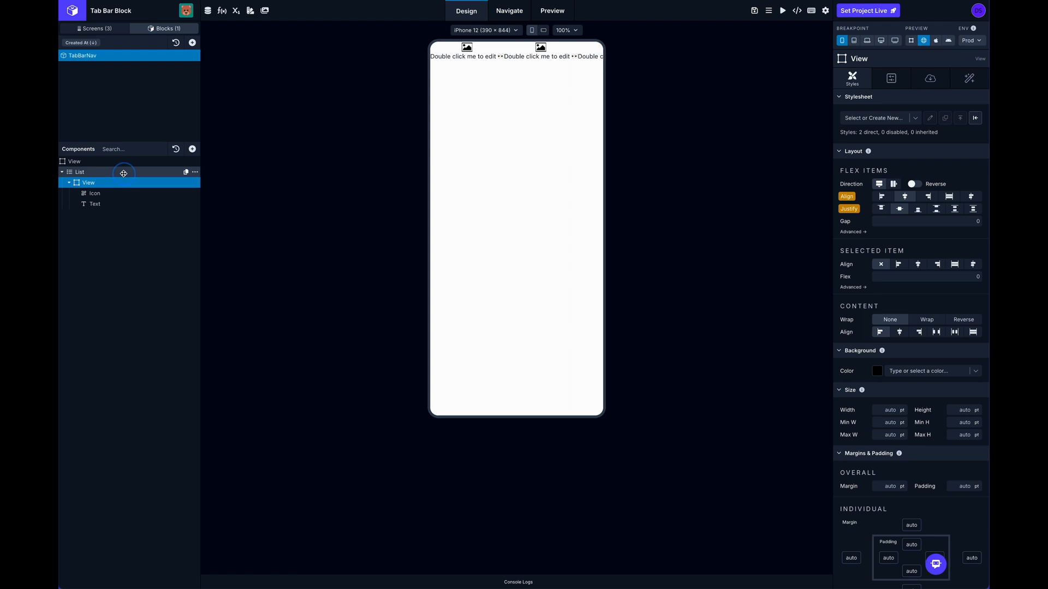
# Set the List's Justify to Space Around so items spread evenly across the bar.
pyautogui.click(79, 171)
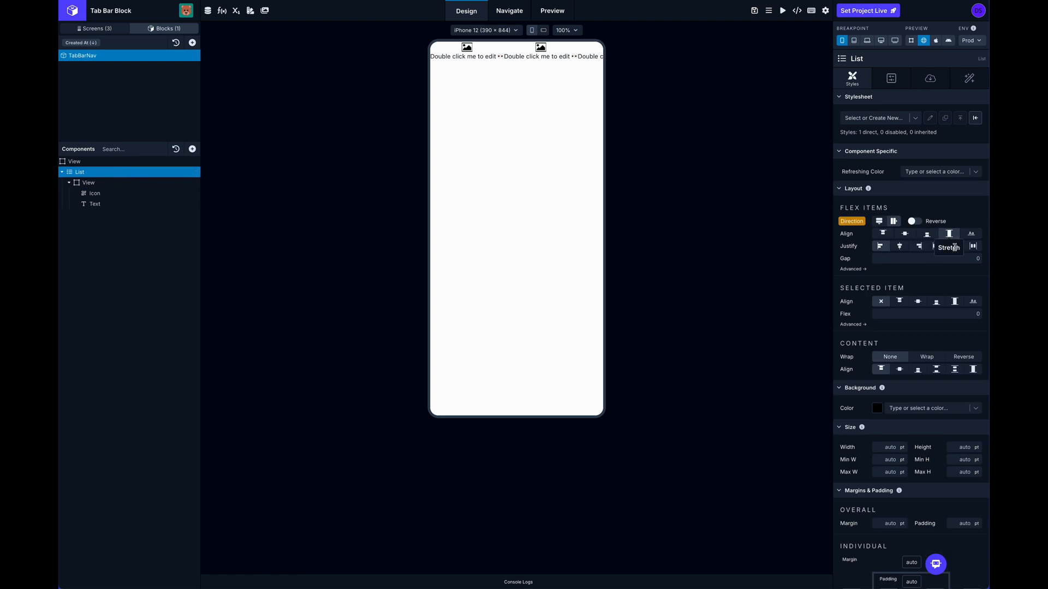
pyautogui.moveTo(955, 245)
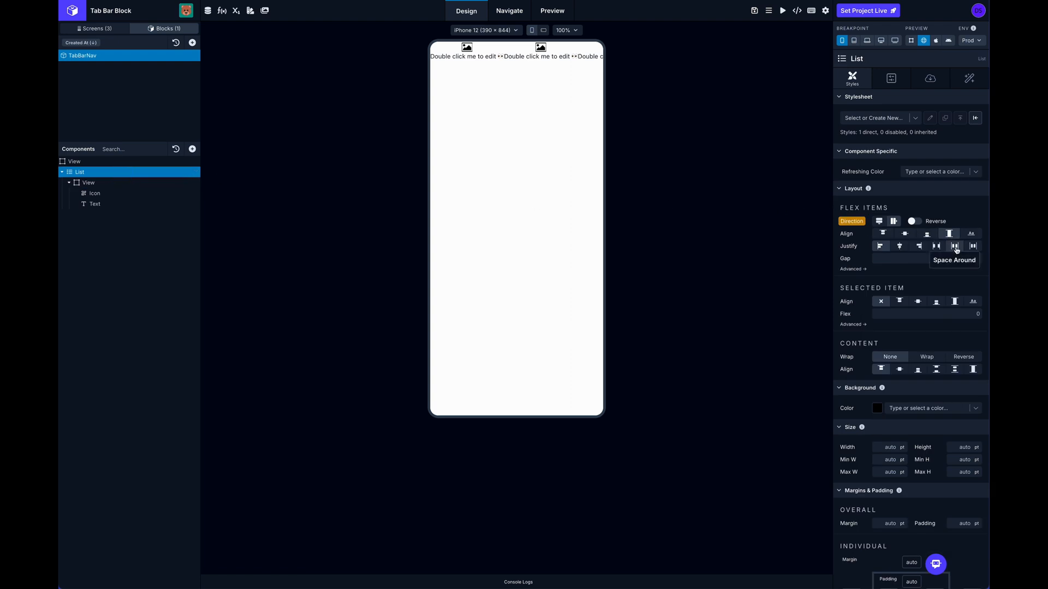
pyautogui.click(954, 246)
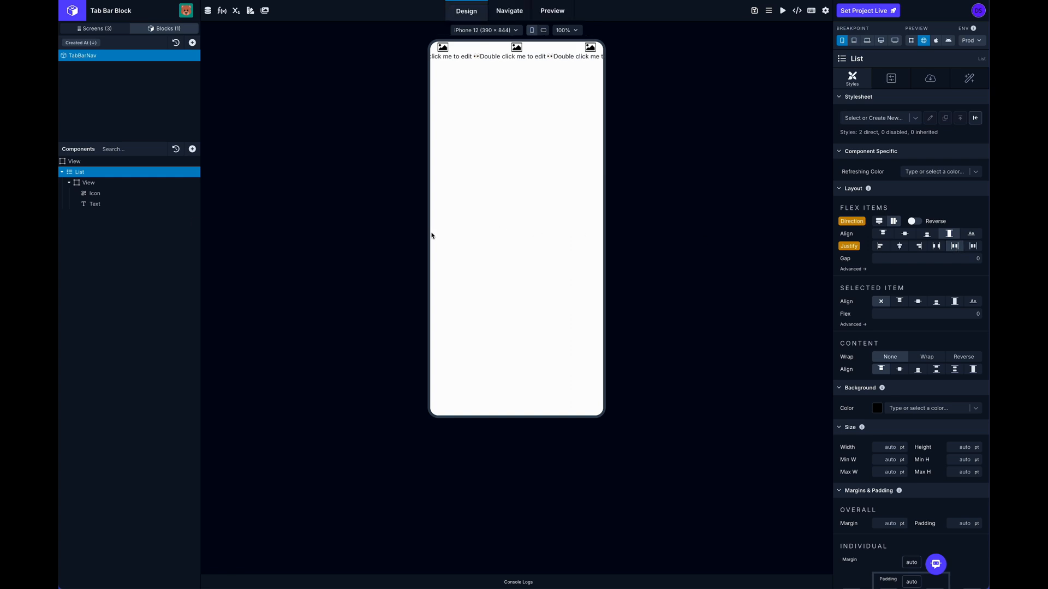
pyautogui.moveTo(112, 193)
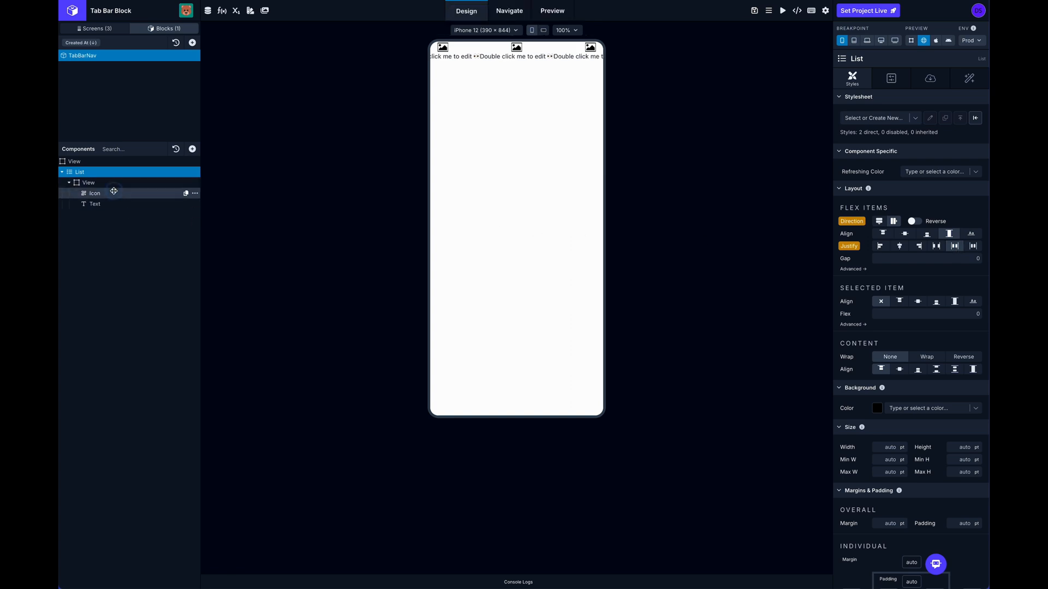
pyautogui.click(94, 194)
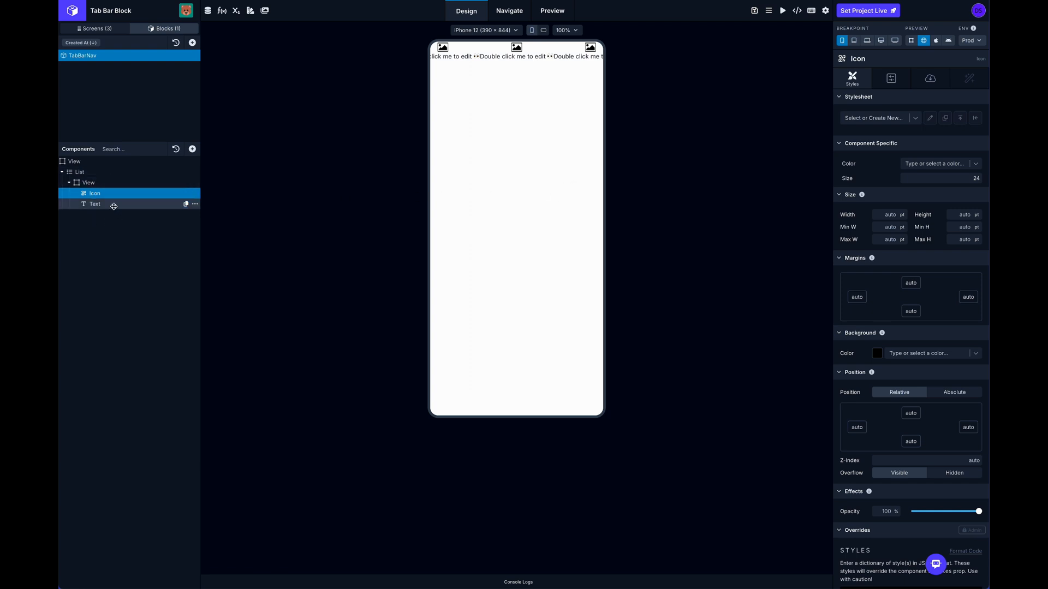
# Bind the Icon's Custom Icon to the List Item 'icon' variable.
pyautogui.click(87, 183)
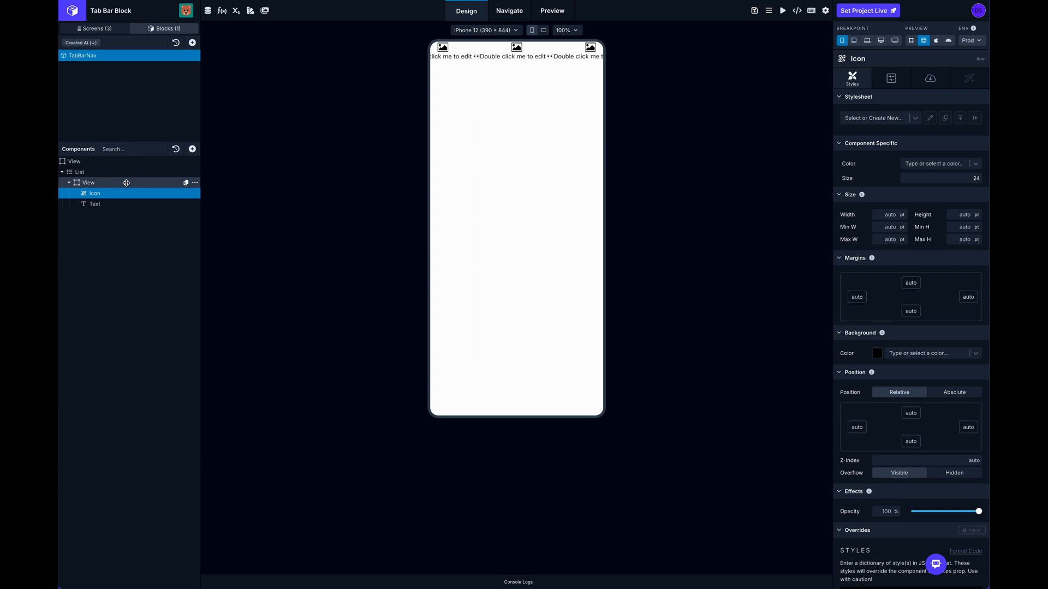
pyautogui.click(94, 193)
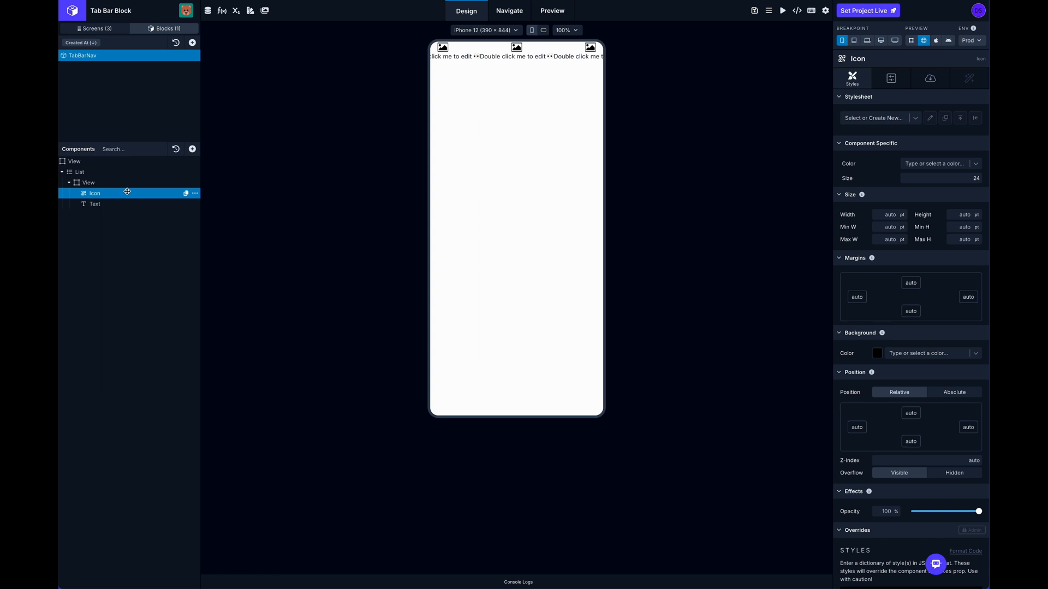
pyautogui.moveTo(129, 171)
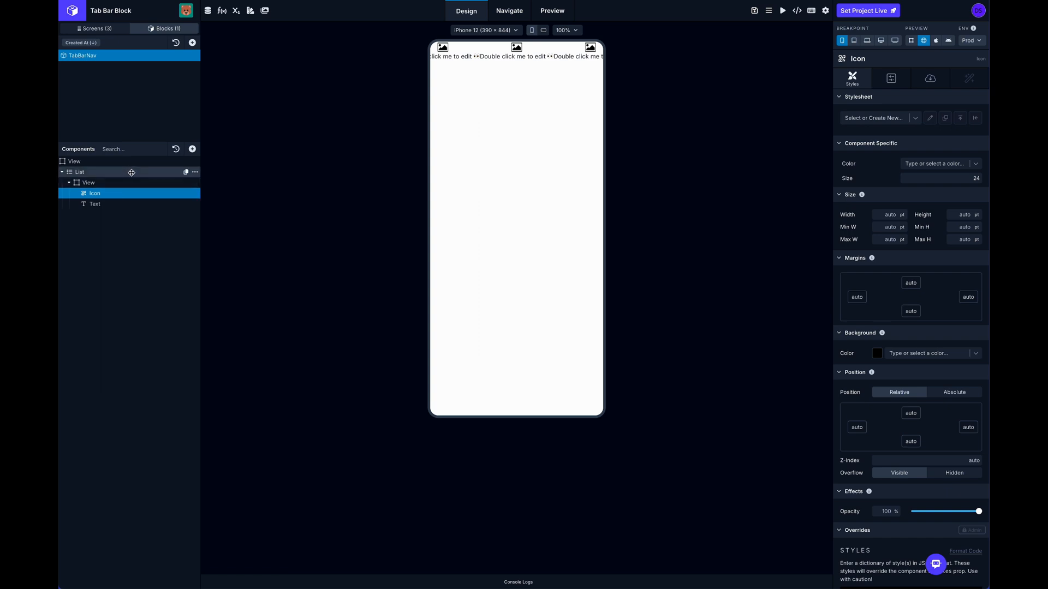
pyautogui.moveTo(126, 179)
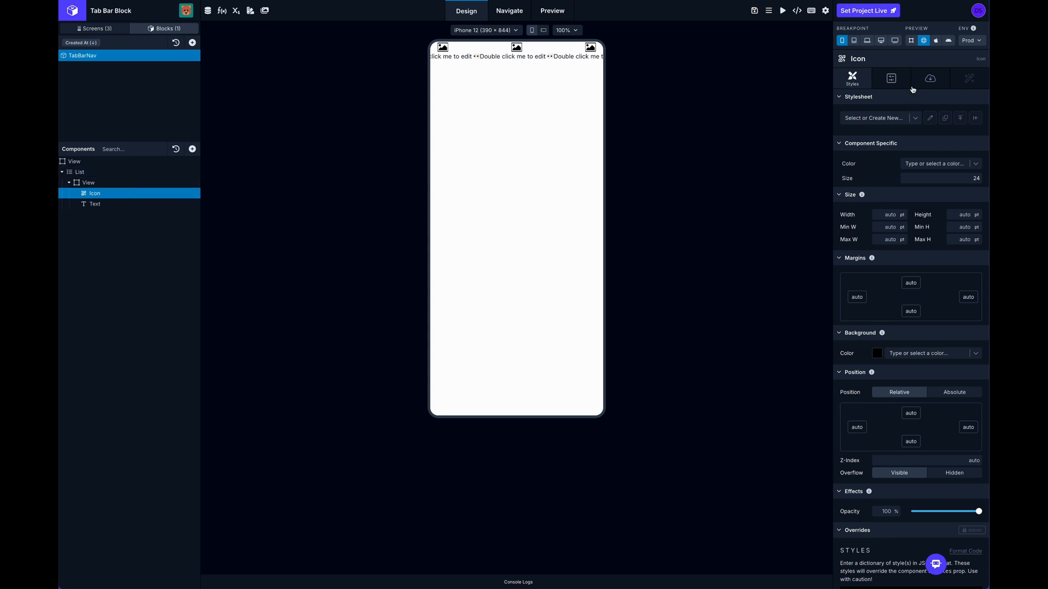
pyautogui.moveTo(925, 166)
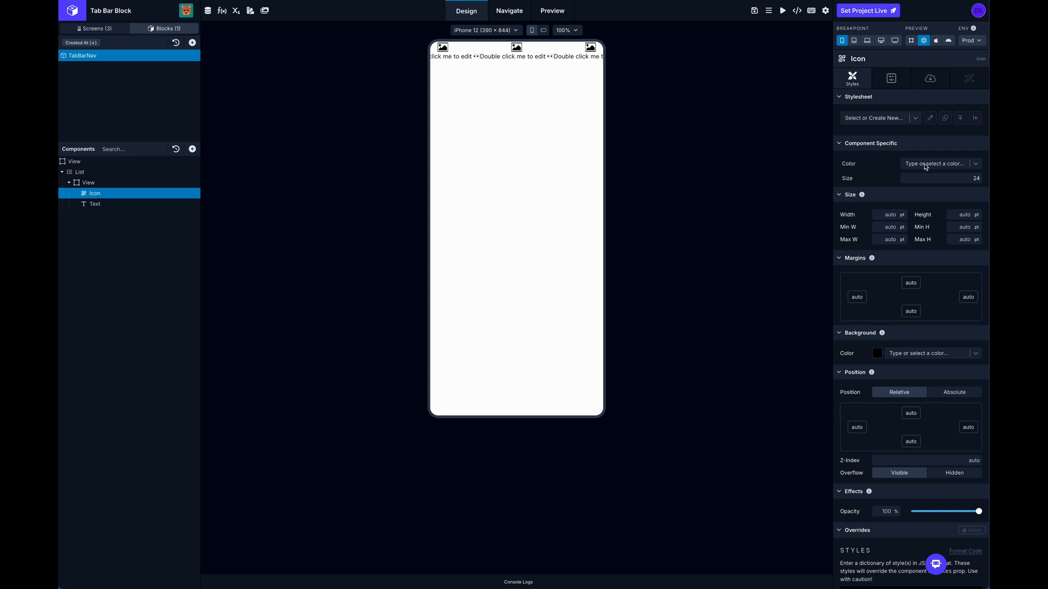
pyautogui.click(929, 79)
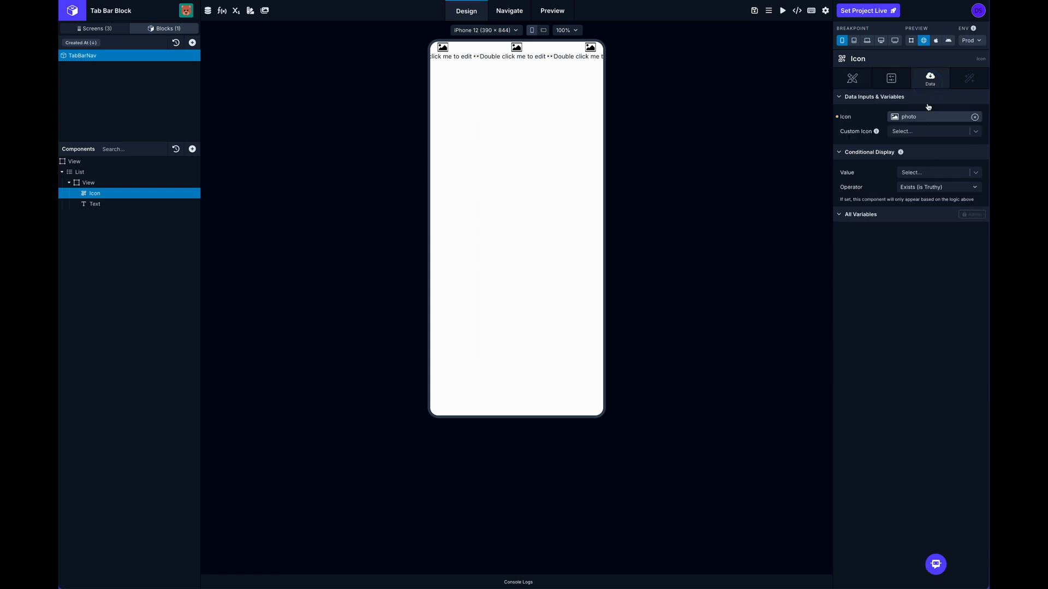
pyautogui.click(894, 117)
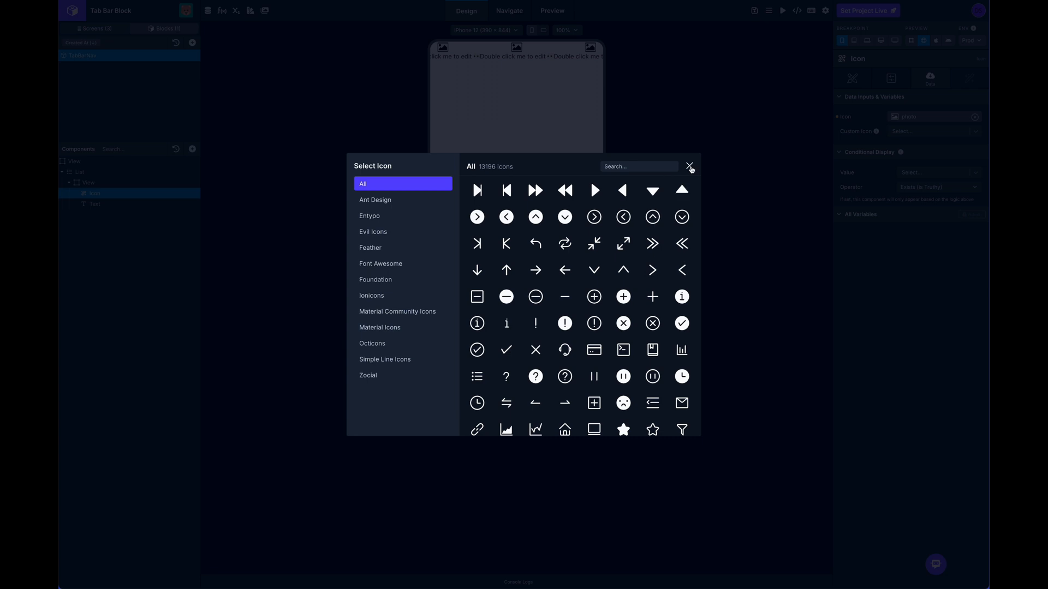
pyautogui.click(688, 166)
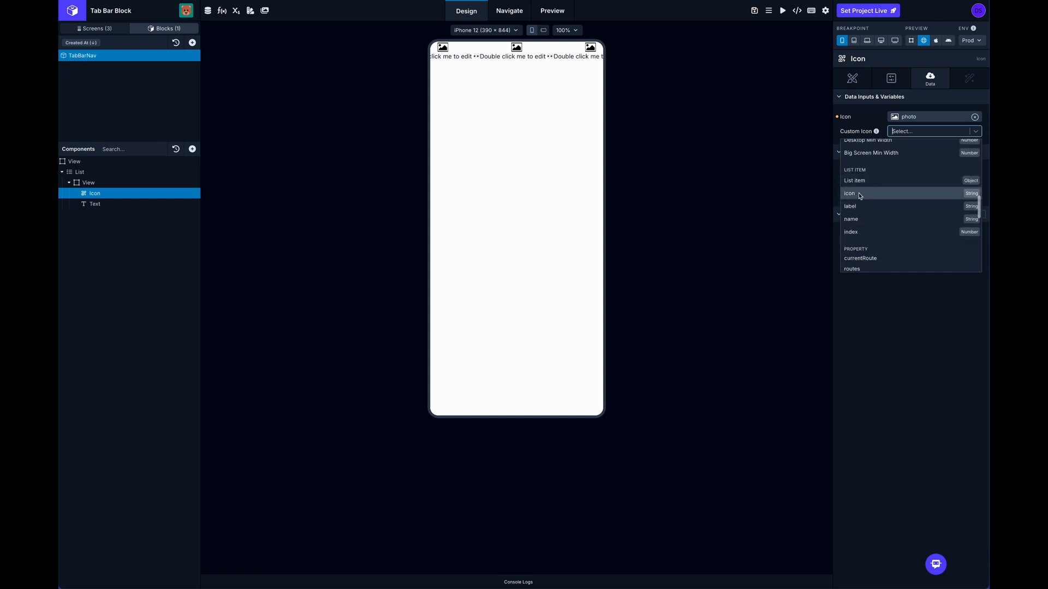
pyautogui.moveTo(865, 218)
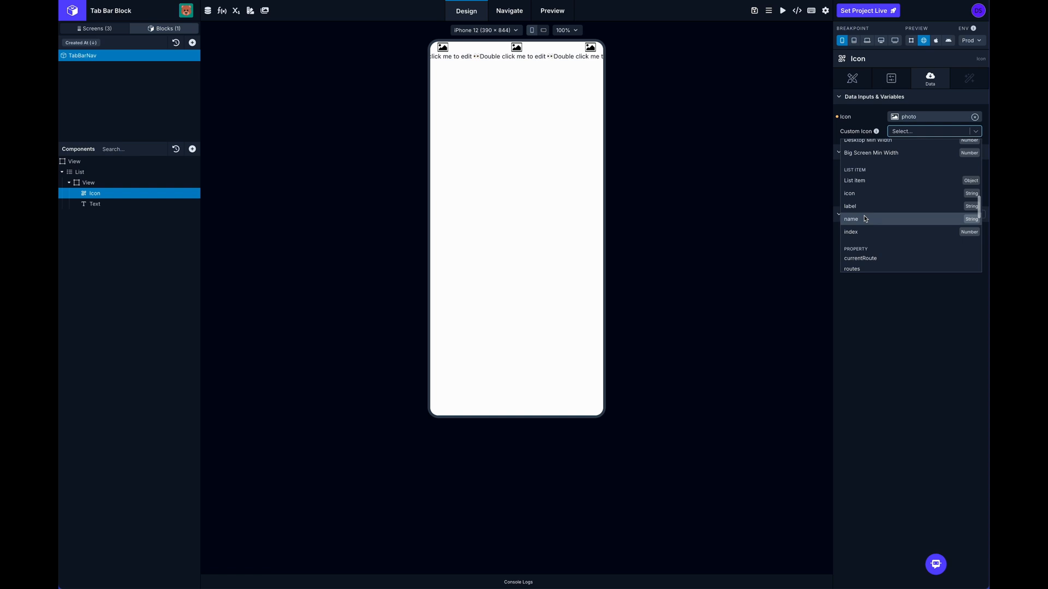
pyautogui.moveTo(862, 231)
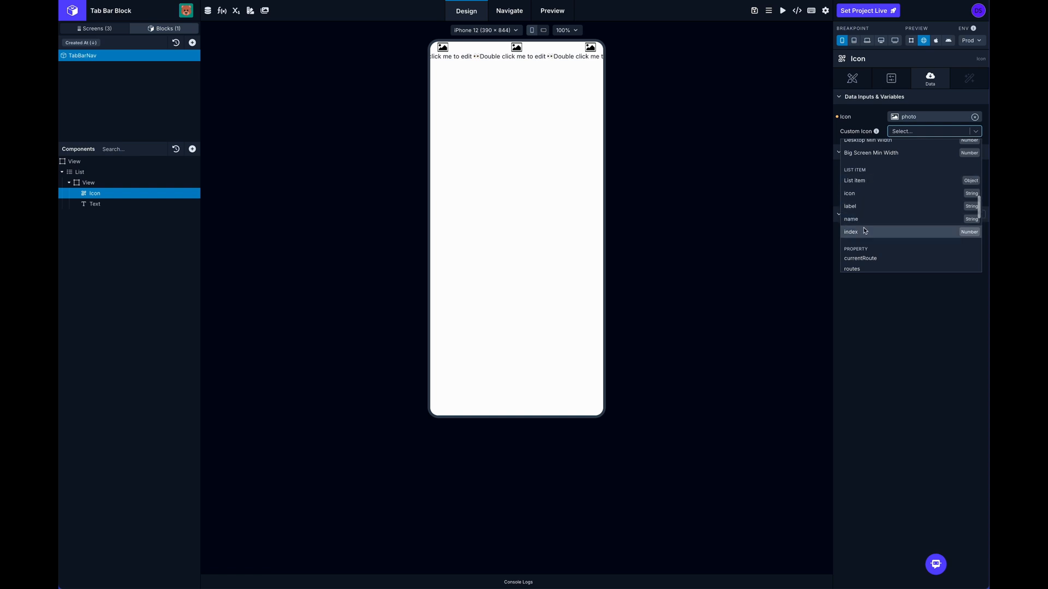
pyautogui.moveTo(867, 180)
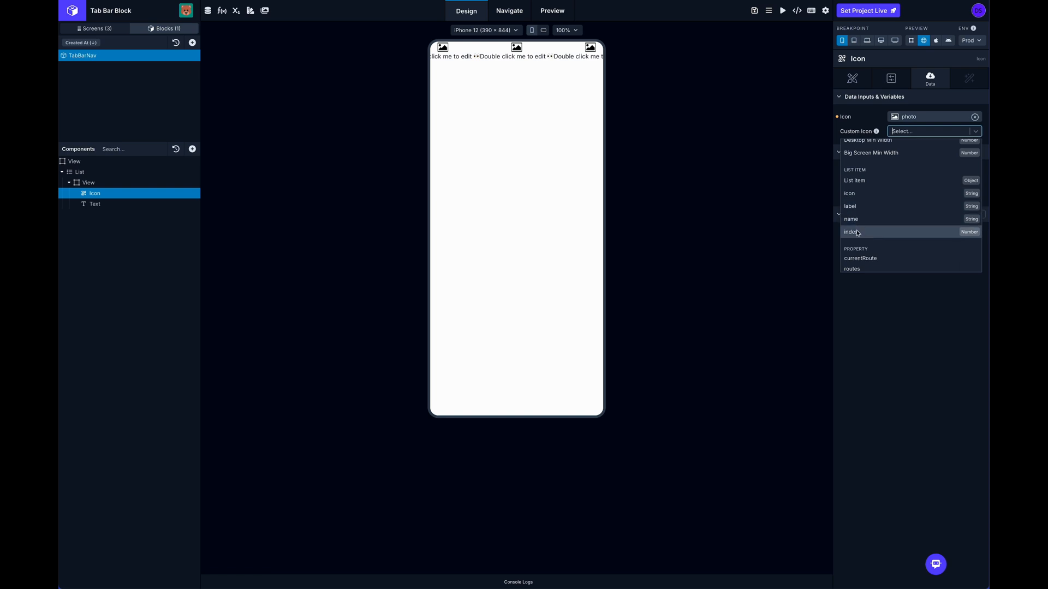
pyautogui.moveTo(869, 220)
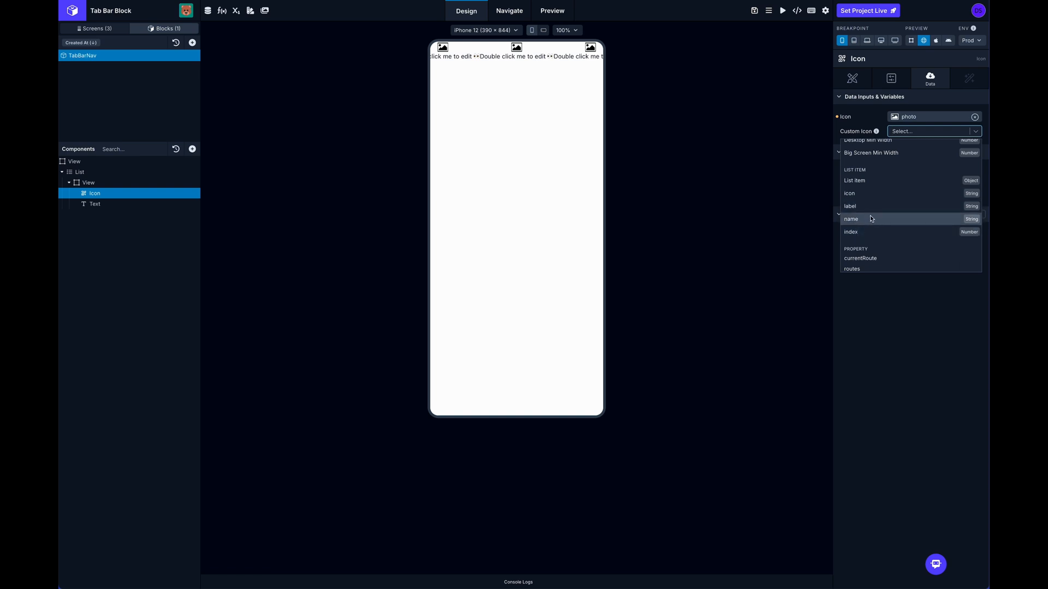
pyautogui.moveTo(870, 207)
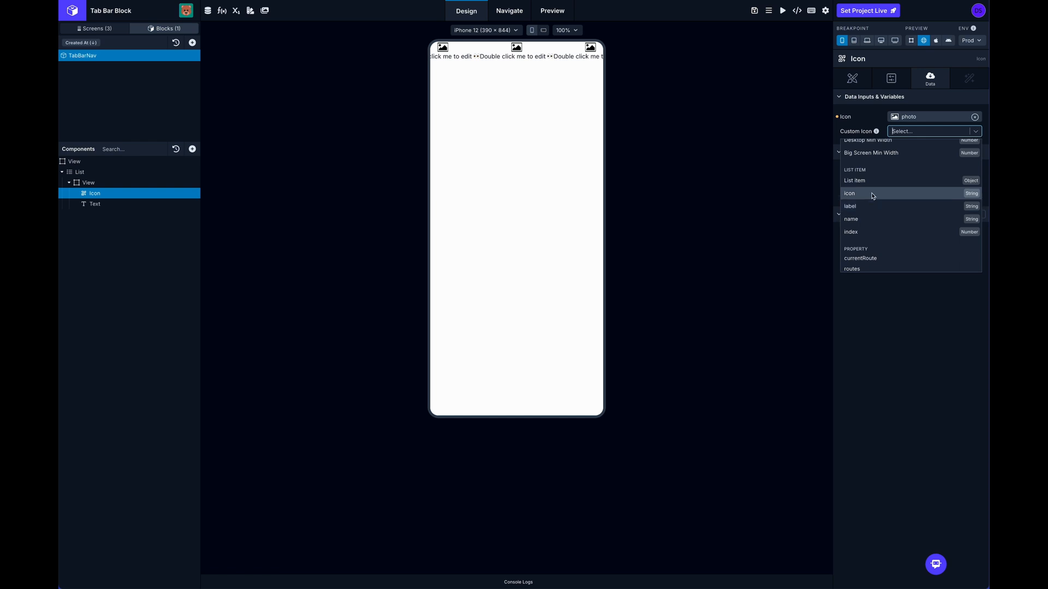
pyautogui.click(851, 193)
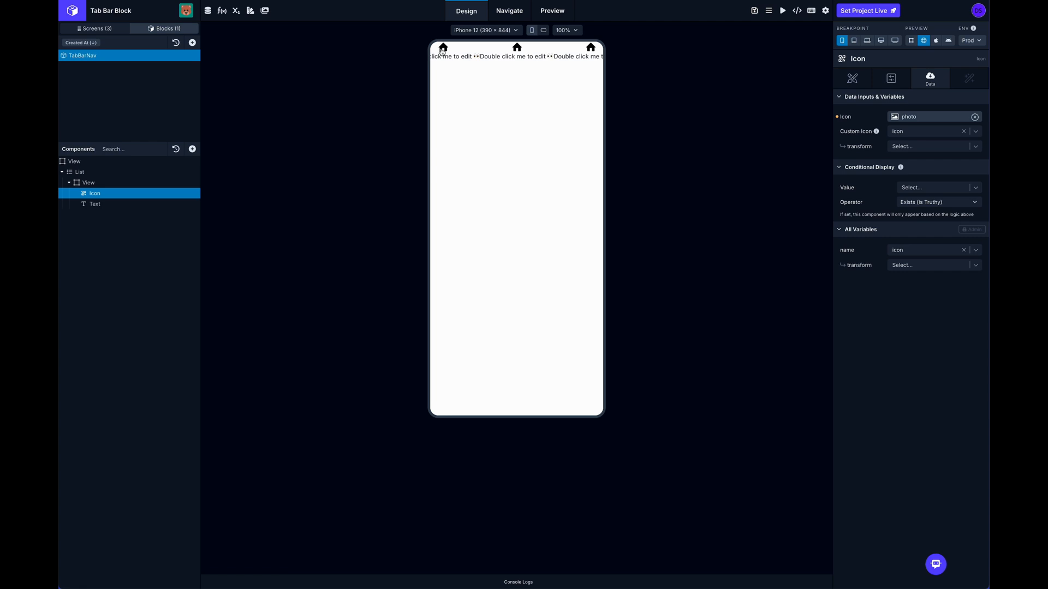
# Set the Text's Input Text to {{ label }} mapped to List Item label.
pyautogui.click(94, 204)
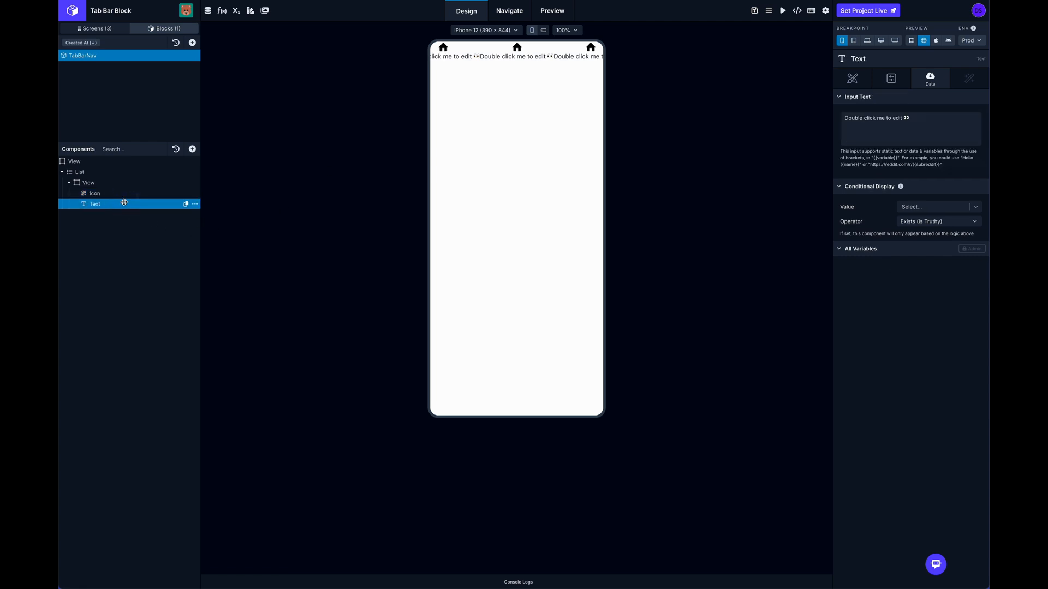
pyautogui.click(909, 129)
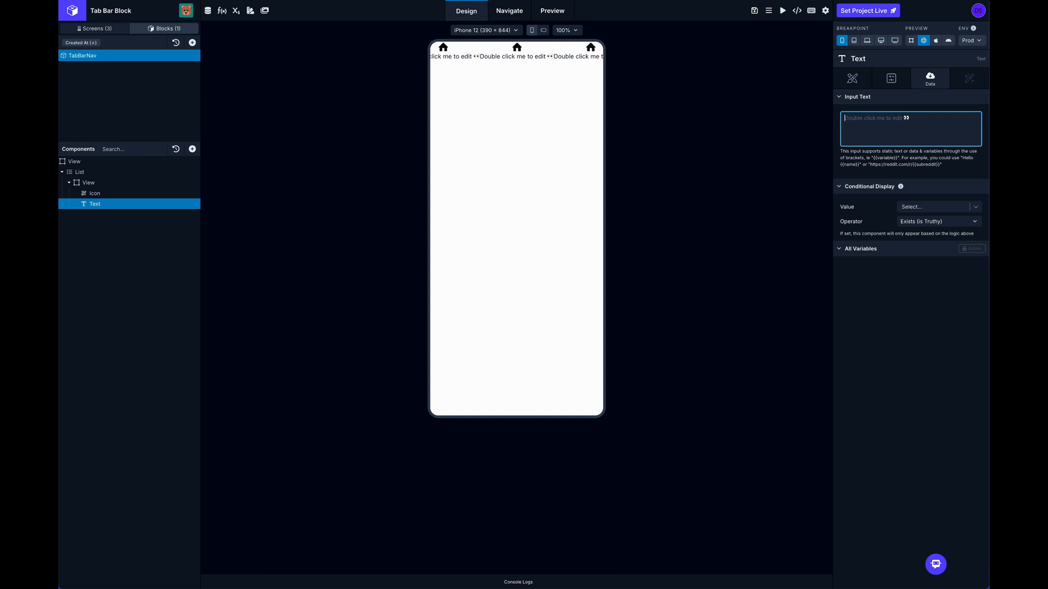
pyautogui.write('{{ label')
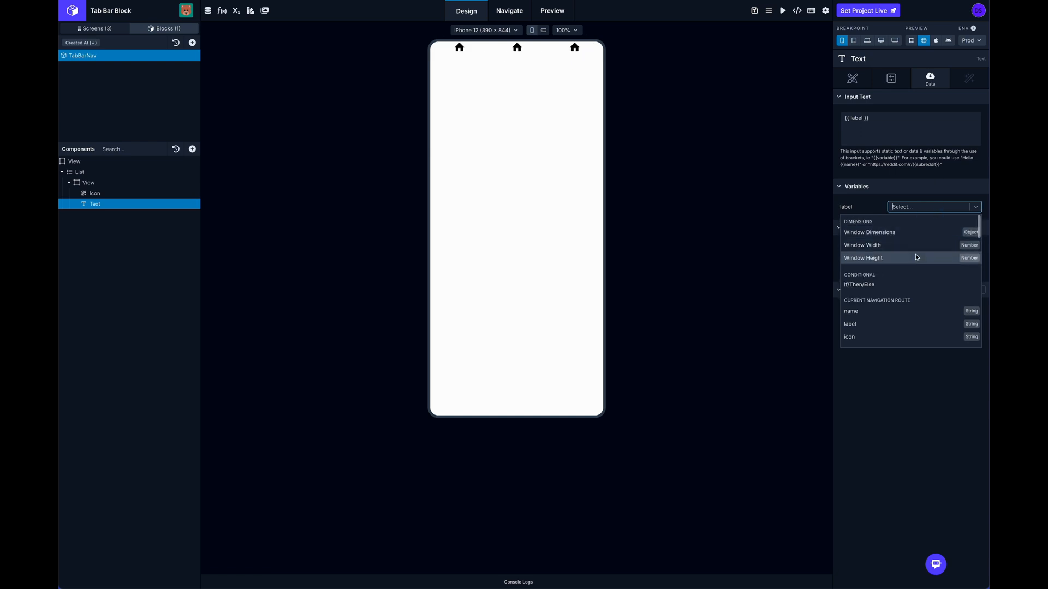
pyautogui.scroll(-3)
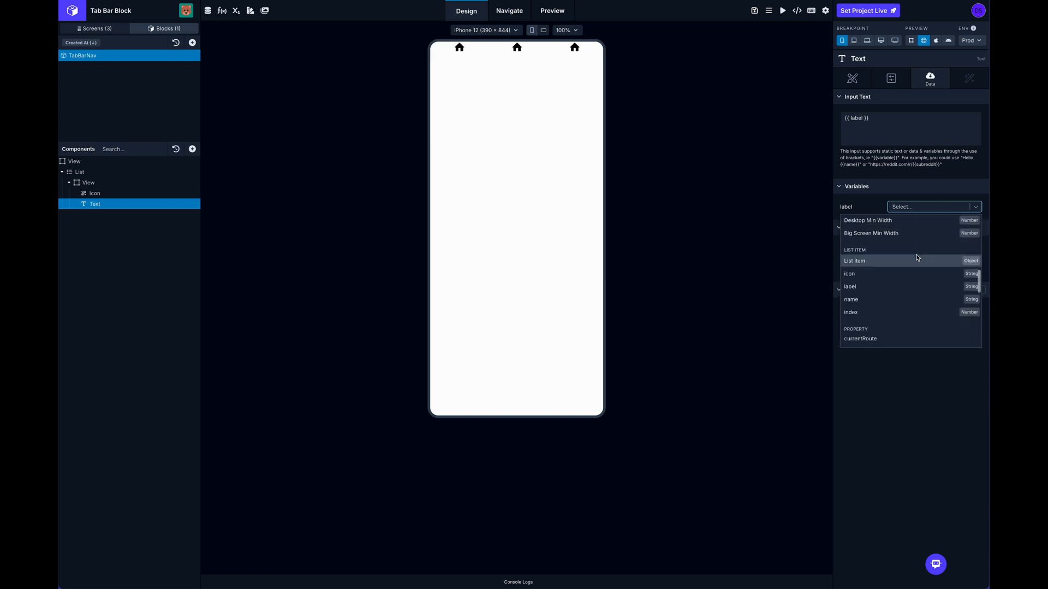
pyautogui.click(851, 286)
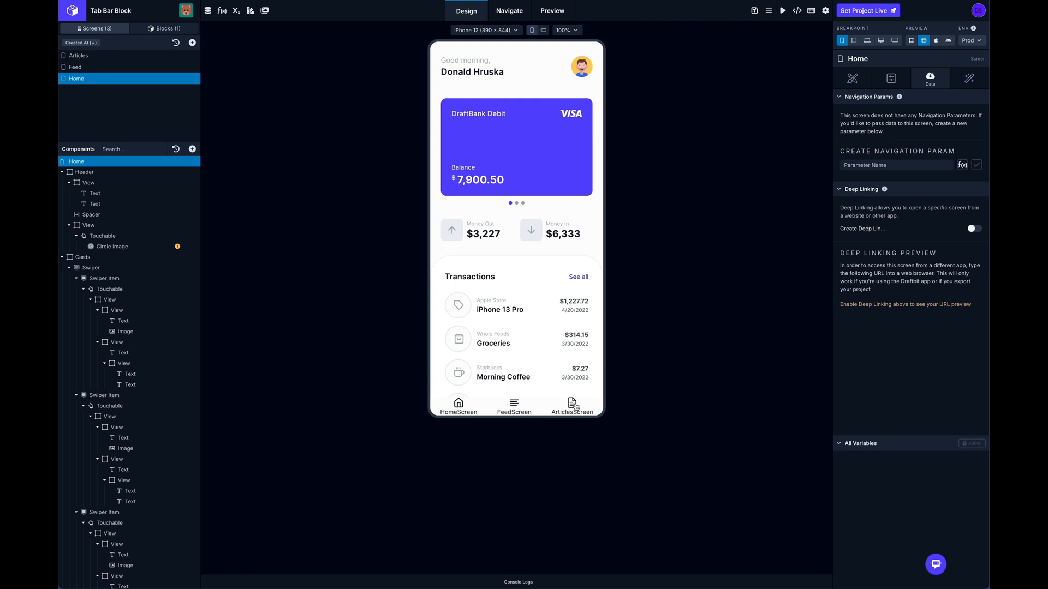
pyautogui.moveTo(517, 406)
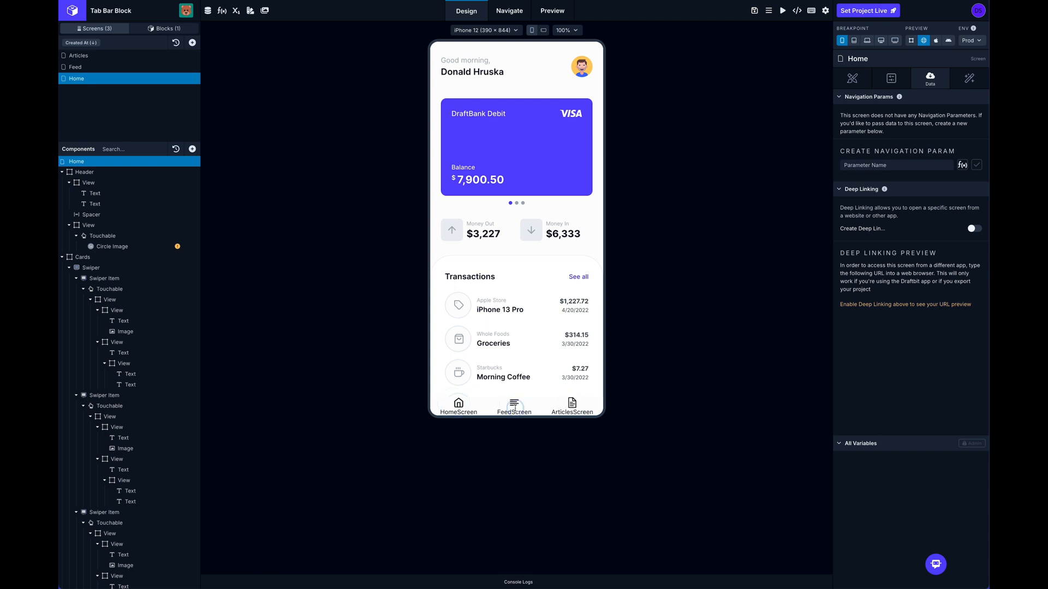
pyautogui.moveTo(272, 118)
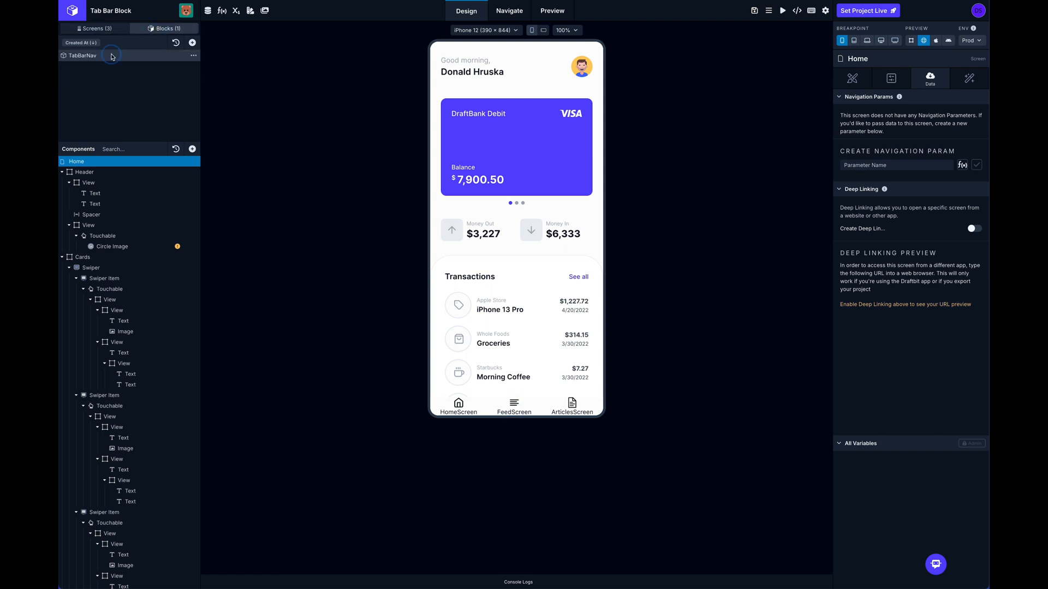
# Wrap the list item's View in a Pressable and select it.
pyautogui.click(82, 55)
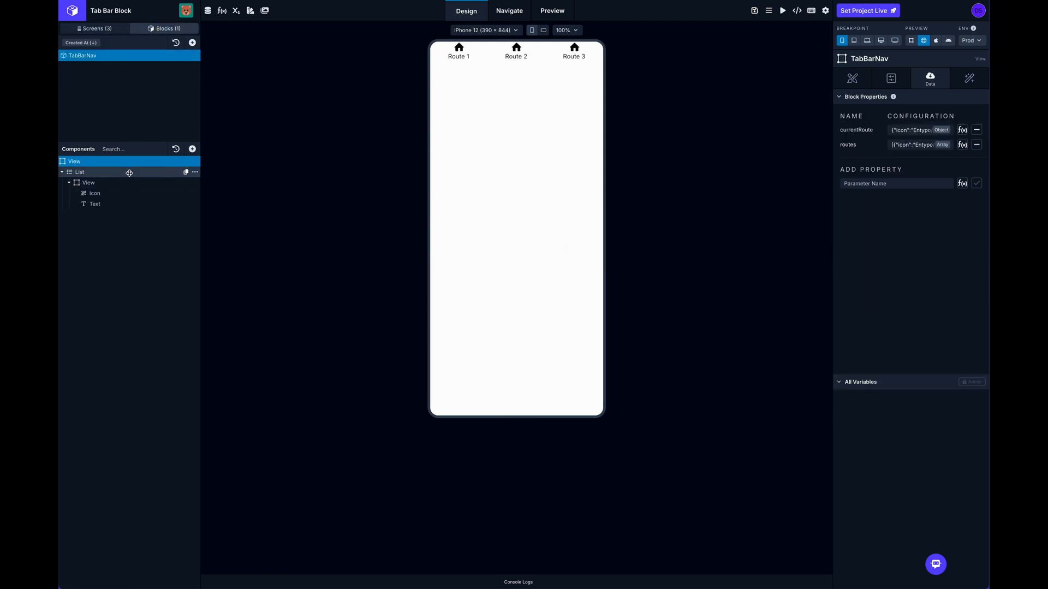
pyautogui.click(192, 150)
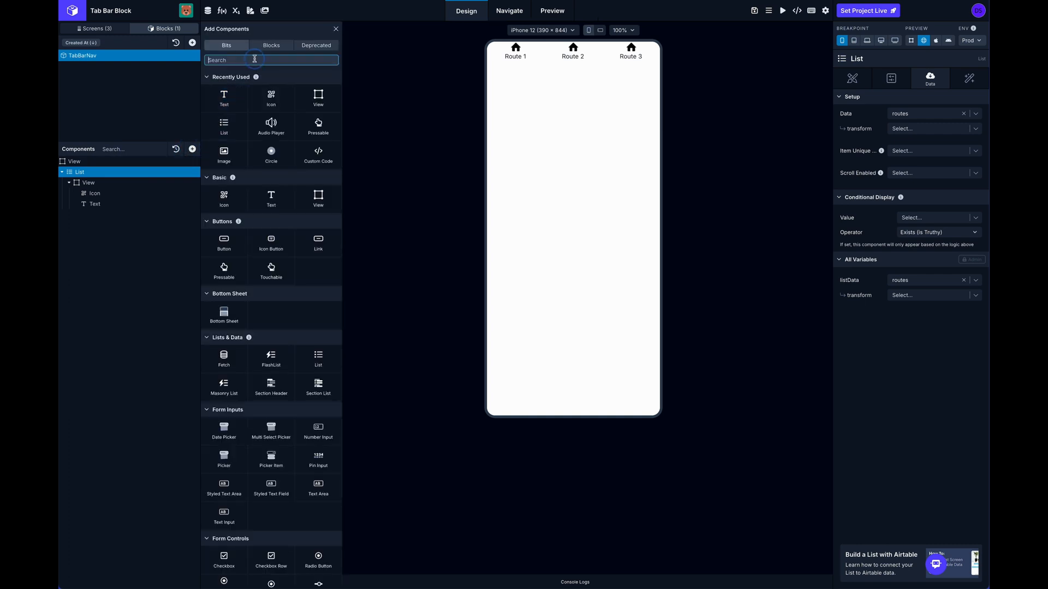
pyautogui.write('press')
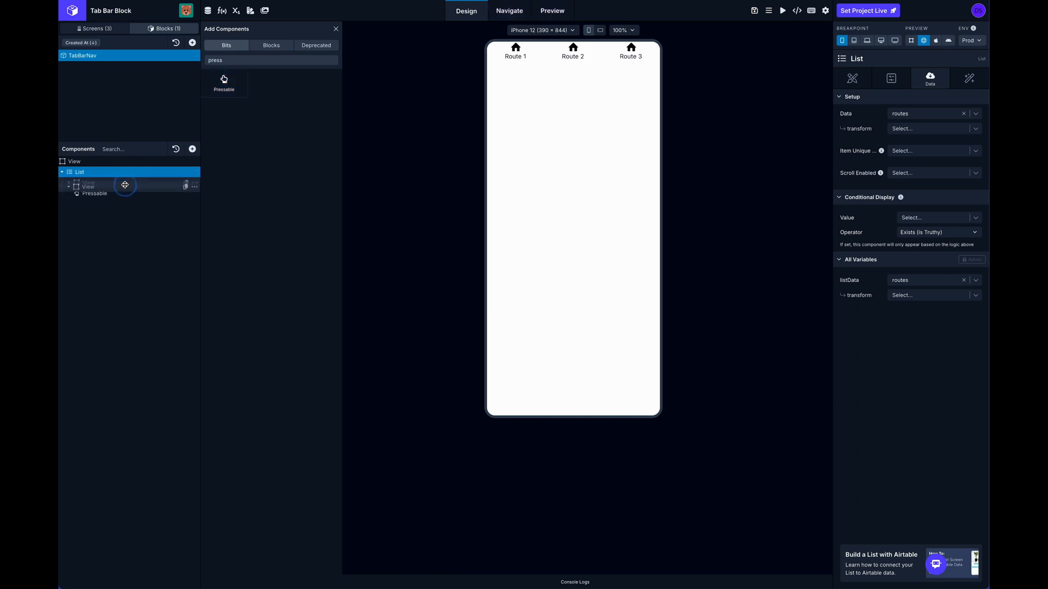
pyautogui.click(67, 183)
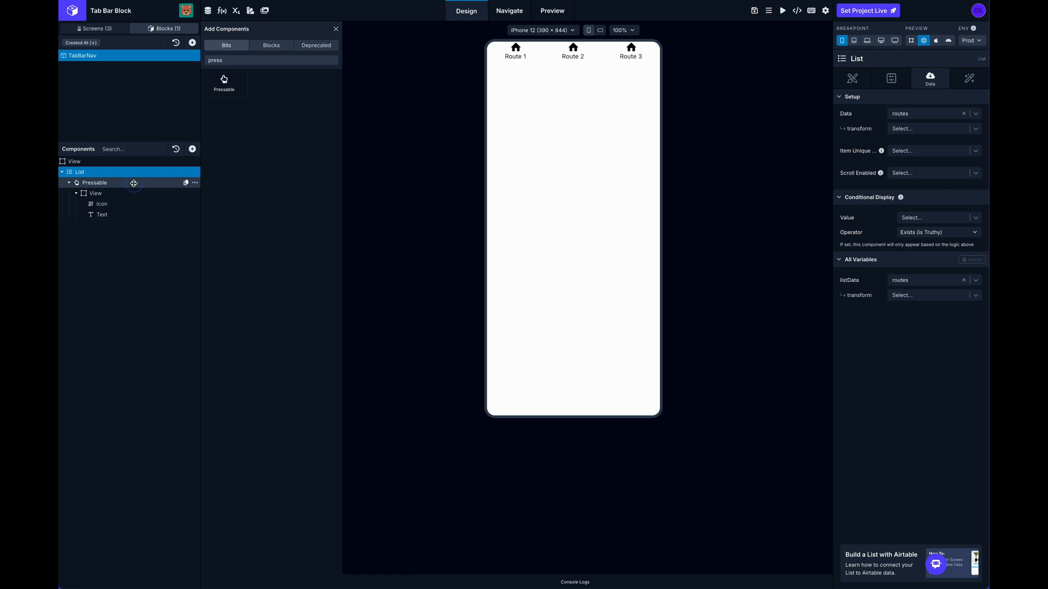
pyautogui.click(968, 78)
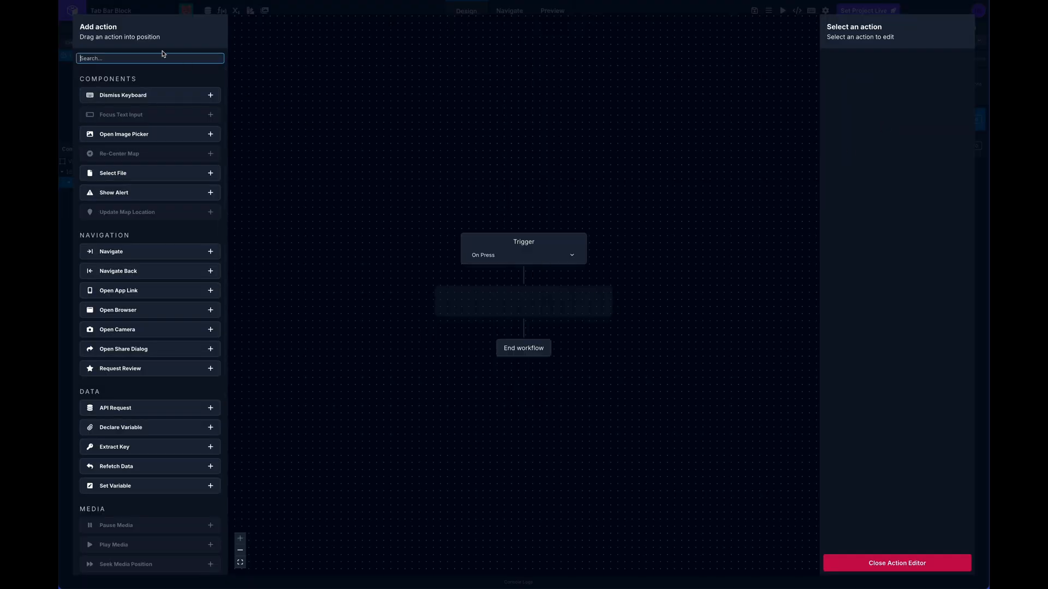
# Add a Navigate action on press with Custom Destination.
pyautogui.write('navi')
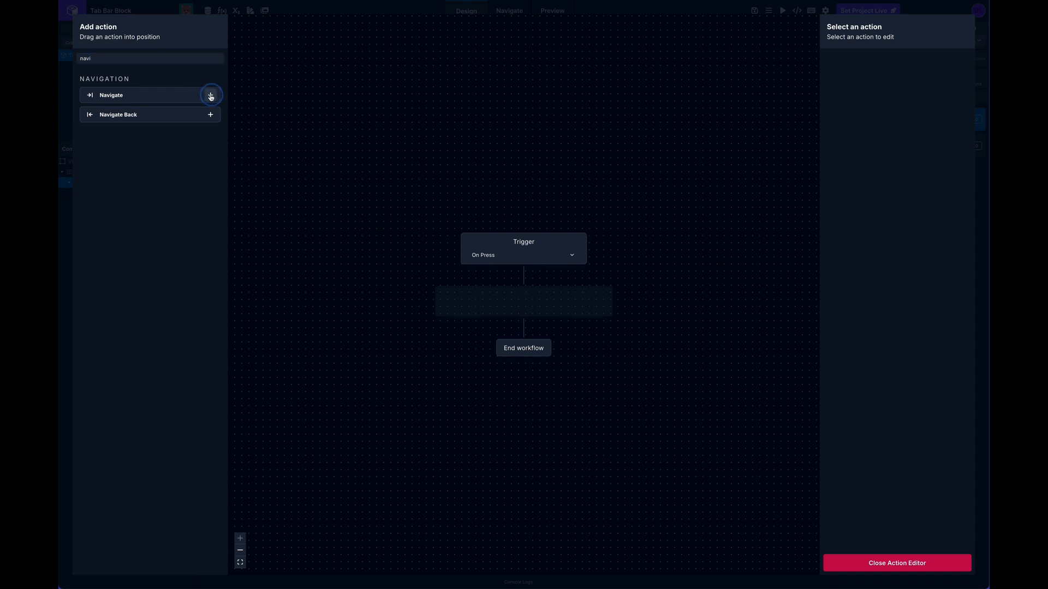
pyautogui.click(210, 94)
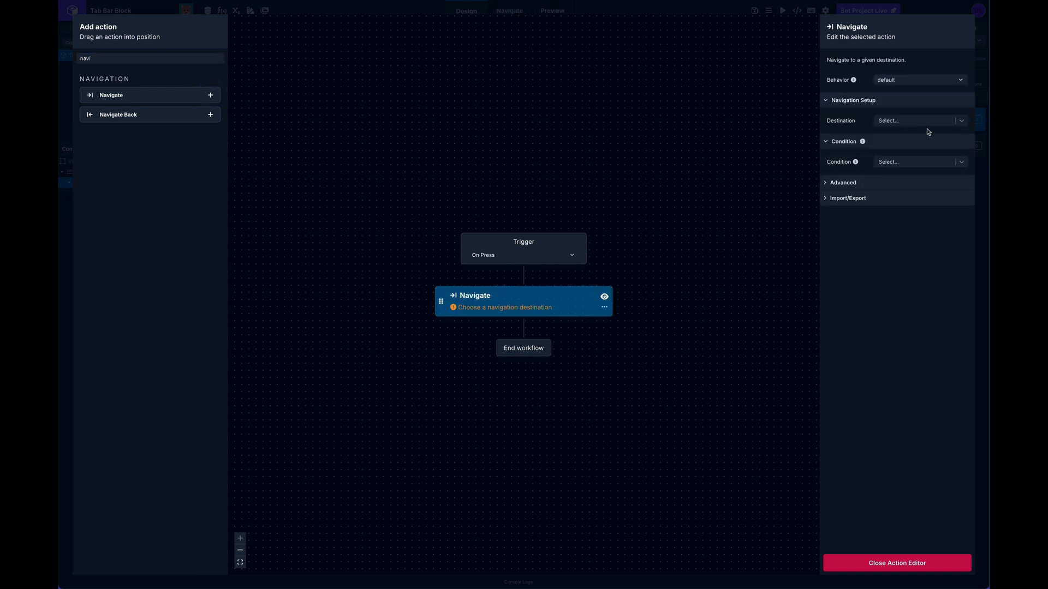
pyautogui.click(919, 120)
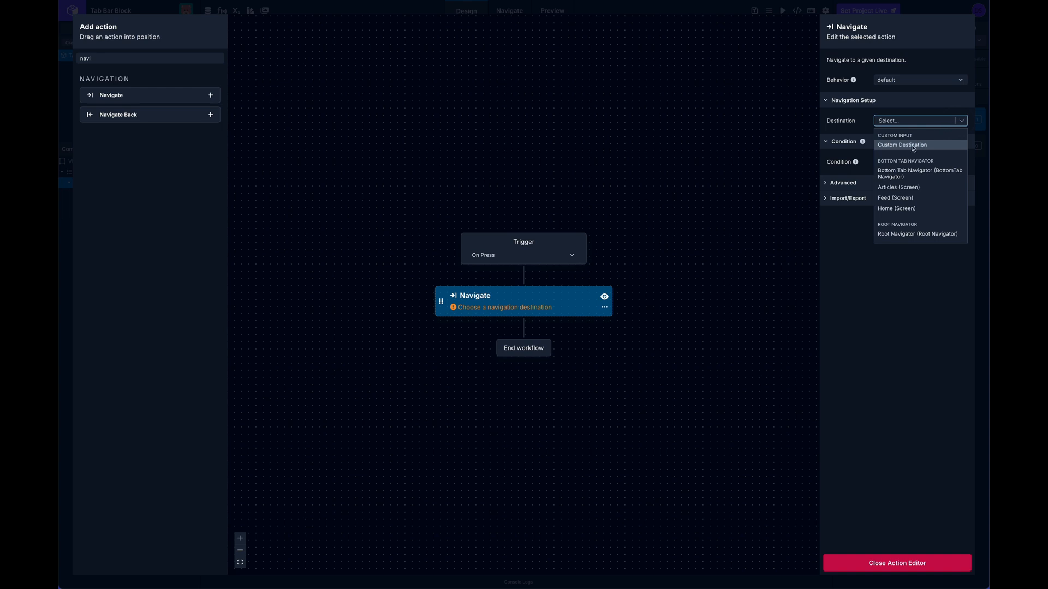
pyautogui.click(903, 145)
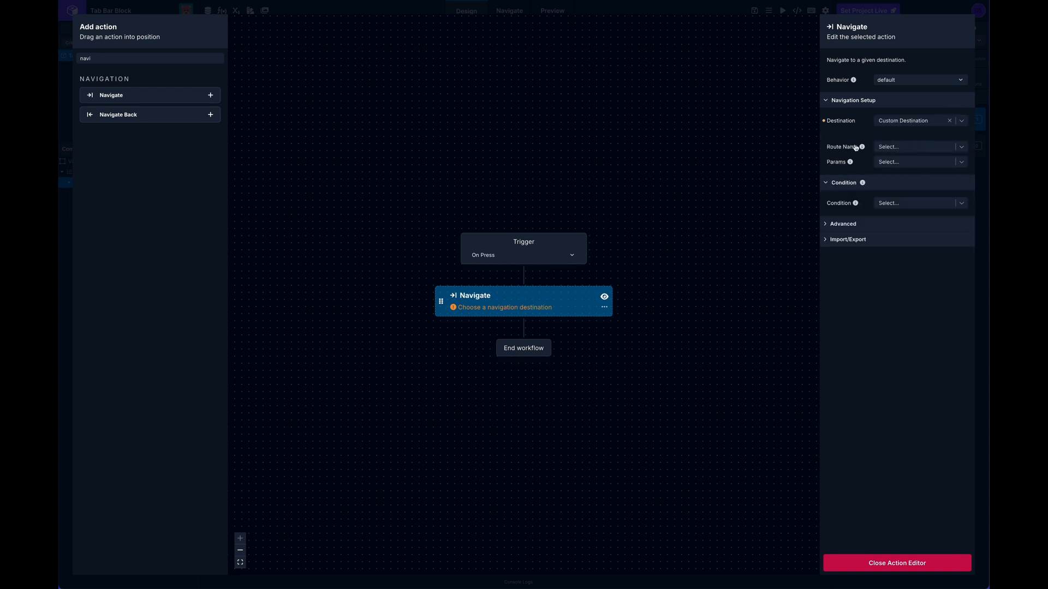
# Set Route Name to List Item name and close the action editor.
pyautogui.click(919, 146)
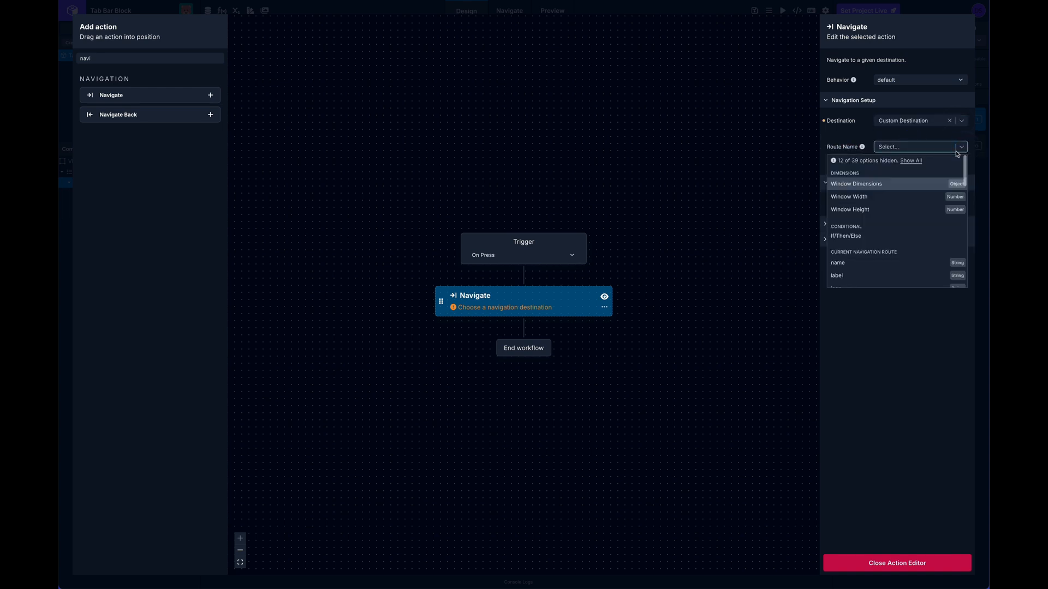
pyautogui.scroll(-3)
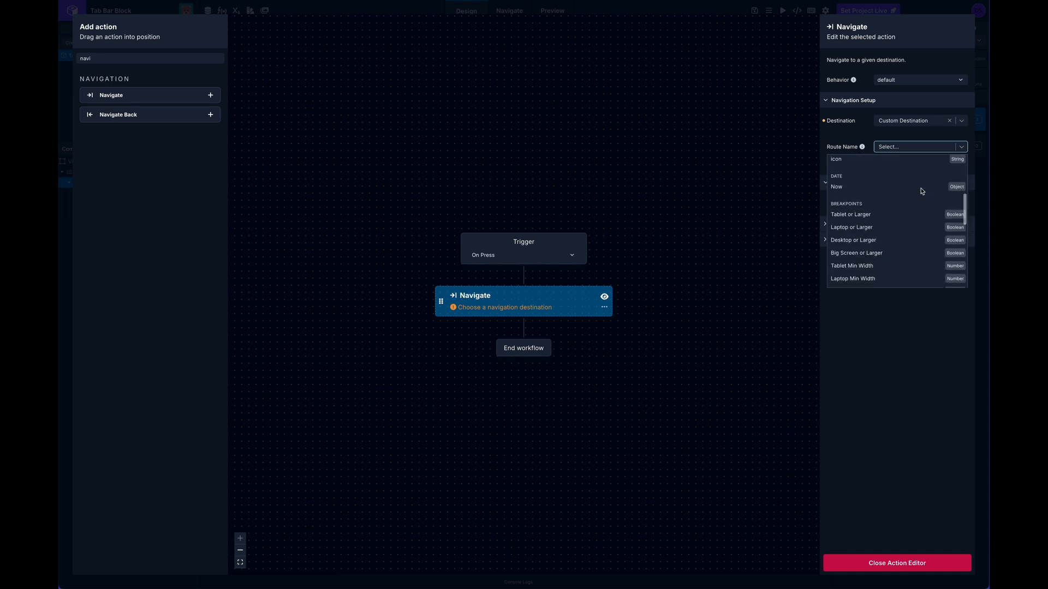
pyautogui.scroll(-3)
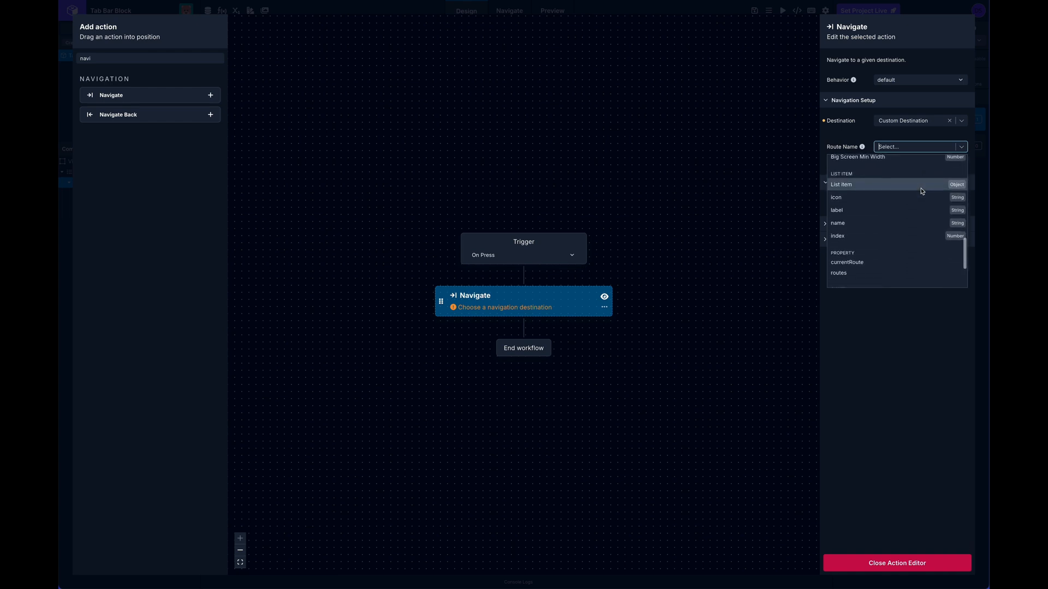
pyautogui.click(837, 223)
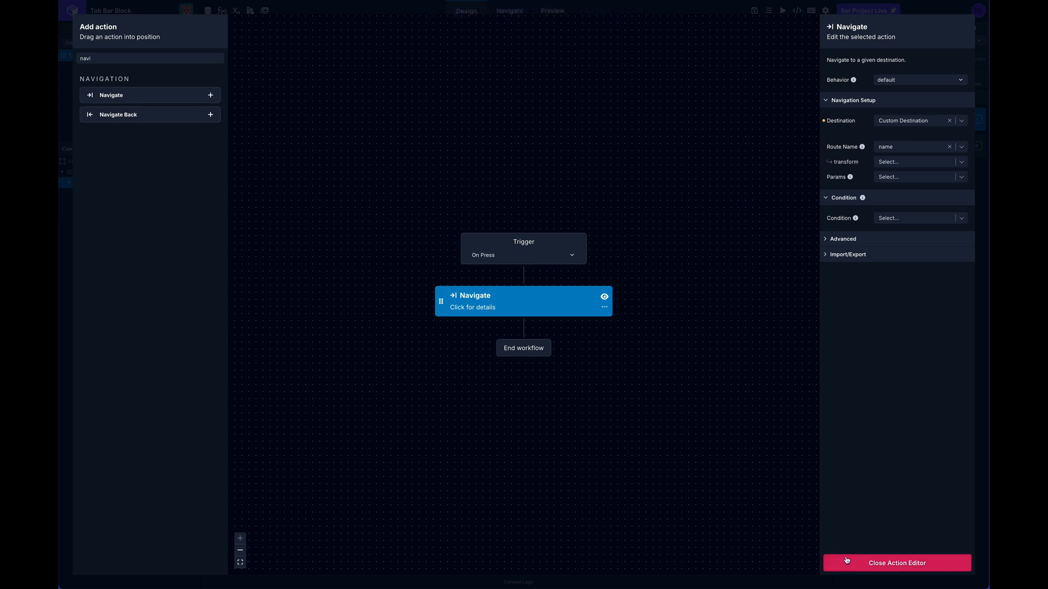
pyautogui.click(896, 563)
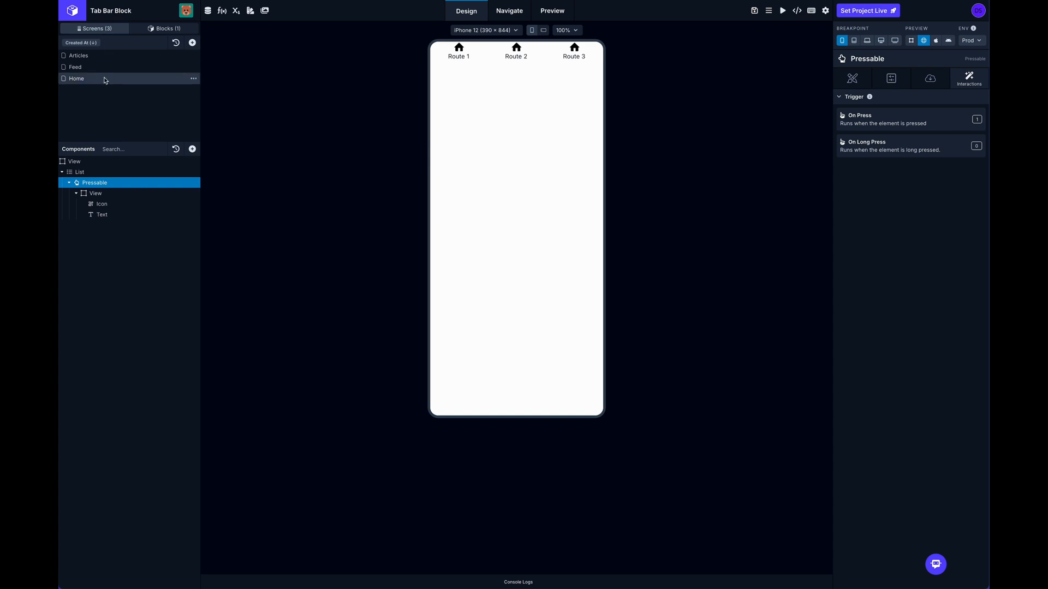
pyautogui.click(77, 78)
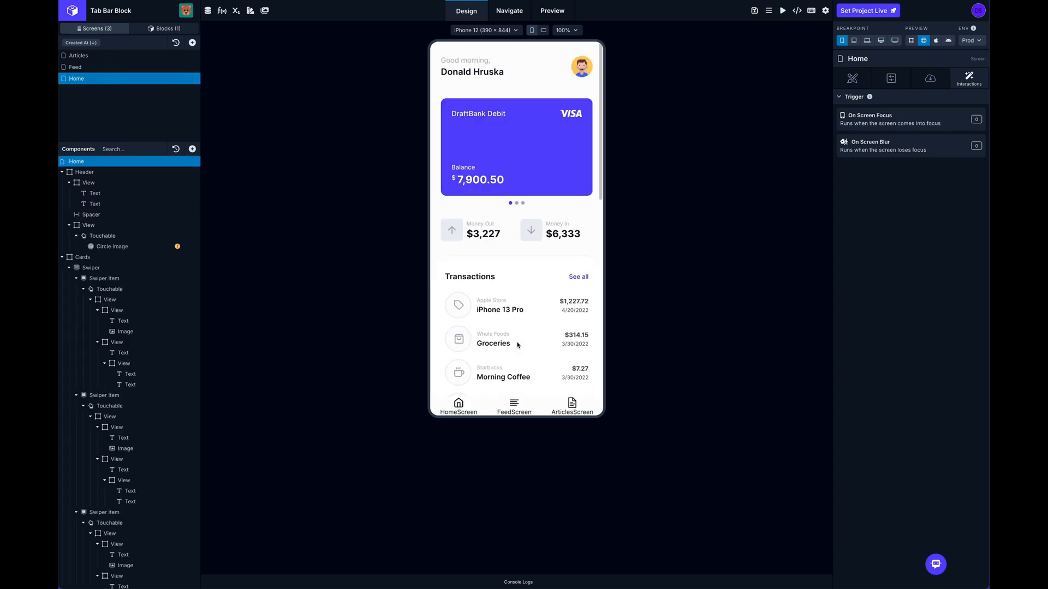
pyautogui.click(514, 406)
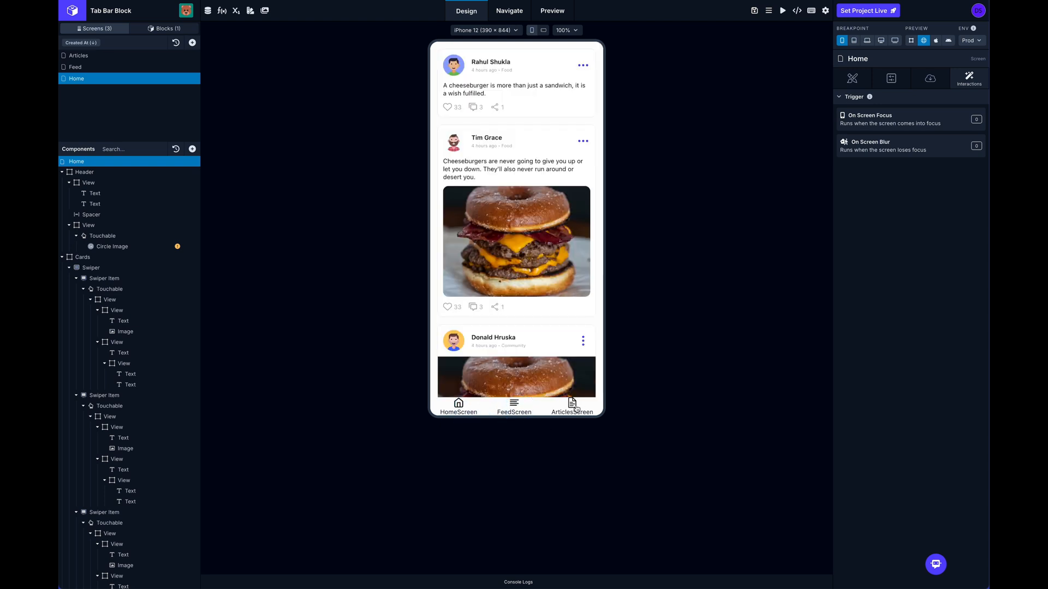
pyautogui.click(458, 406)
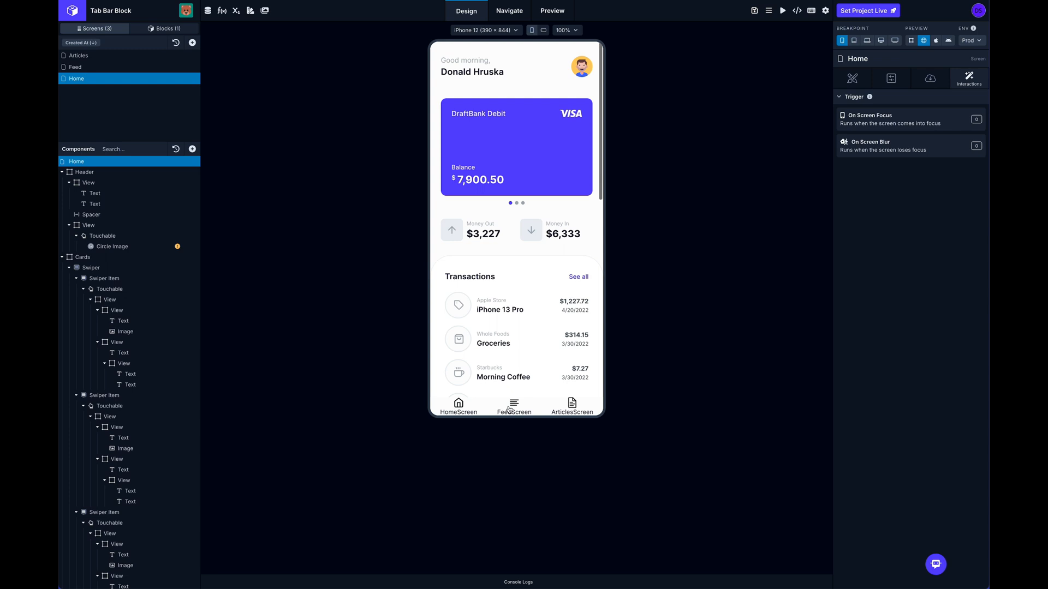
pyautogui.click(513, 406)
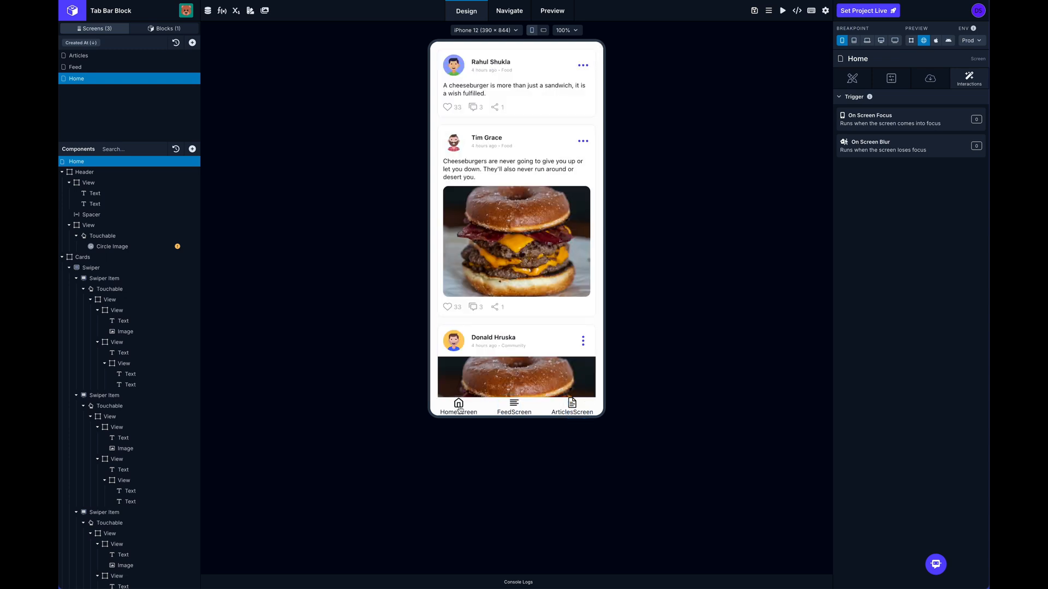
pyautogui.click(165, 29)
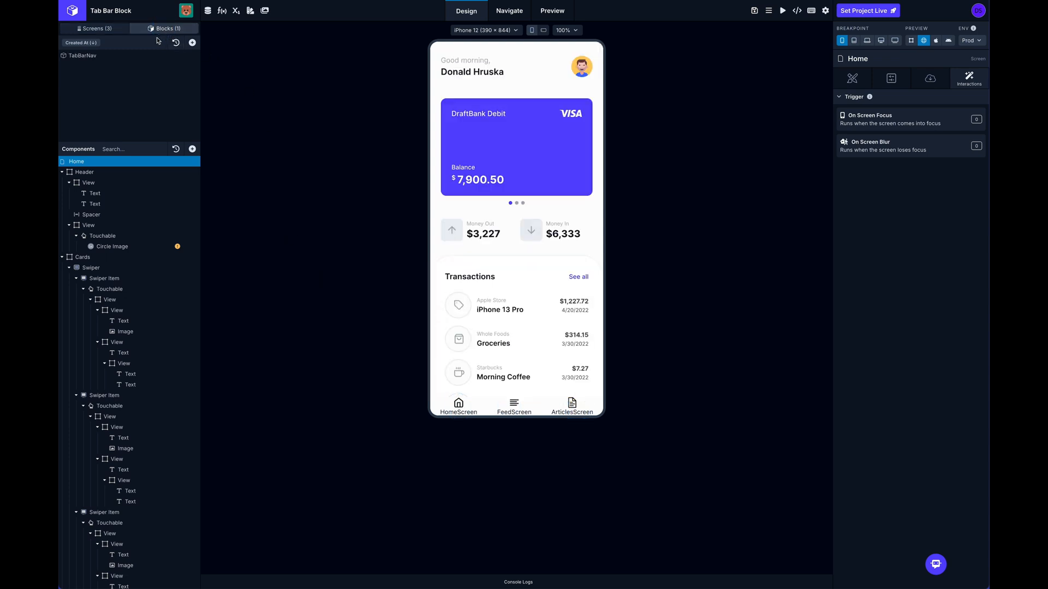
pyautogui.click(83, 56)
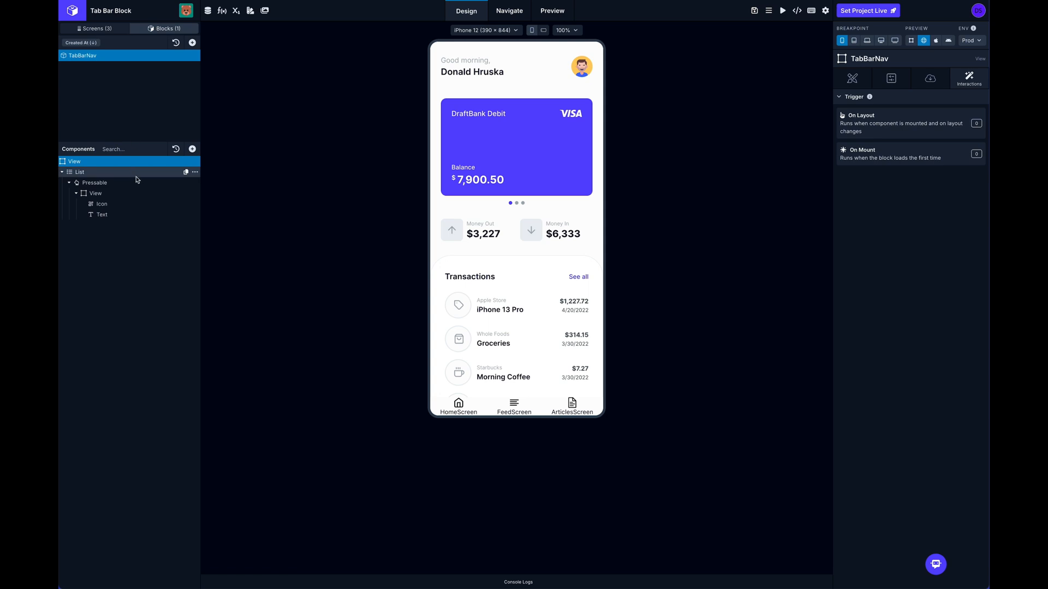
# Make the list item's icon colour an If/Then/Else on route name EqualTo list item name.
pyautogui.click(101, 204)
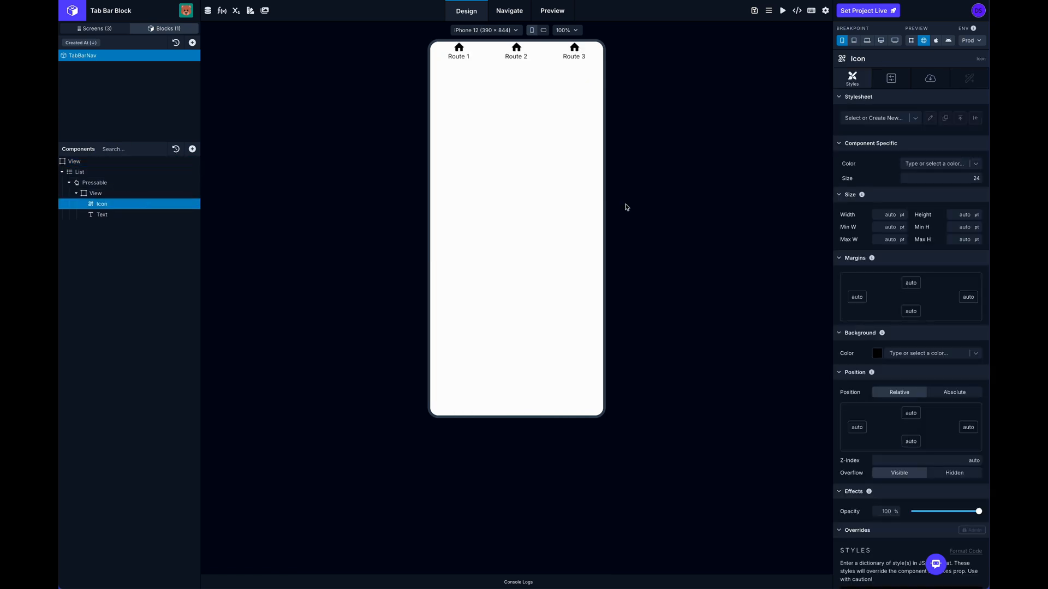
pyautogui.moveTo(898, 153)
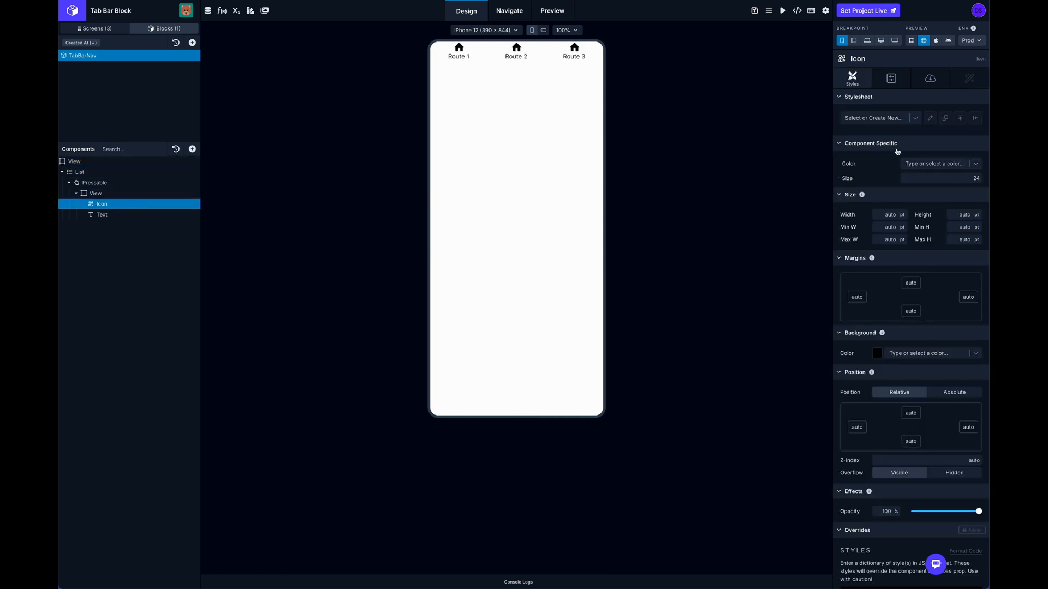
pyautogui.moveTo(884, 140)
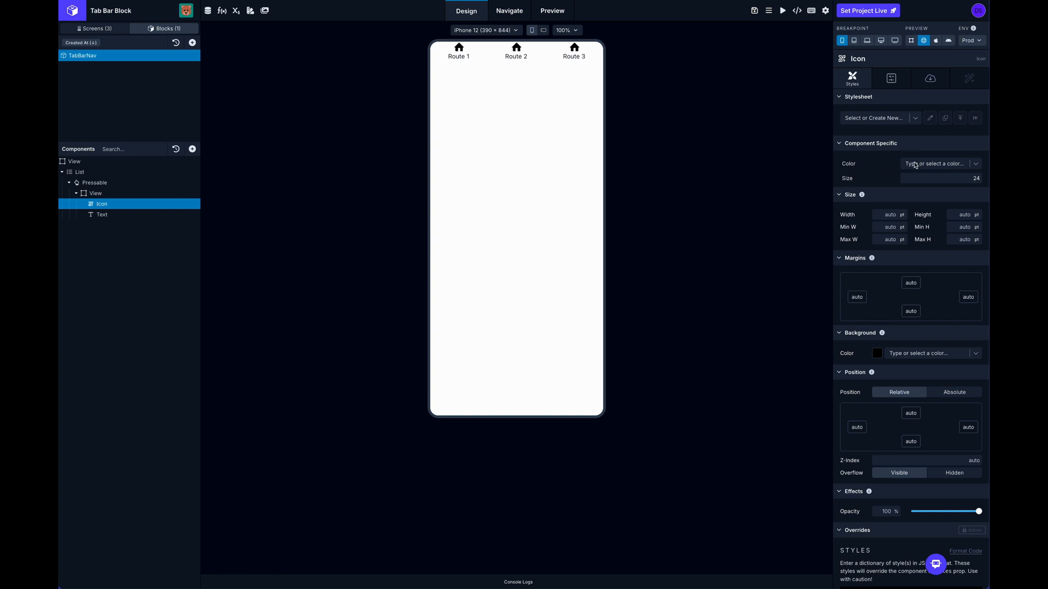
pyautogui.moveTo(976, 166)
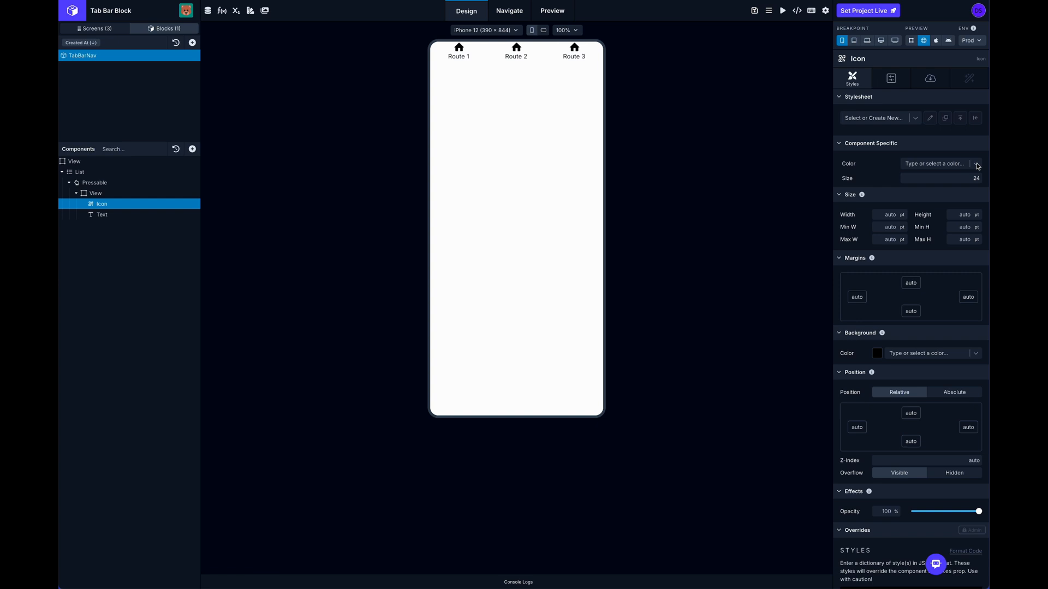
pyautogui.click(976, 163)
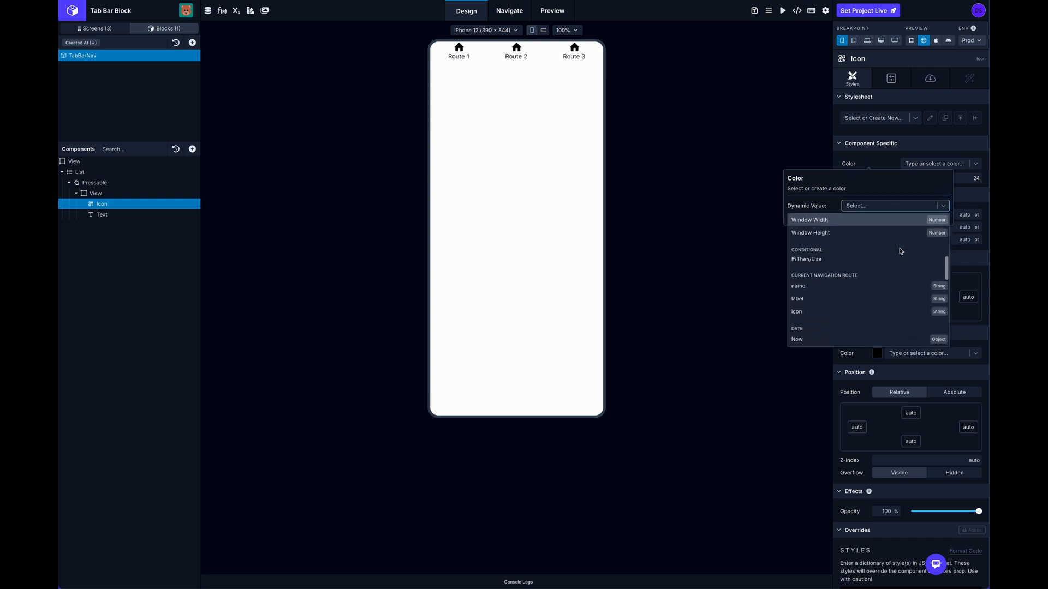
pyautogui.click(806, 260)
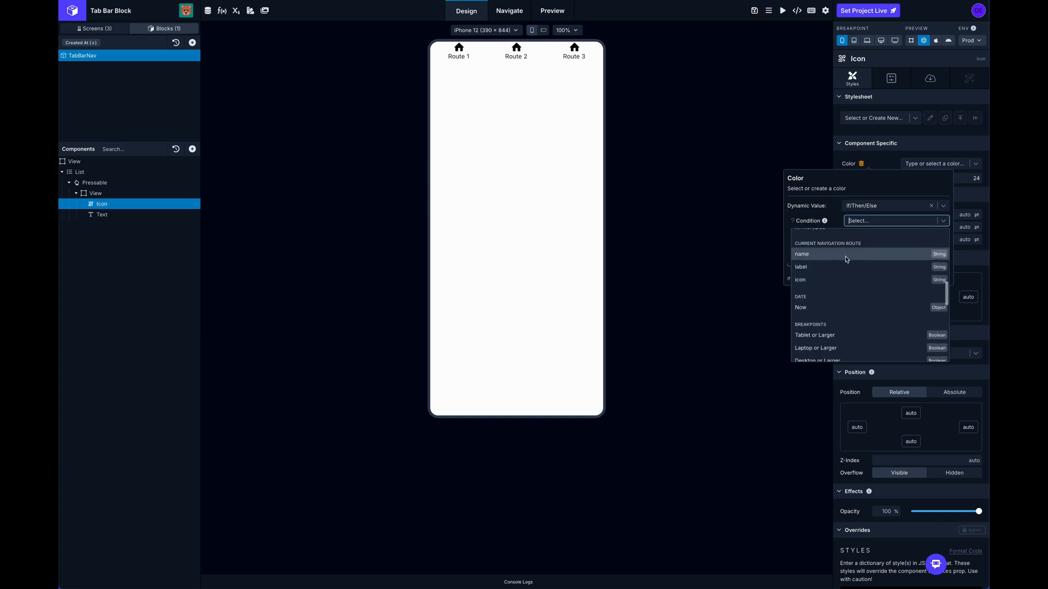
pyautogui.click(802, 255)
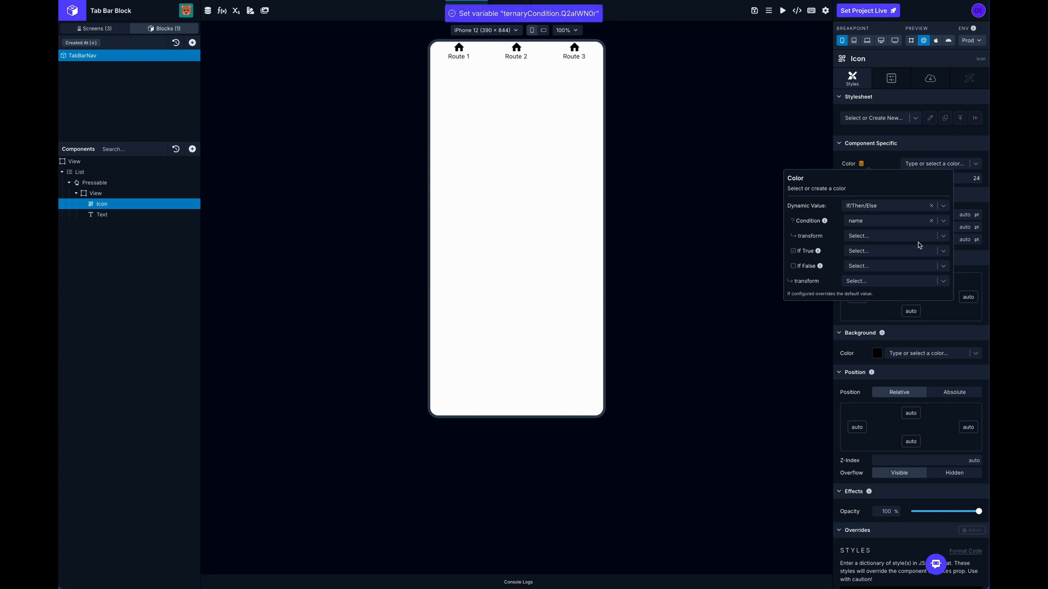
pyautogui.click(894, 236)
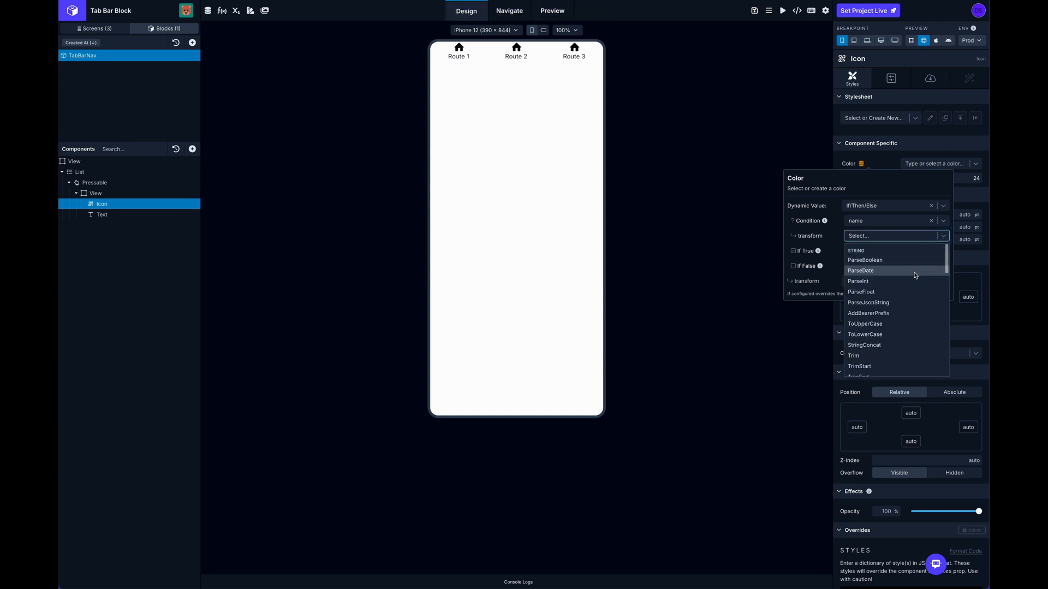
pyautogui.scroll(-3)
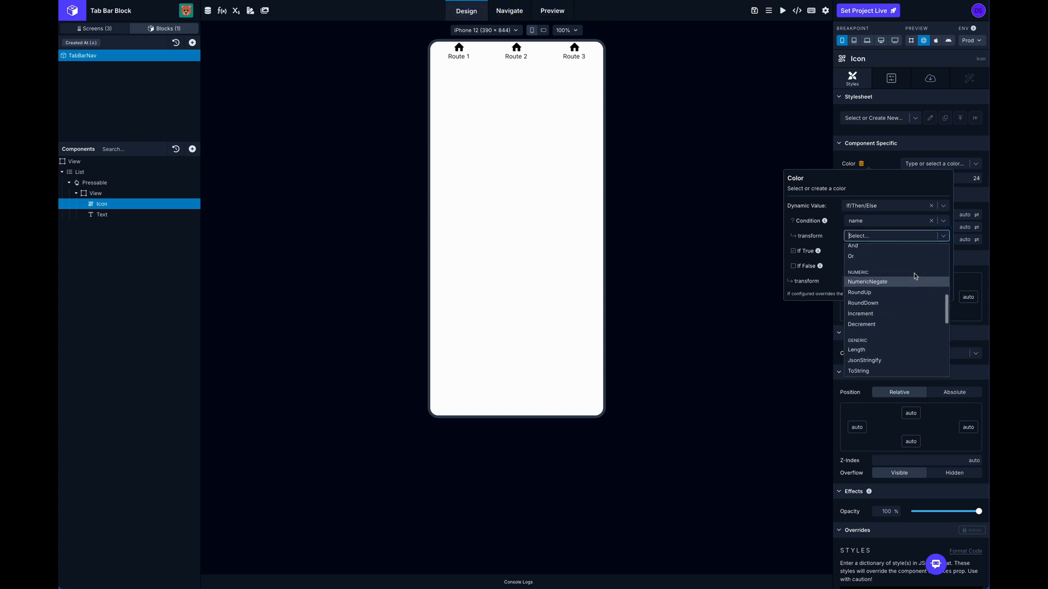
pyautogui.scroll(-3)
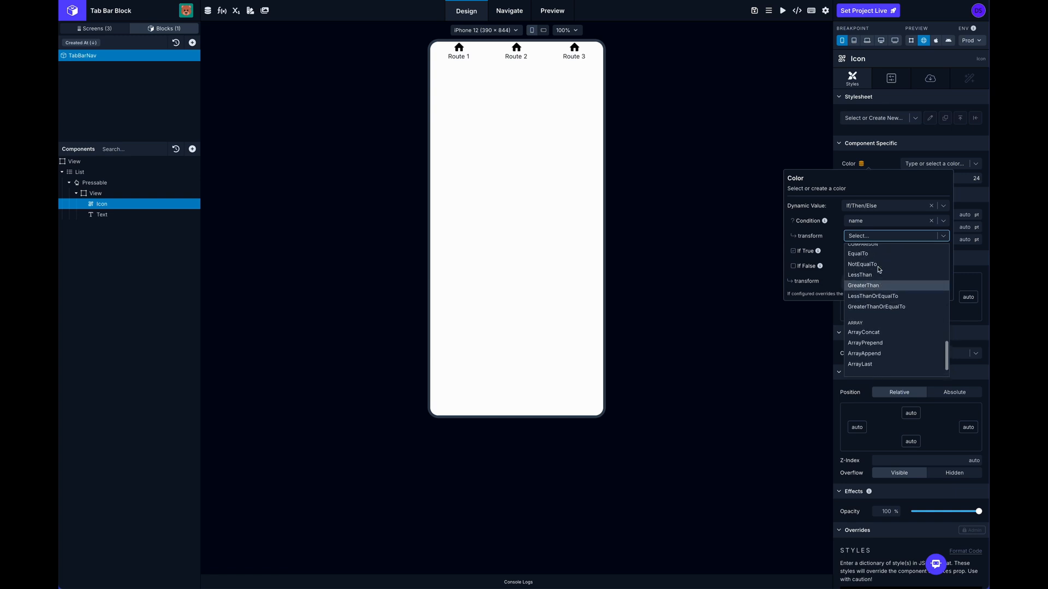
pyautogui.click(857, 254)
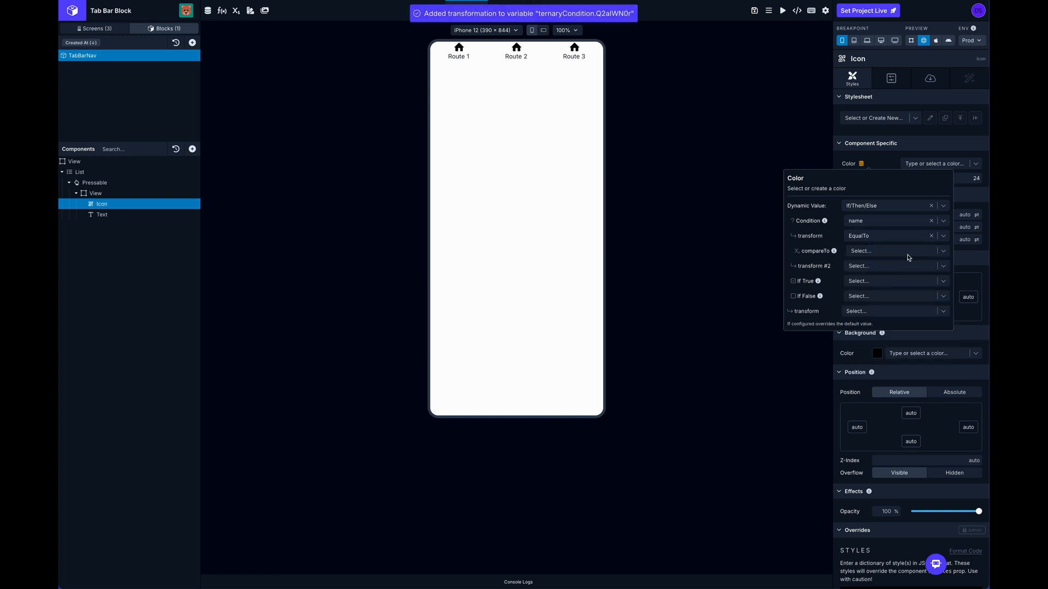
pyautogui.click(894, 251)
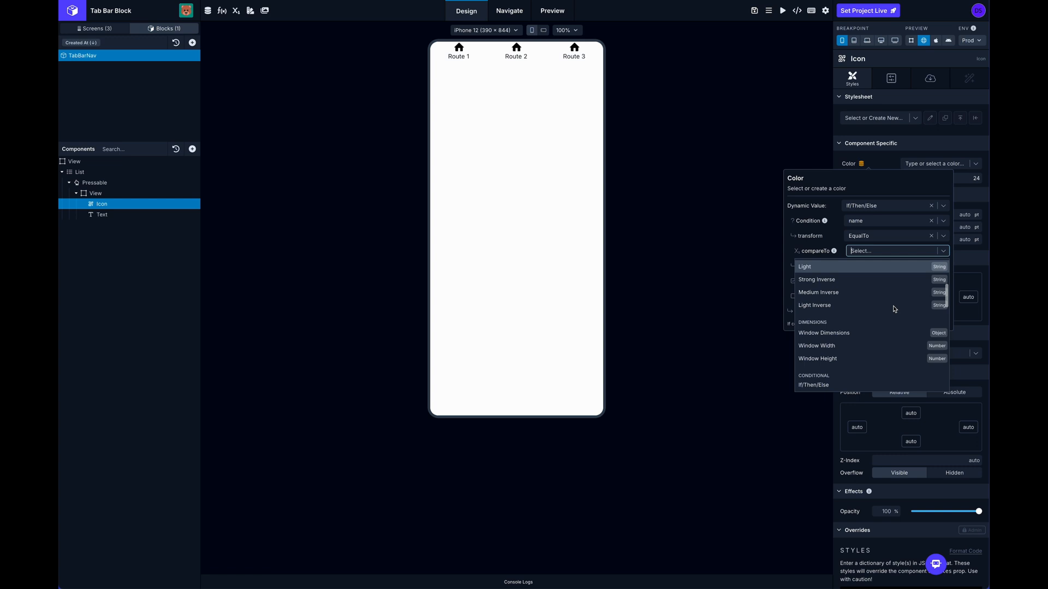
pyautogui.scroll(-3)
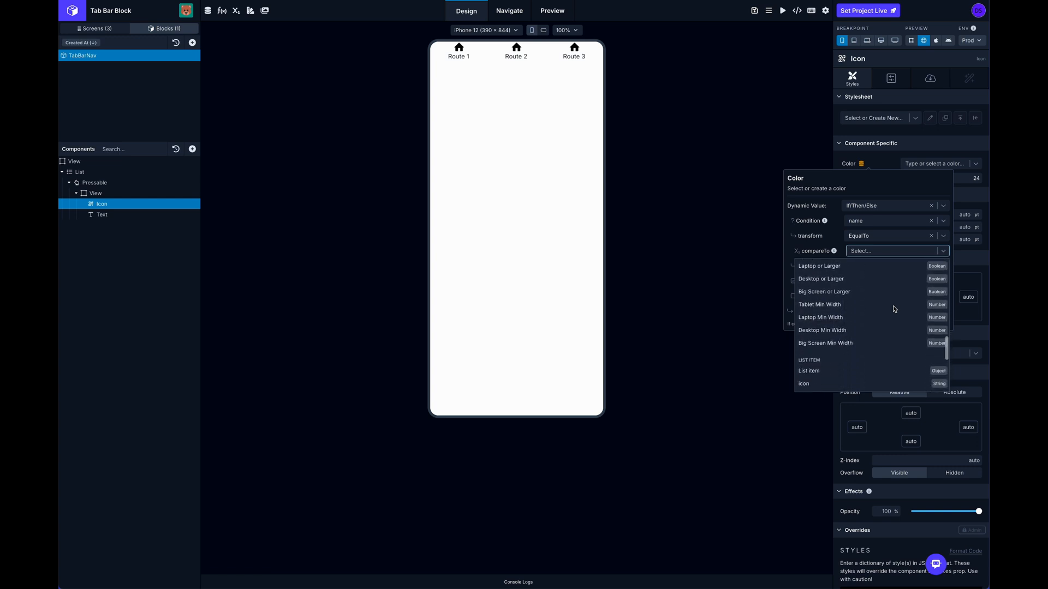
pyautogui.scroll(-3)
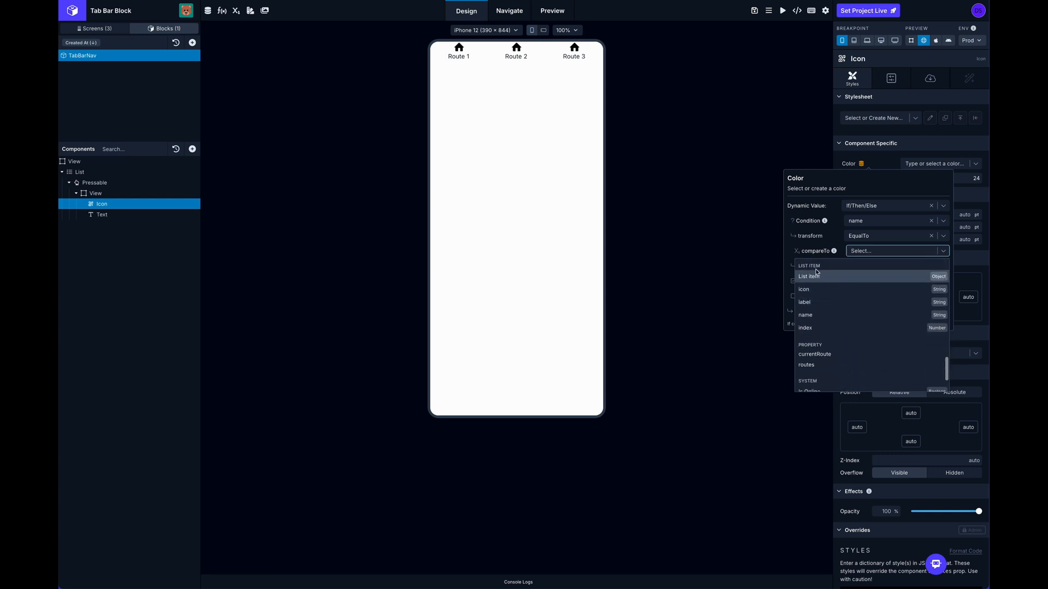
pyautogui.click(805, 314)
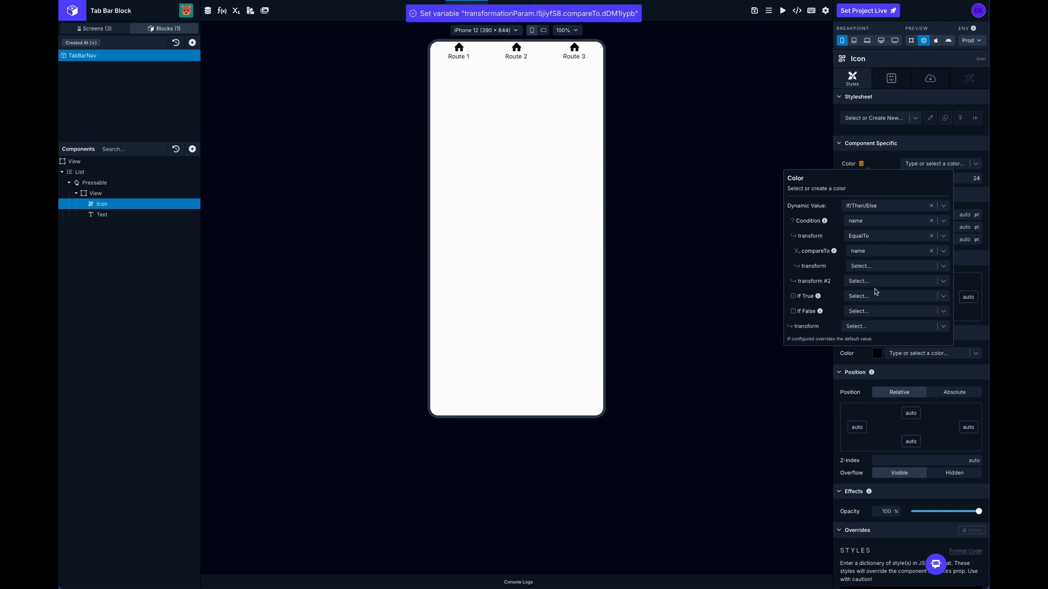
# Set the icon colour to Primary when true and Light when false.
pyautogui.click(943, 296)
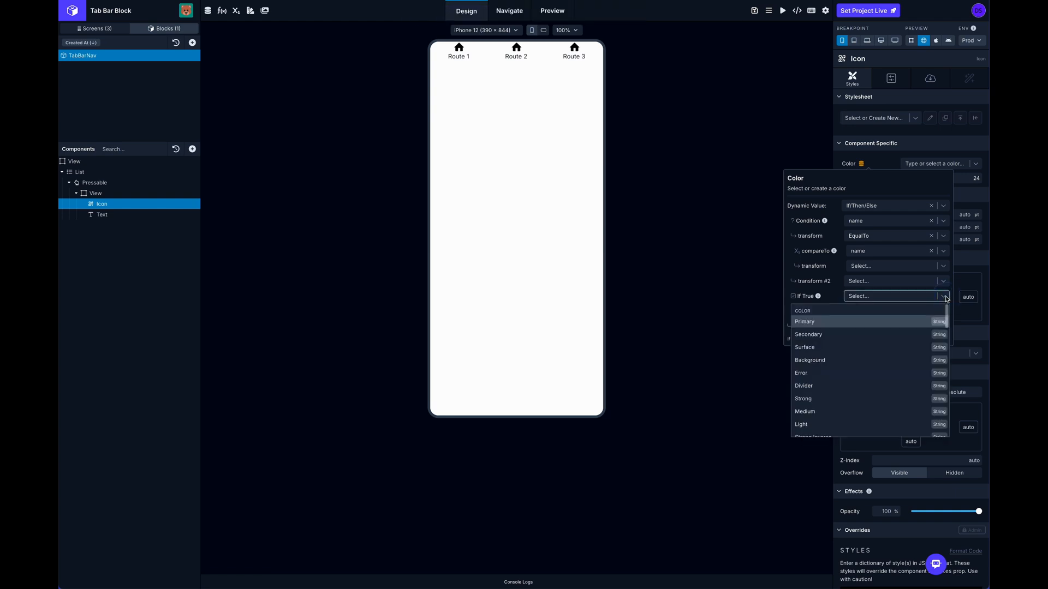
pyautogui.moveTo(901, 334)
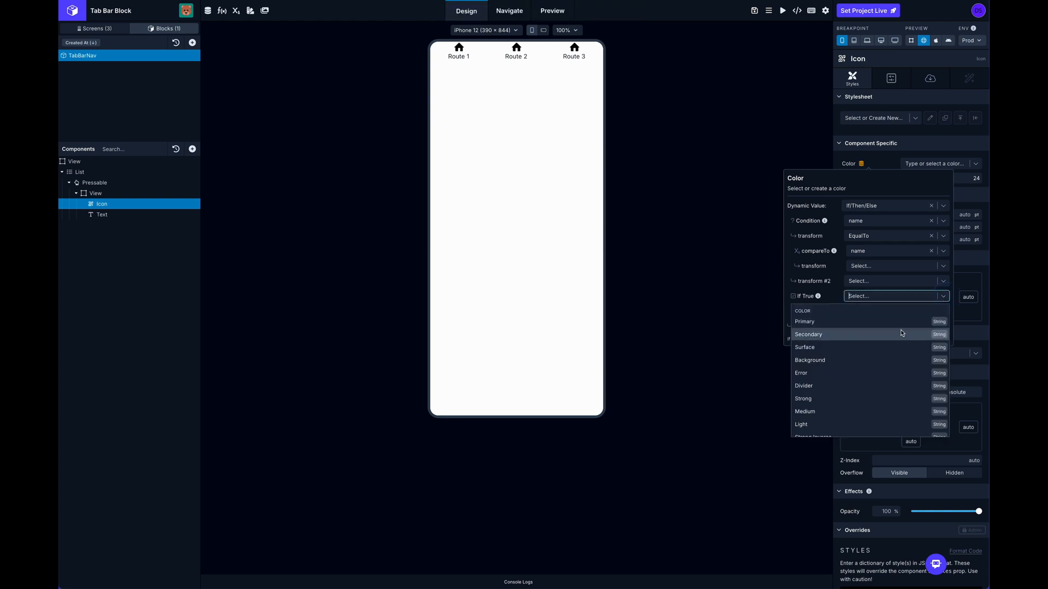
pyautogui.click(804, 320)
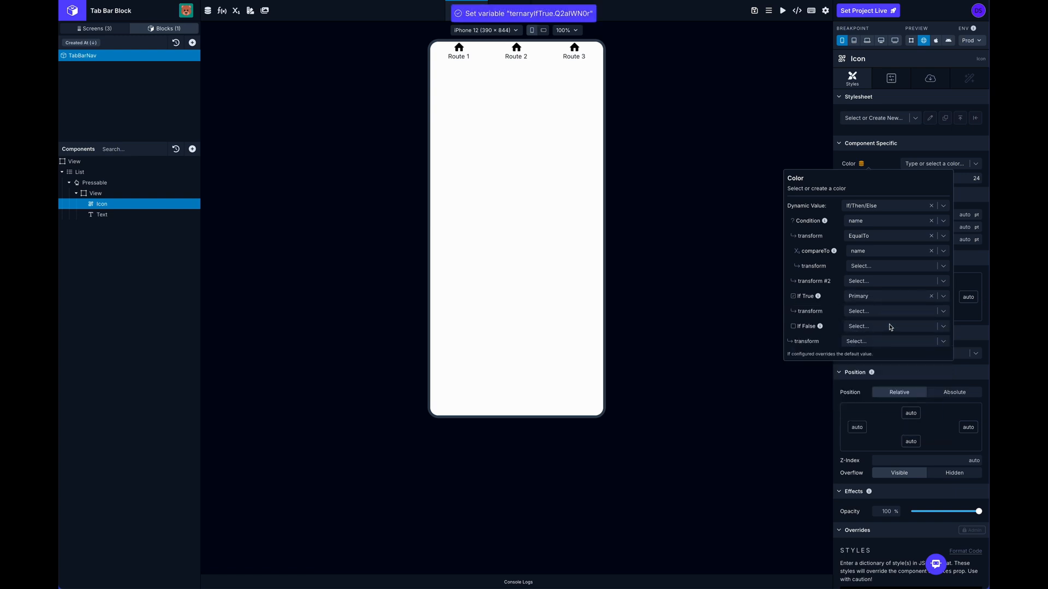
pyautogui.click(892, 326)
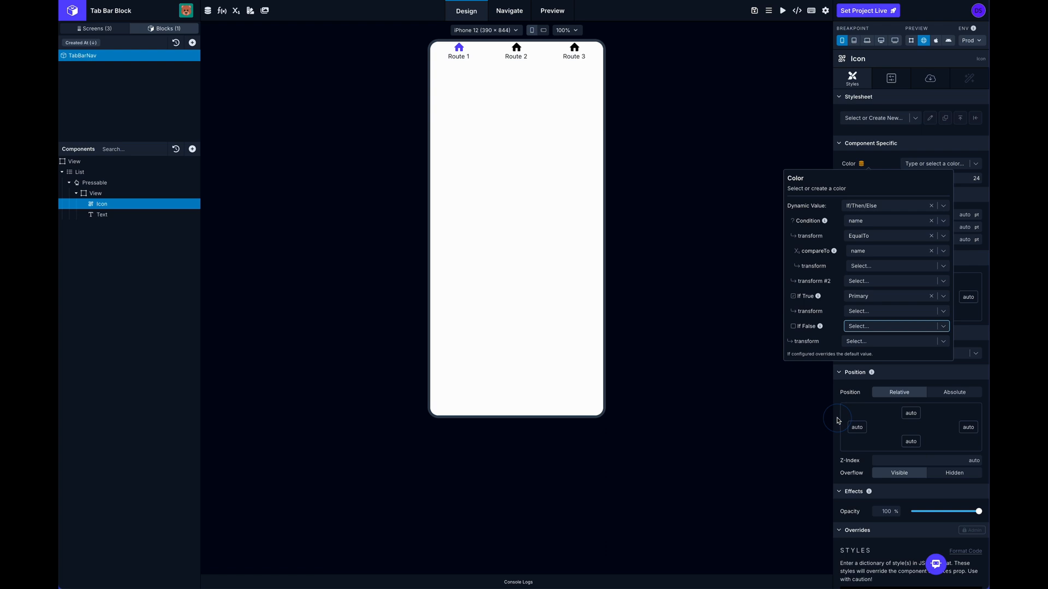
pyautogui.click(892, 327)
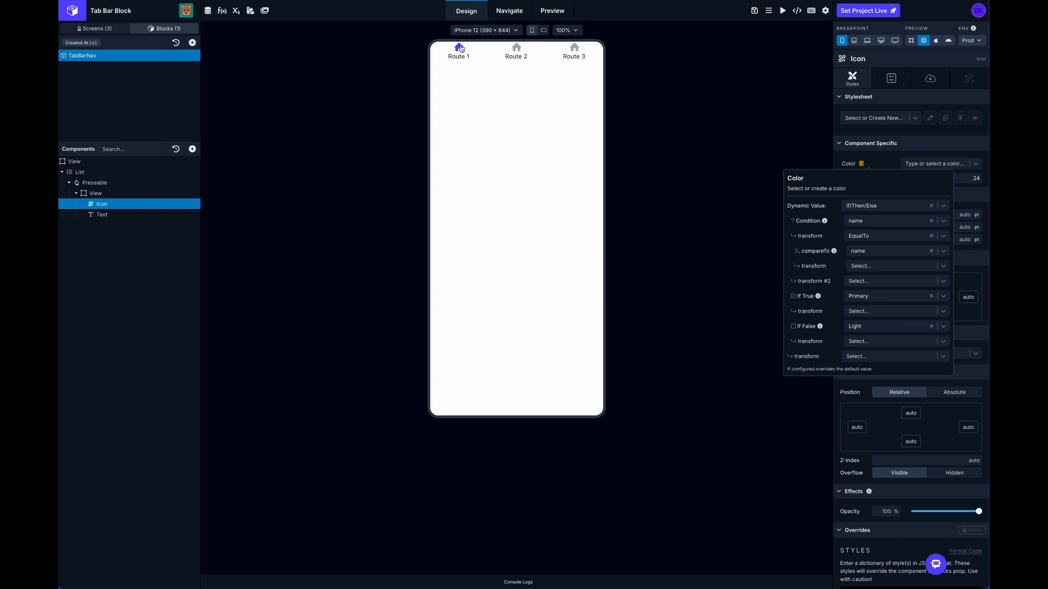
pyautogui.moveTo(545, 47)
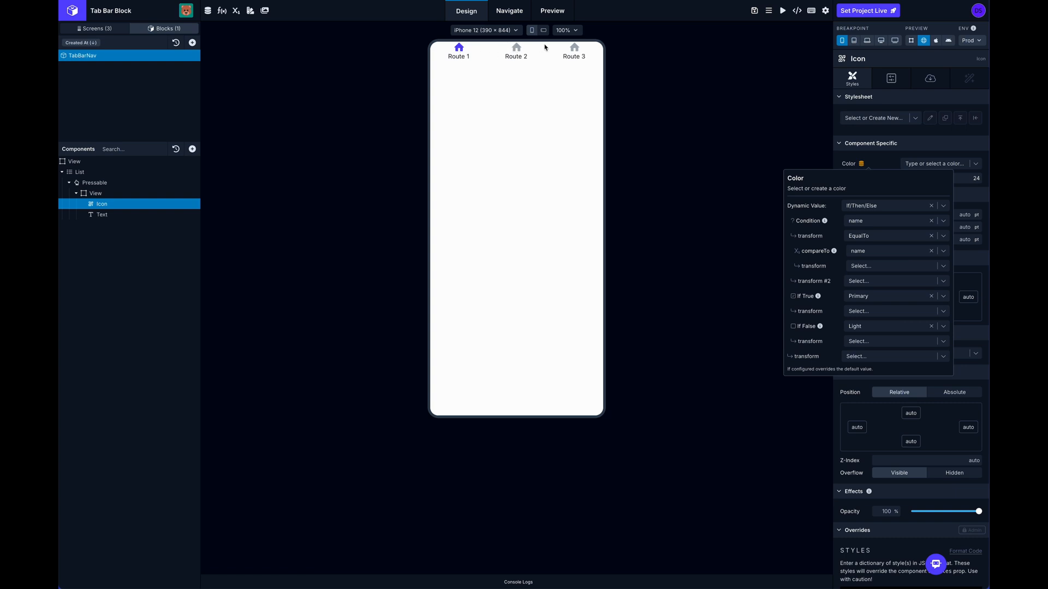
pyautogui.moveTo(702, 105)
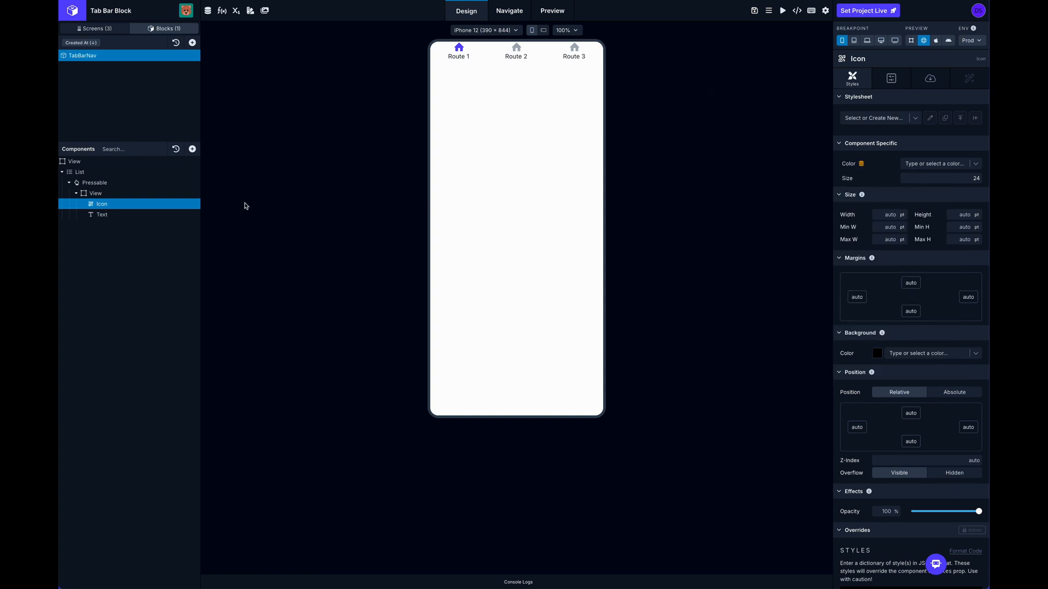
# Make the tab label text colour an If/Then/Else on route name EqualTo list item name.
pyautogui.click(102, 215)
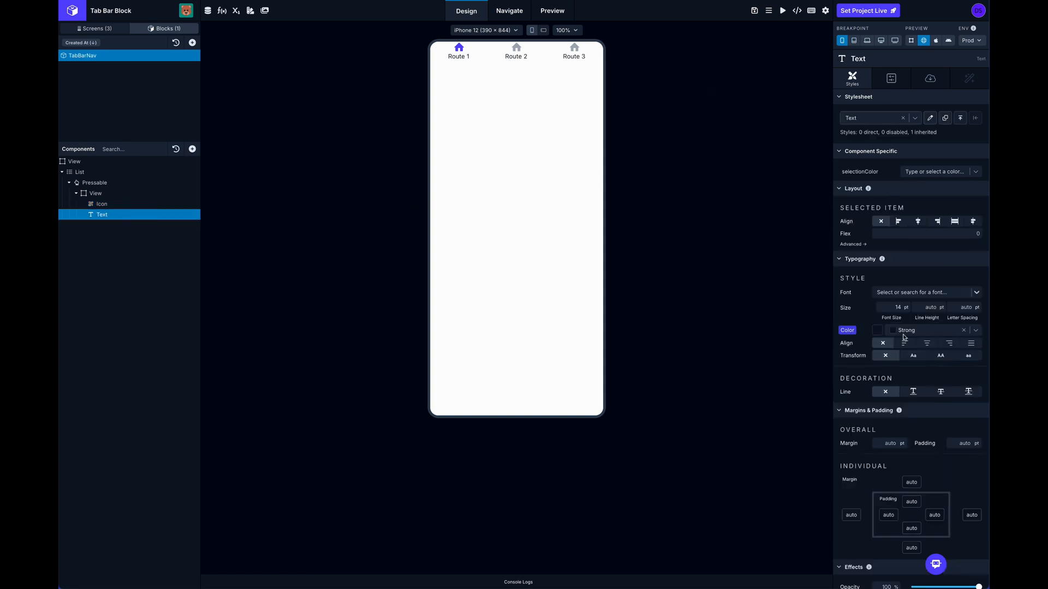
pyautogui.click(877, 329)
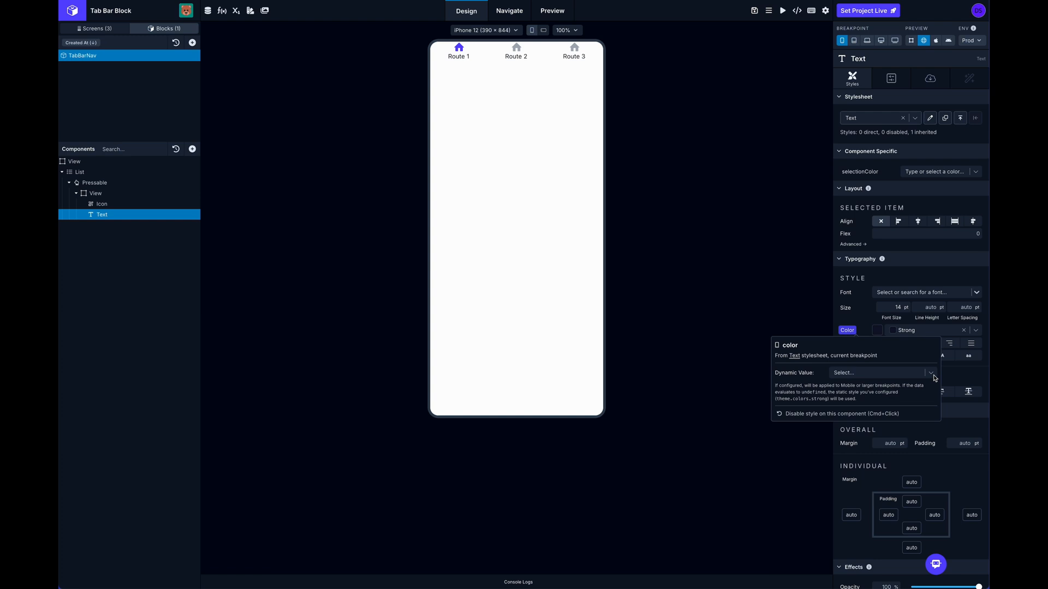
pyautogui.click(931, 374)
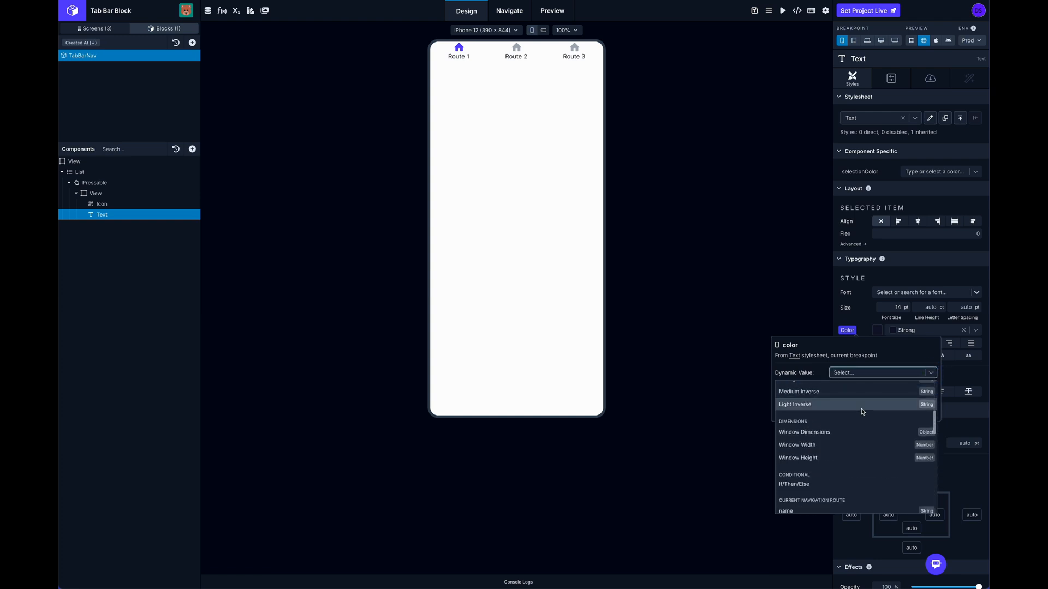
pyautogui.click(794, 483)
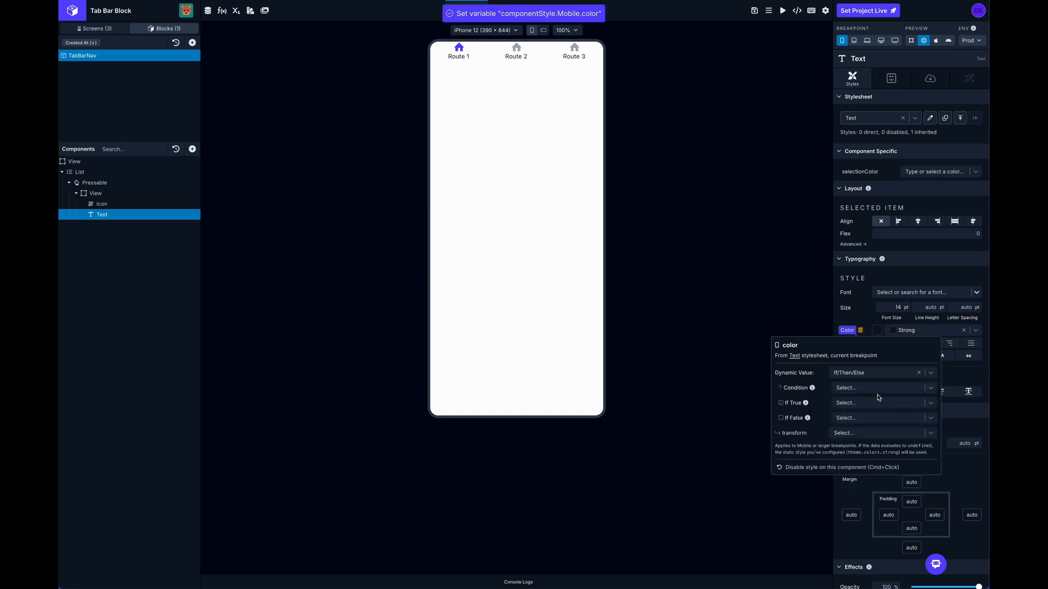
pyautogui.click(882, 387)
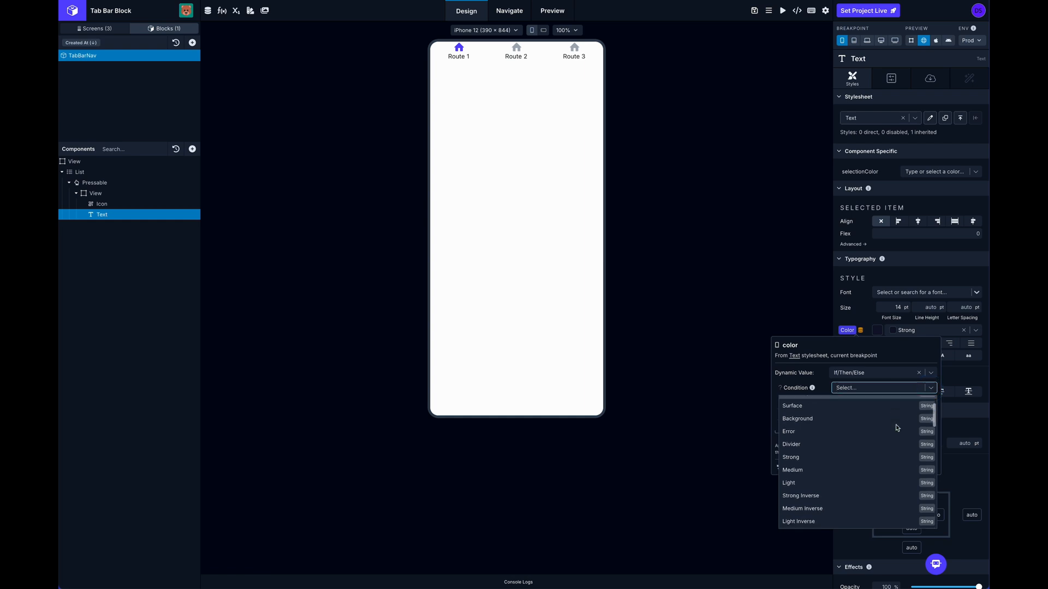
pyautogui.click(881, 388)
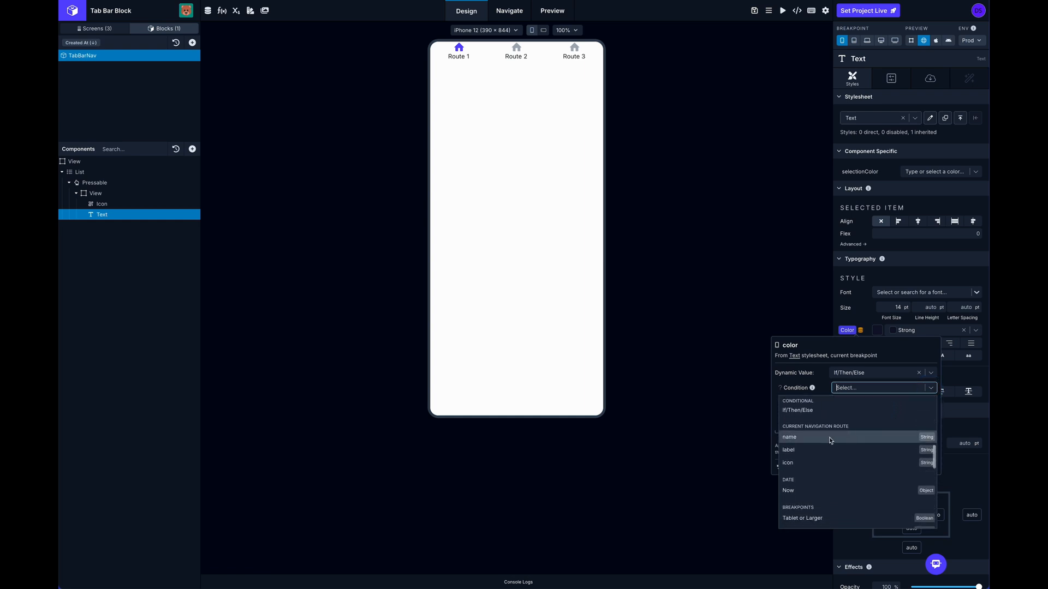
pyautogui.click(789, 436)
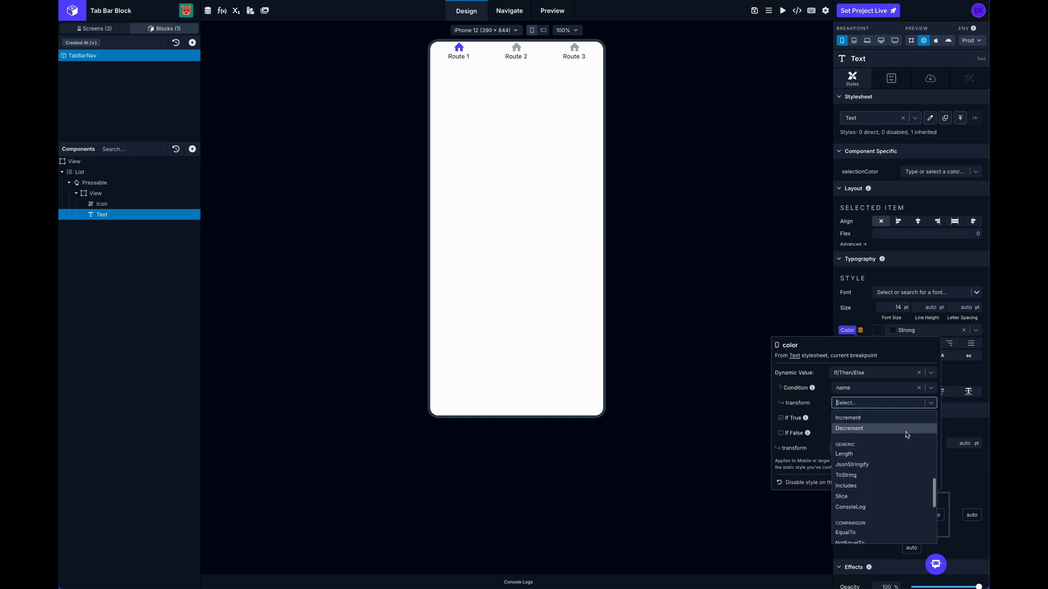
pyautogui.click(845, 533)
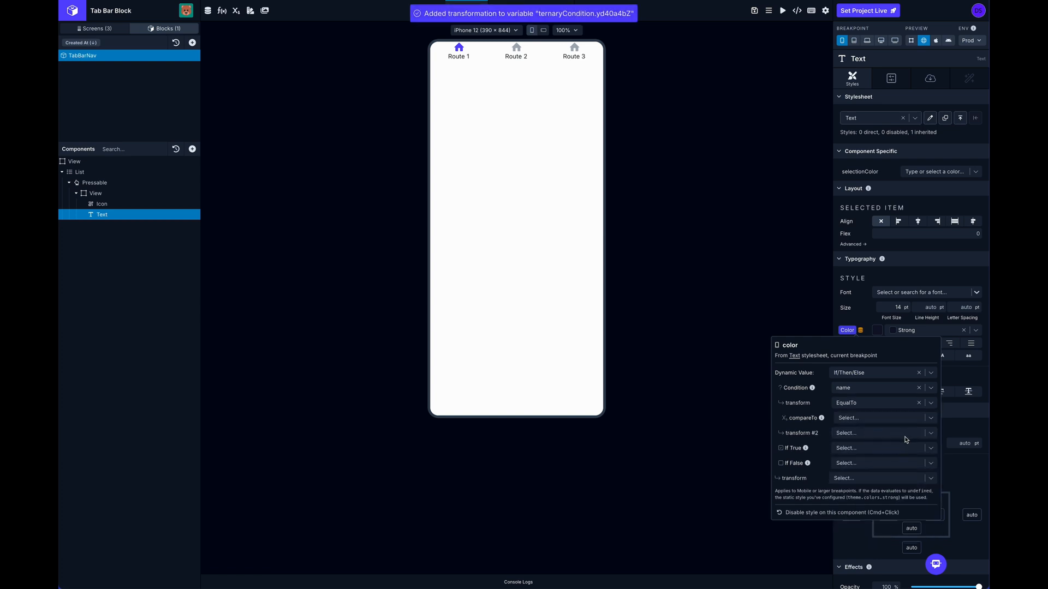
pyautogui.click(881, 418)
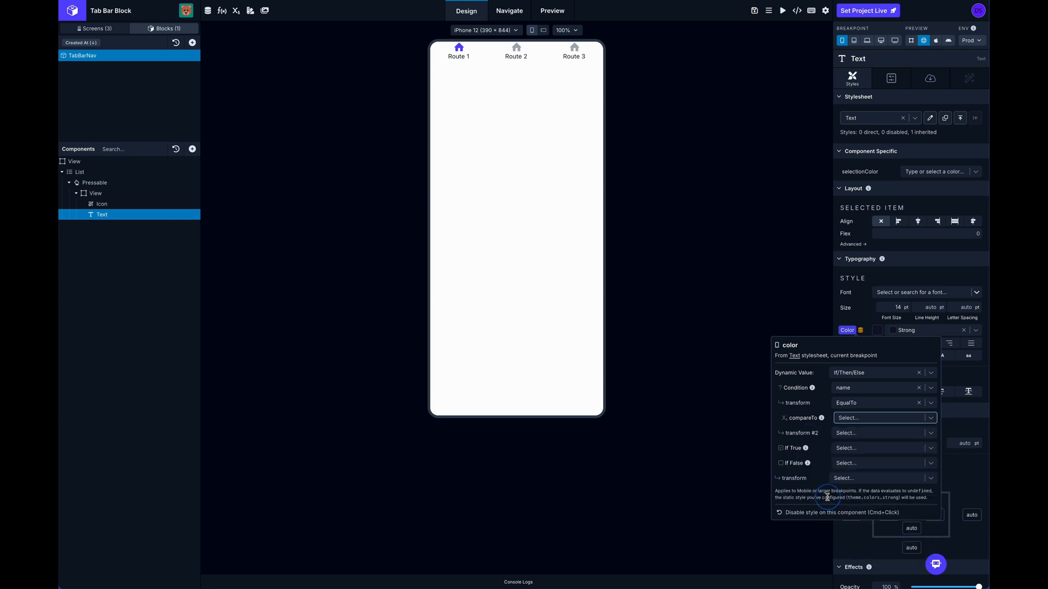
pyautogui.click(869, 418)
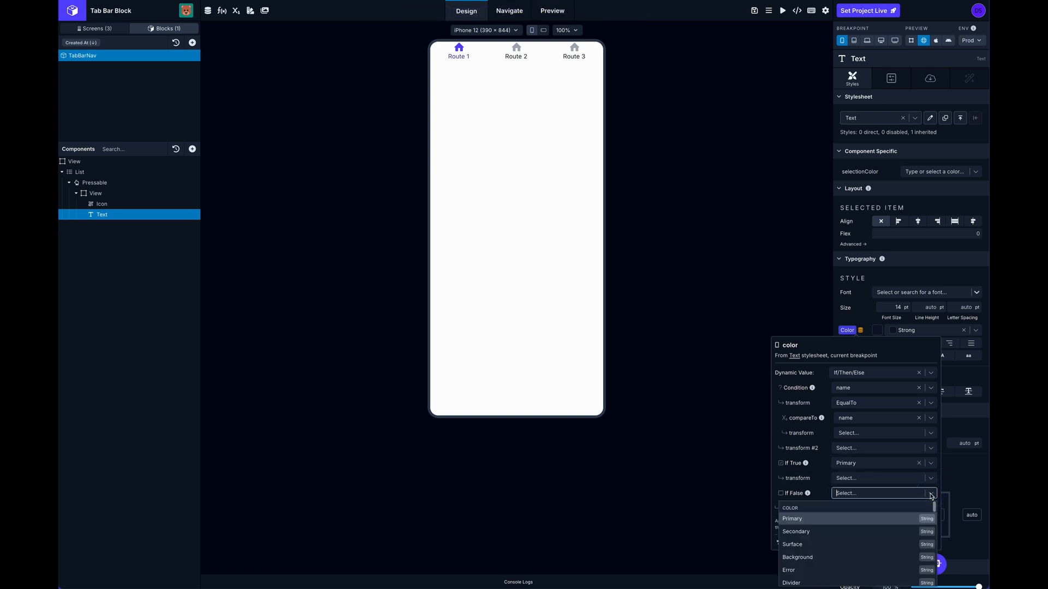
# Set non-matching labels to Light, leaving matching ones Primary.
pyautogui.scroll(-3)
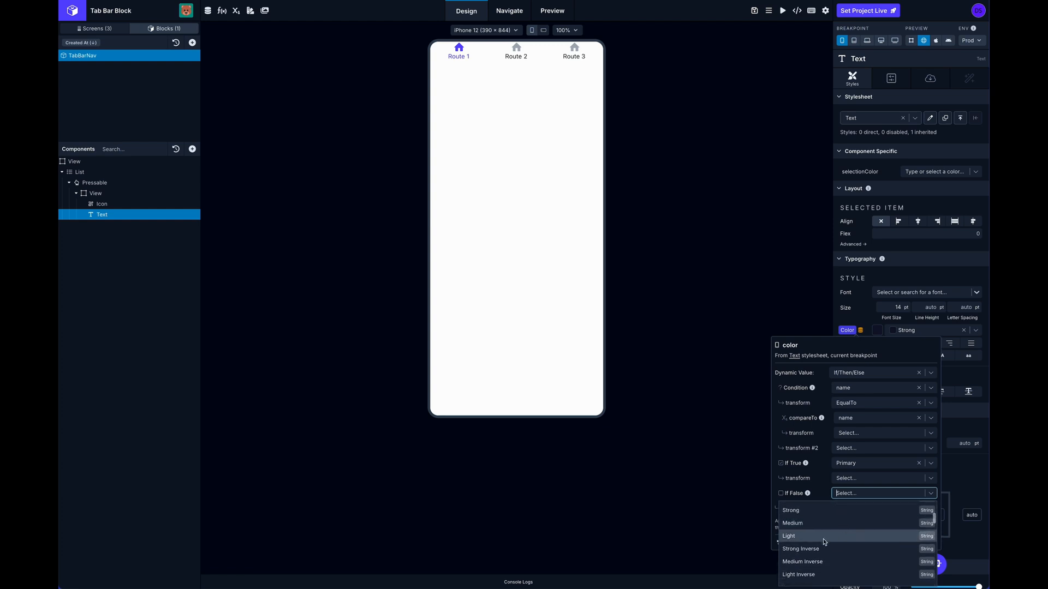
pyautogui.click(788, 536)
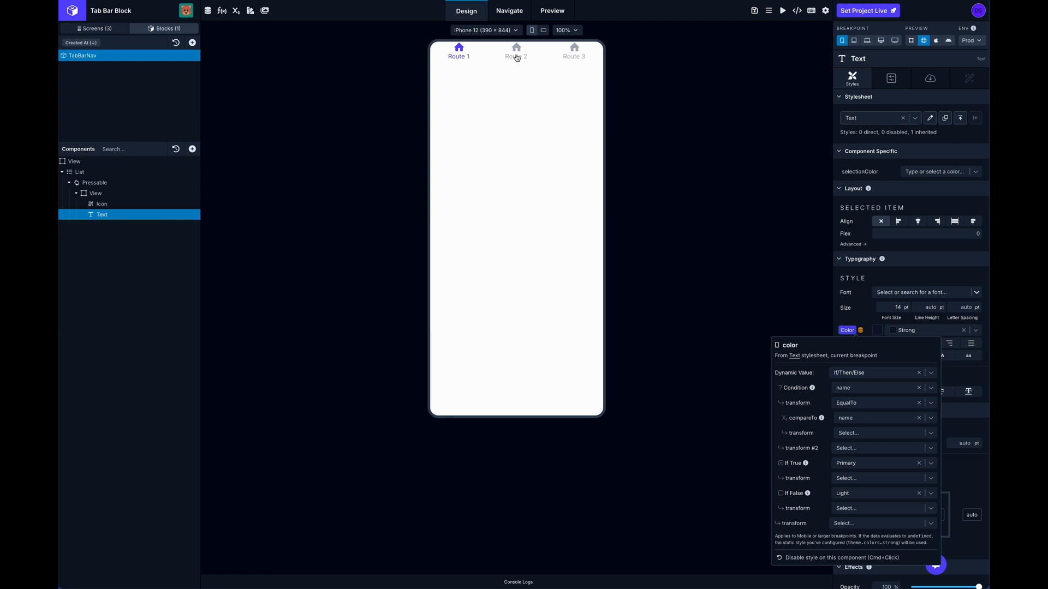
pyautogui.click(94, 28)
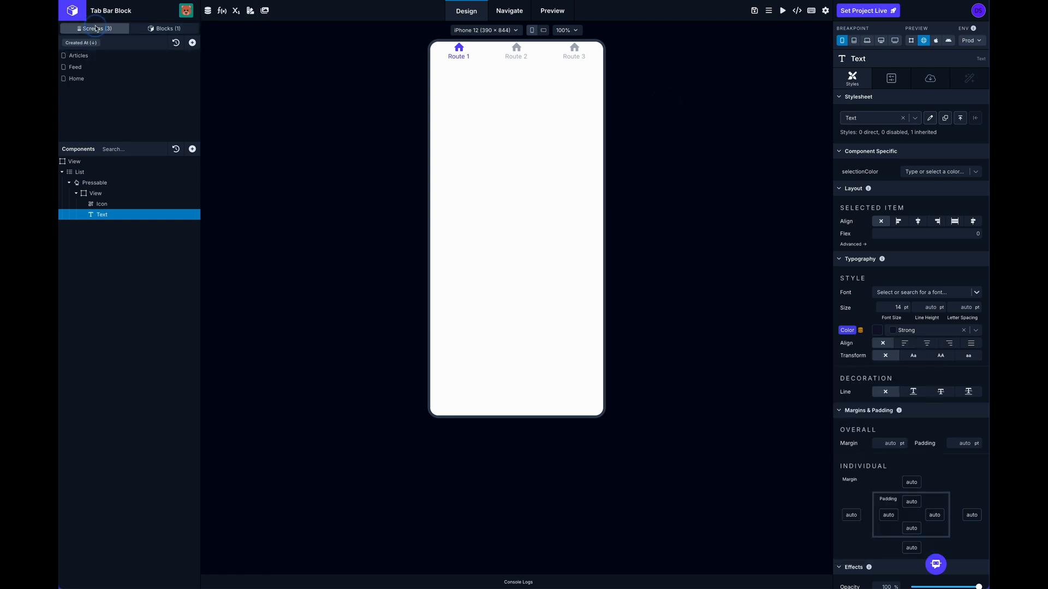
# Preview the Home screen's tab bar through Feed and Articles, then back to Home.
pyautogui.click(76, 79)
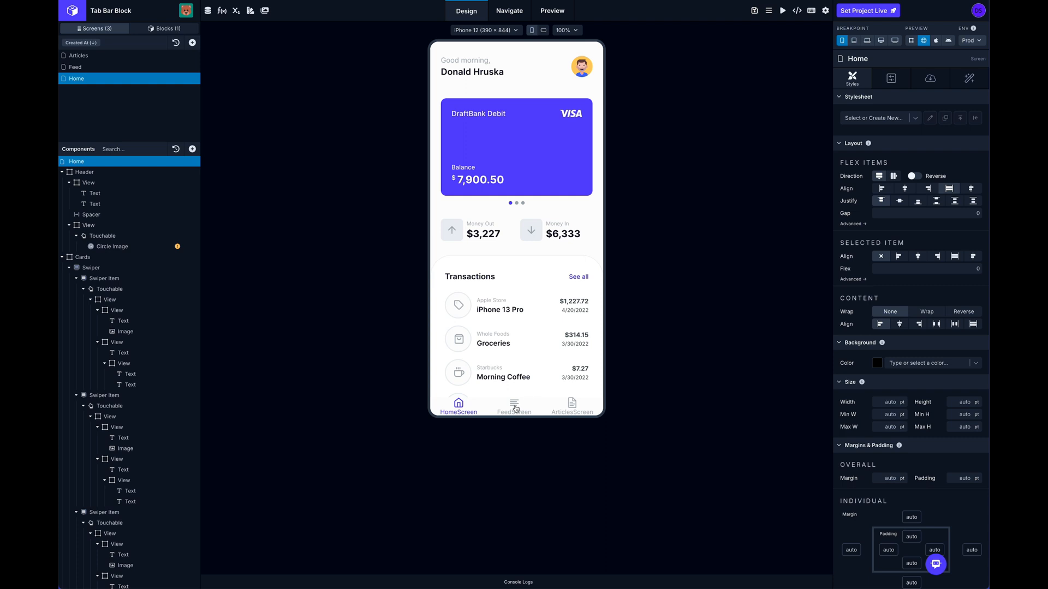
pyautogui.click(515, 405)
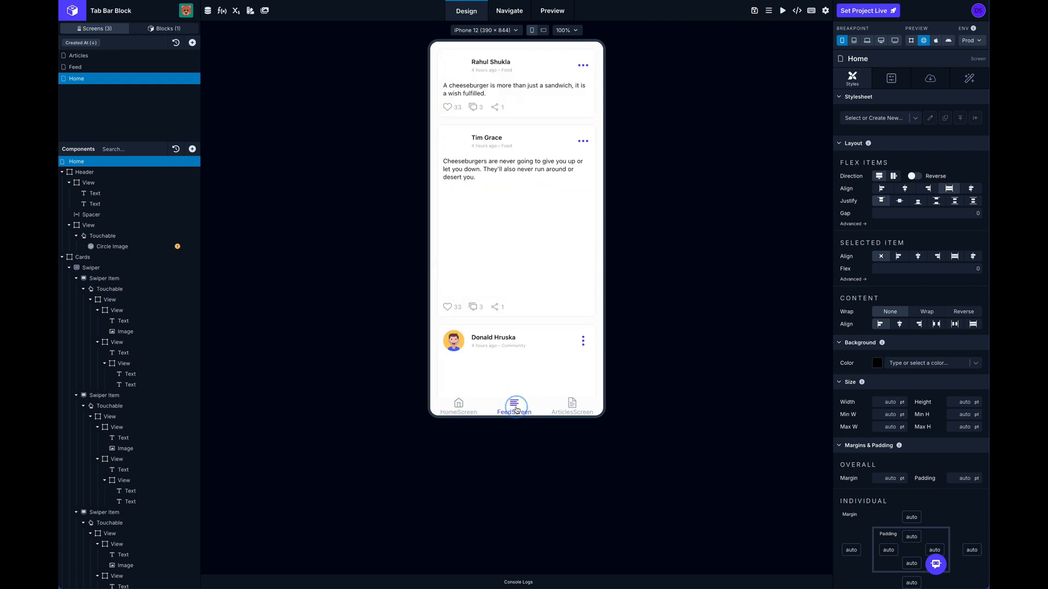
pyautogui.click(571, 406)
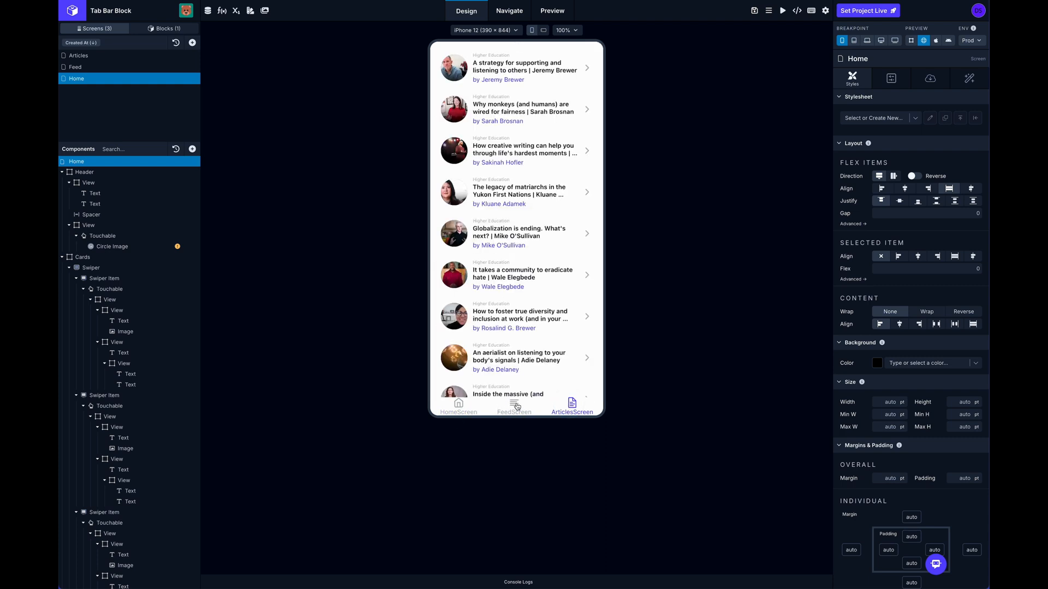
pyautogui.click(459, 406)
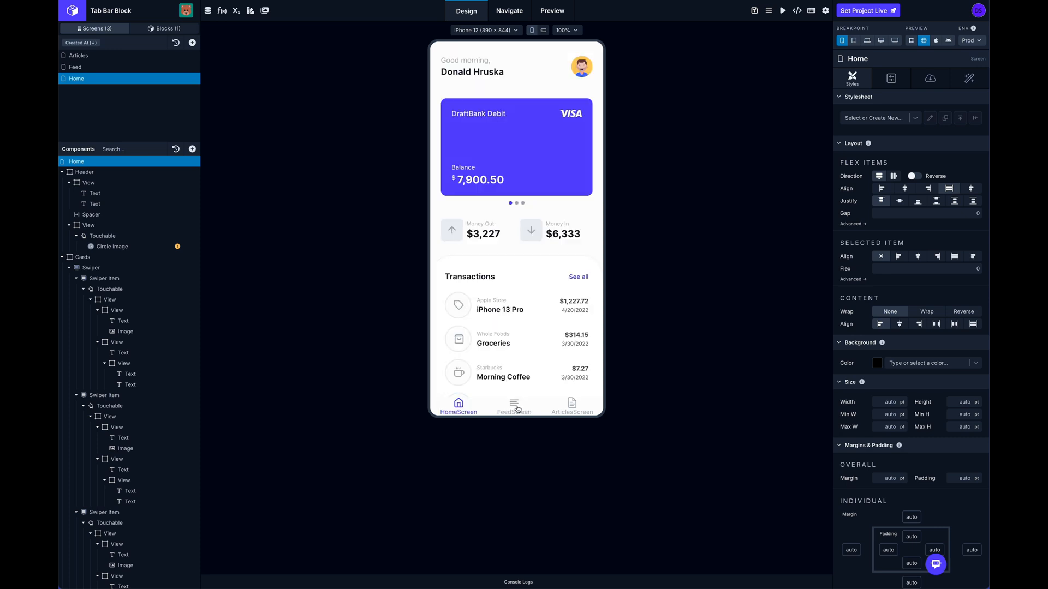
pyautogui.click(514, 406)
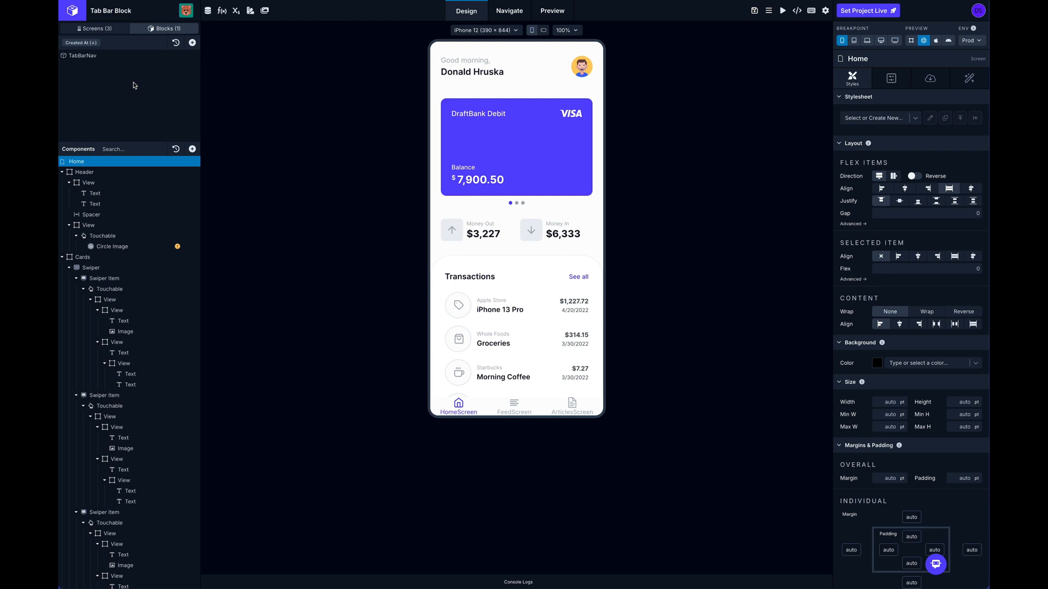
# Select TabBarNav's root View and give it a top padding of 10.
pyautogui.click(84, 56)
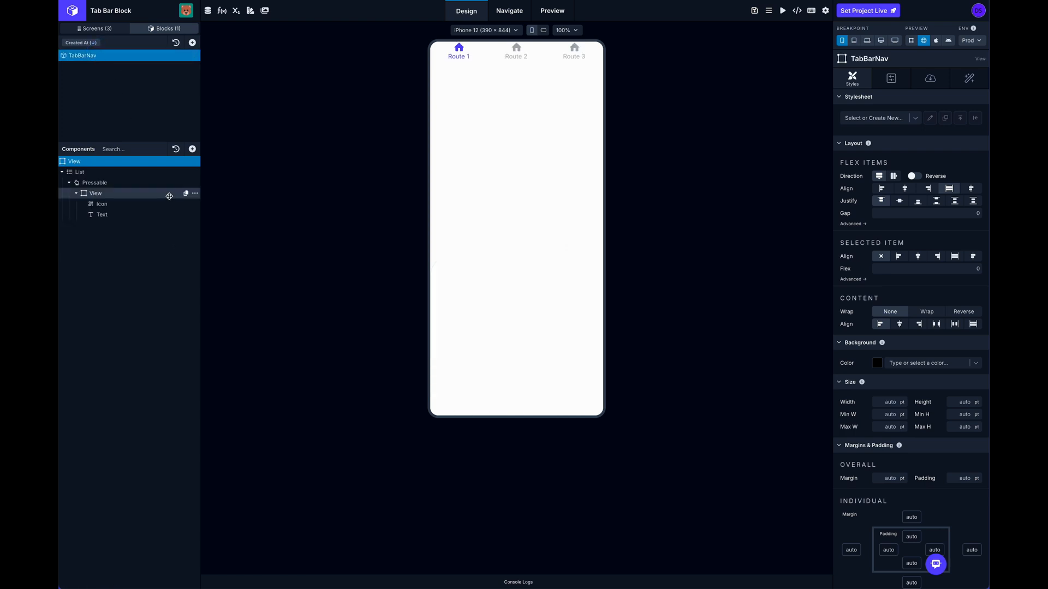
pyautogui.click(95, 182)
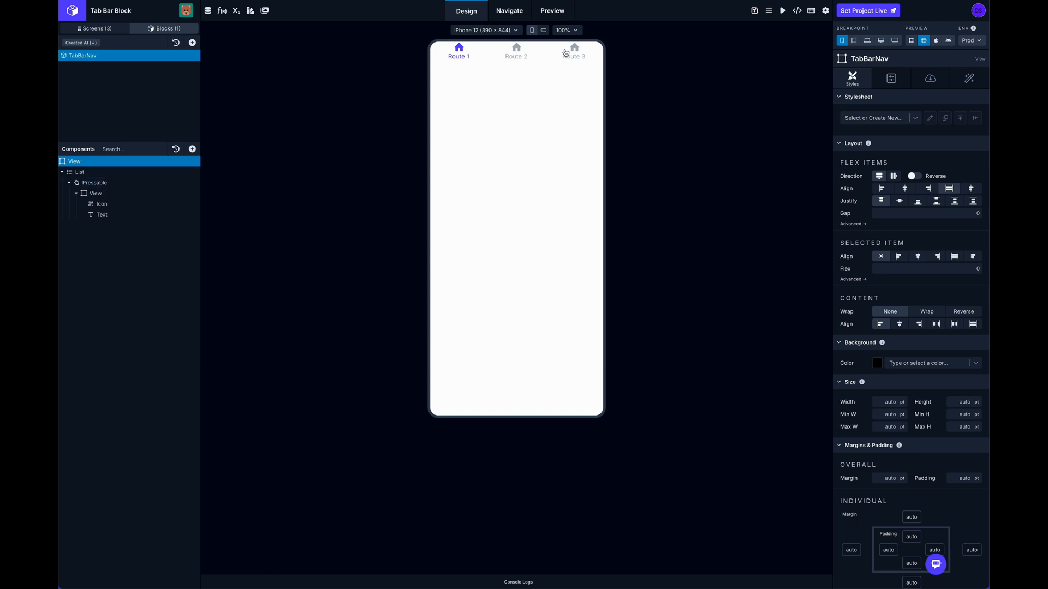
pyautogui.moveTo(517, 49)
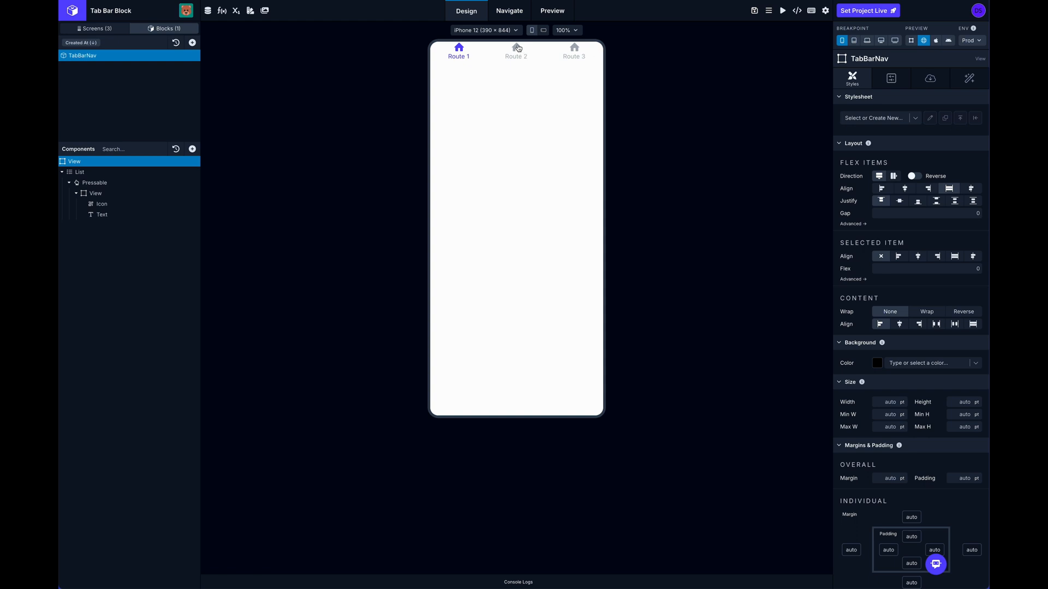
pyautogui.moveTo(526, 64)
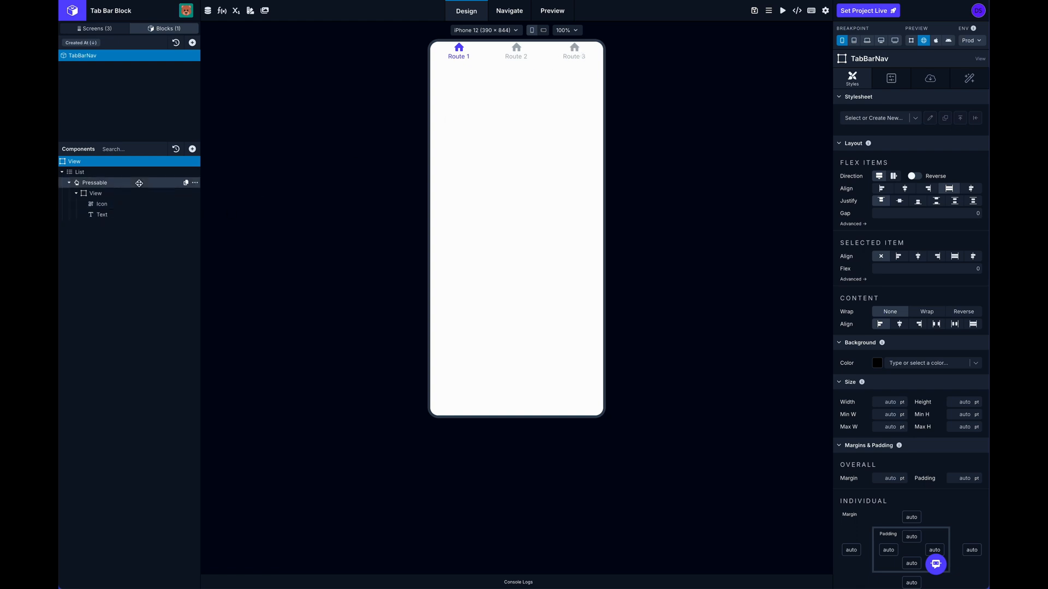
pyautogui.click(74, 161)
pyautogui.write('10')
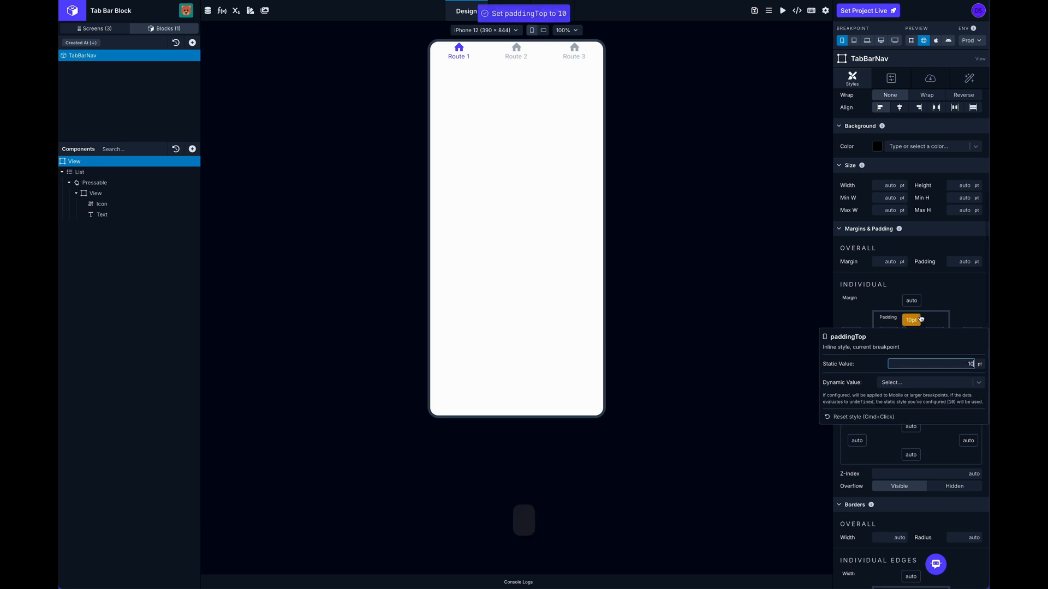
# Set the outer View's background colour to Divider with bottom padding 10.
pyautogui.click(911, 348)
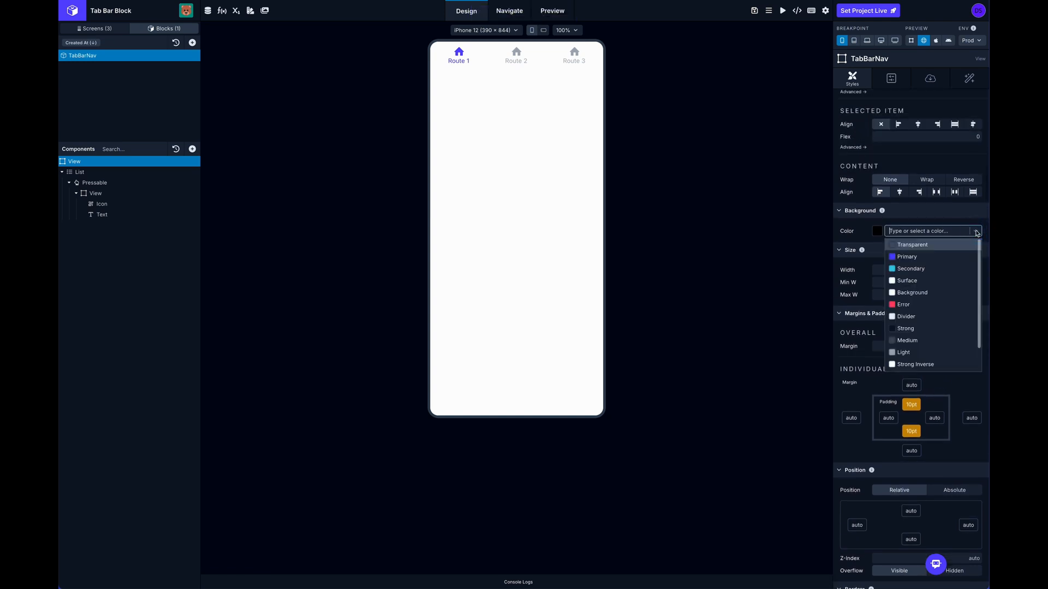
pyautogui.scroll(-3)
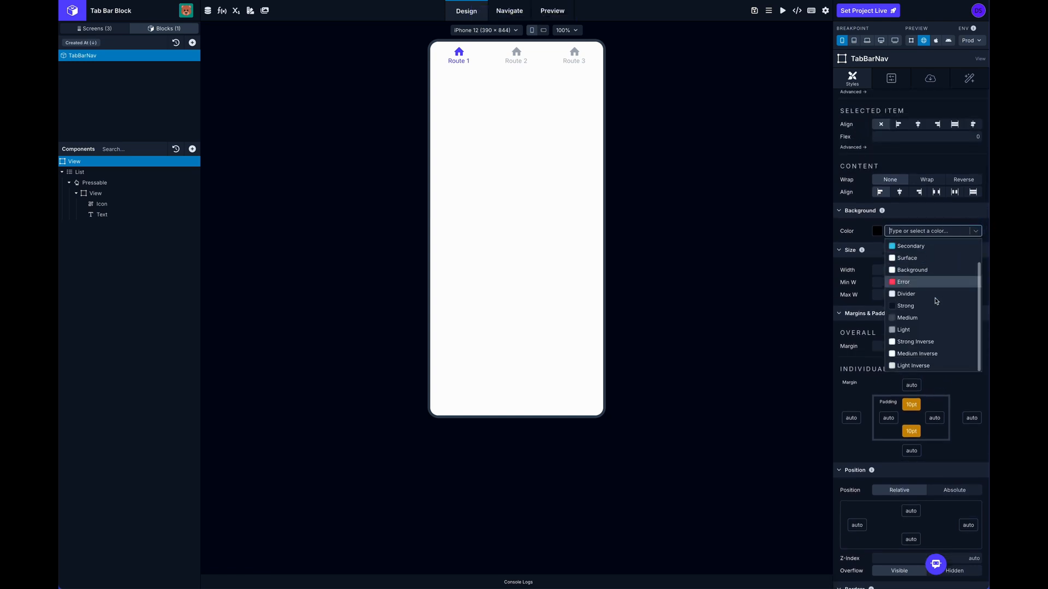
pyautogui.moveTo(922, 330)
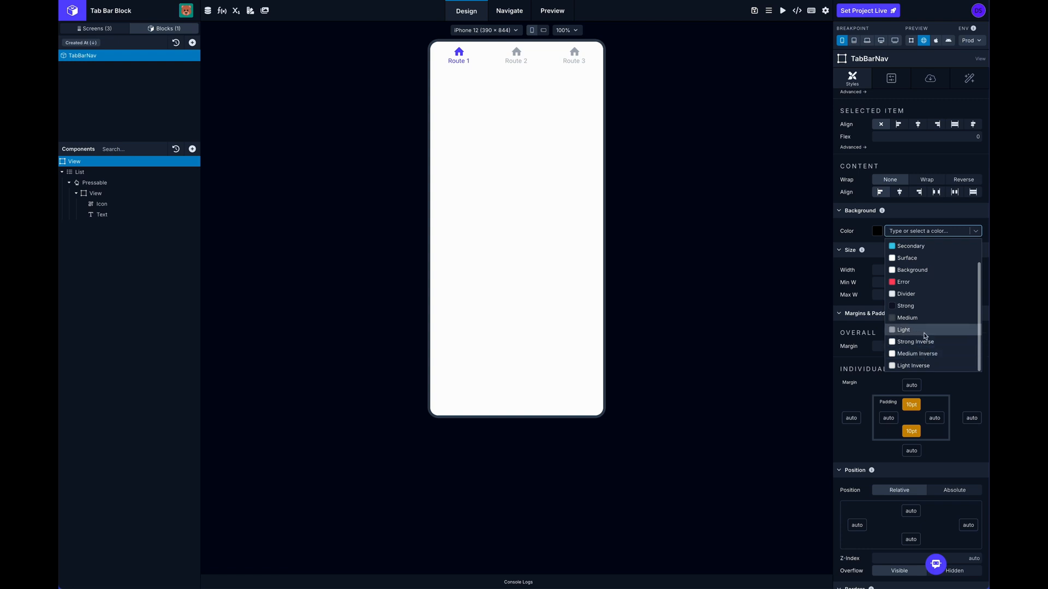
pyautogui.scroll(3)
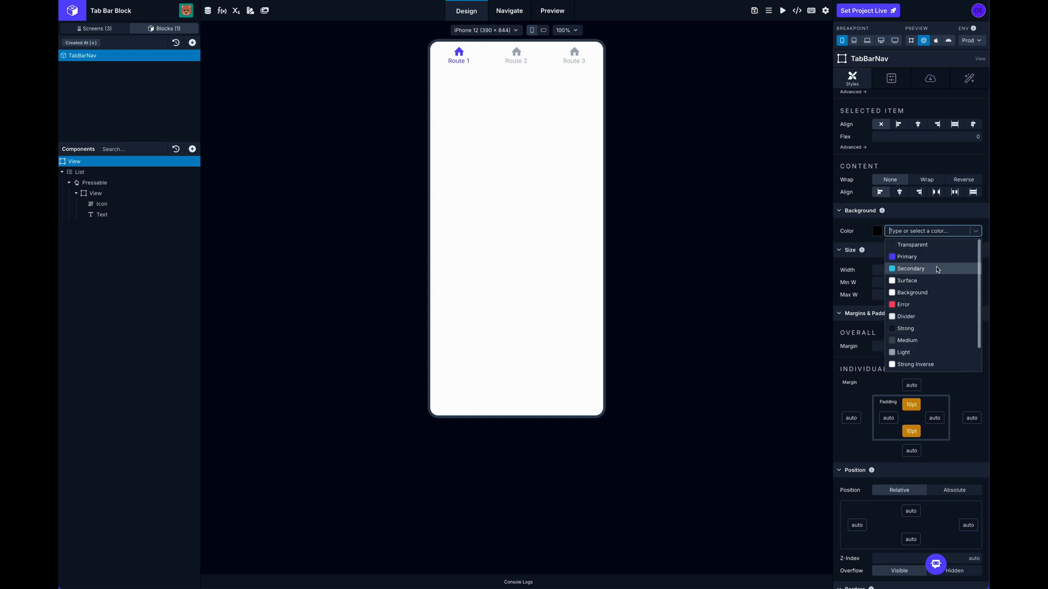
pyautogui.scroll(-3)
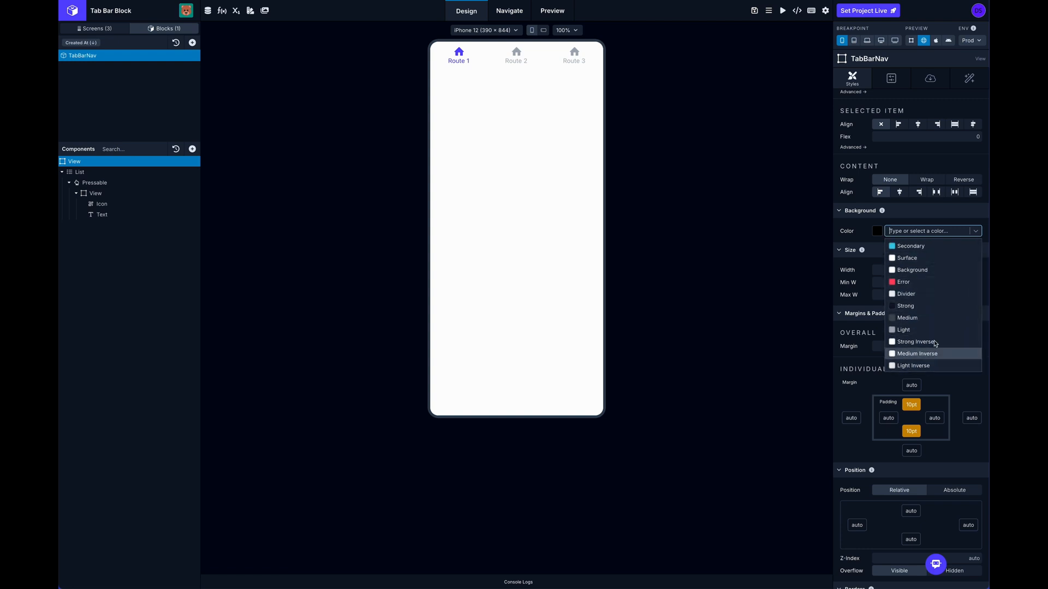
pyautogui.click(906, 294)
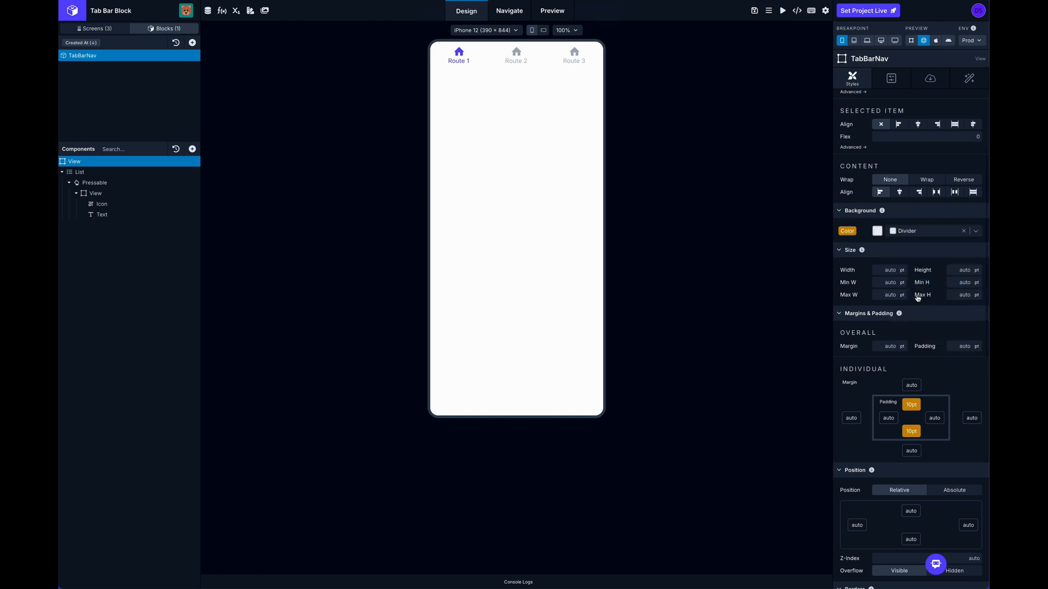
pyautogui.moveTo(890, 295)
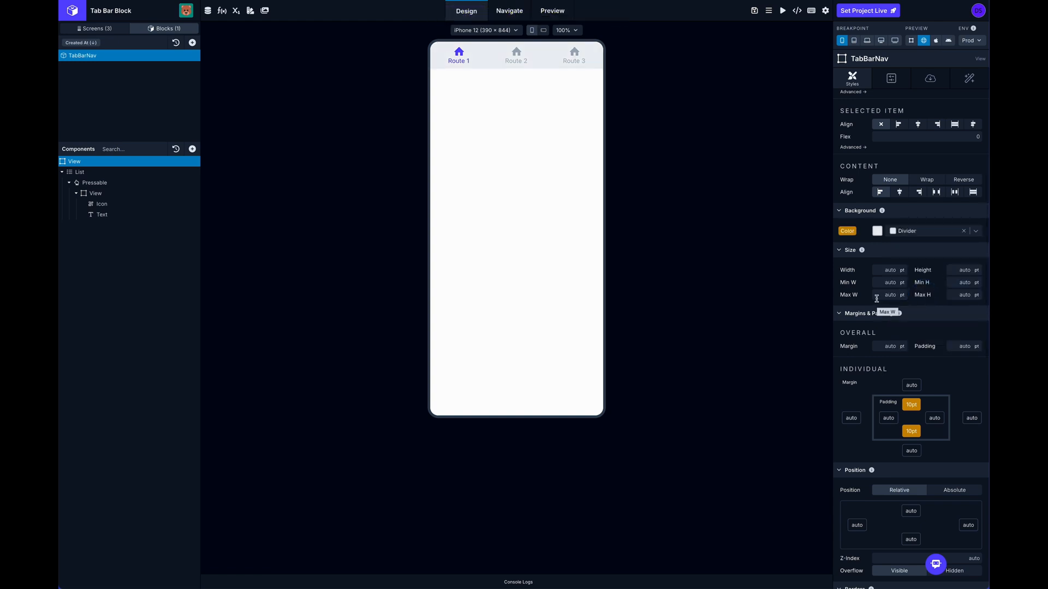
pyautogui.click(94, 28)
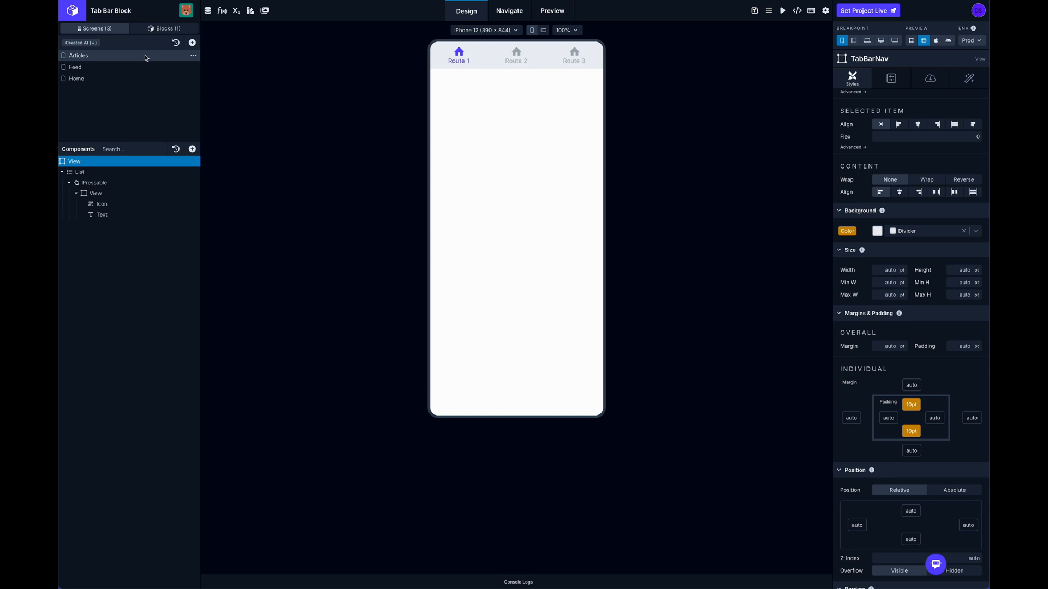
pyautogui.click(76, 79)
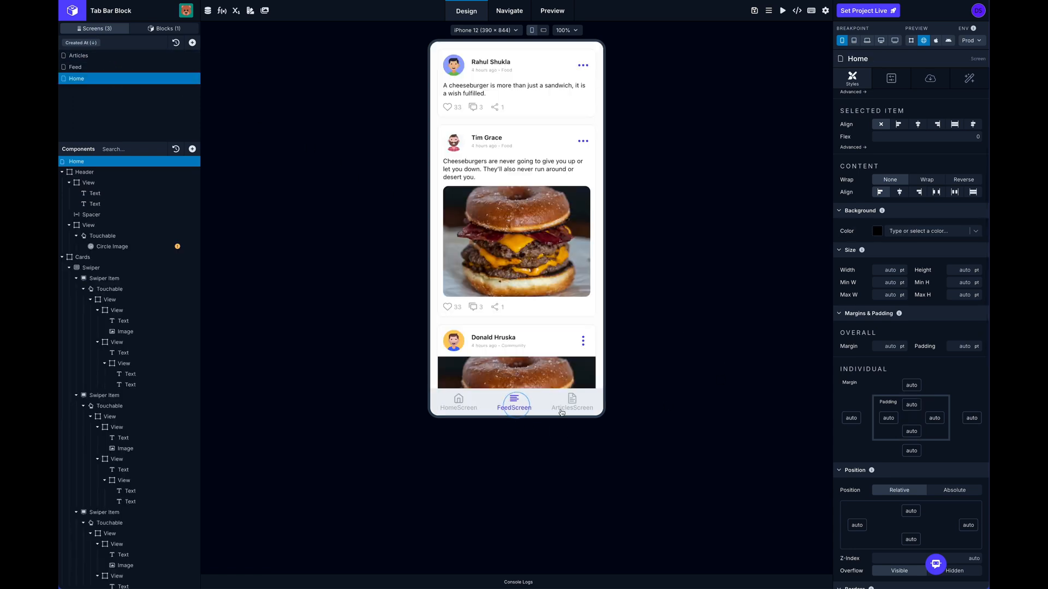
pyautogui.moveTo(471, 415)
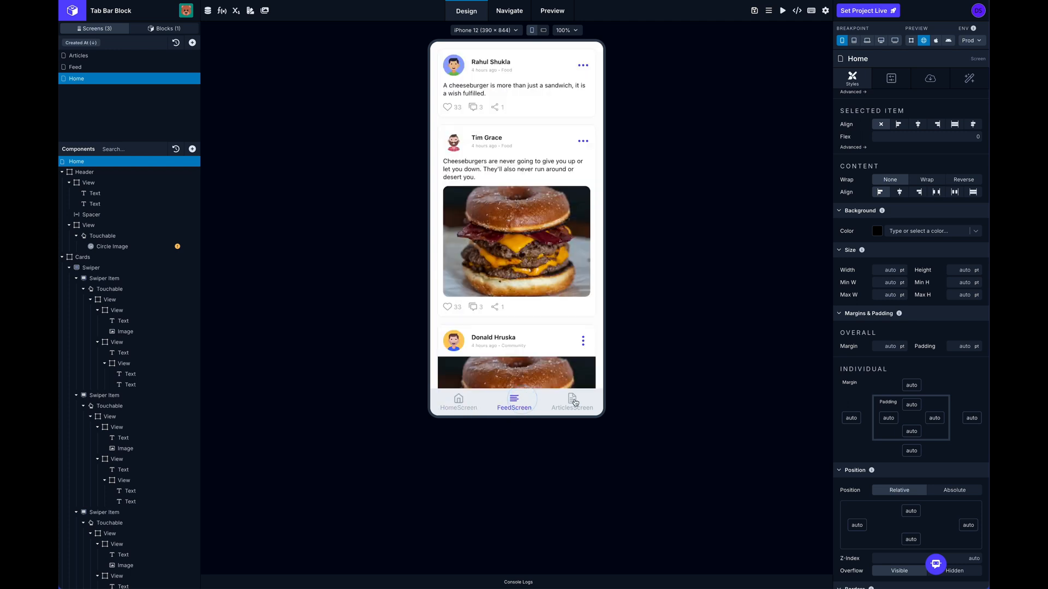
pyautogui.click(458, 403)
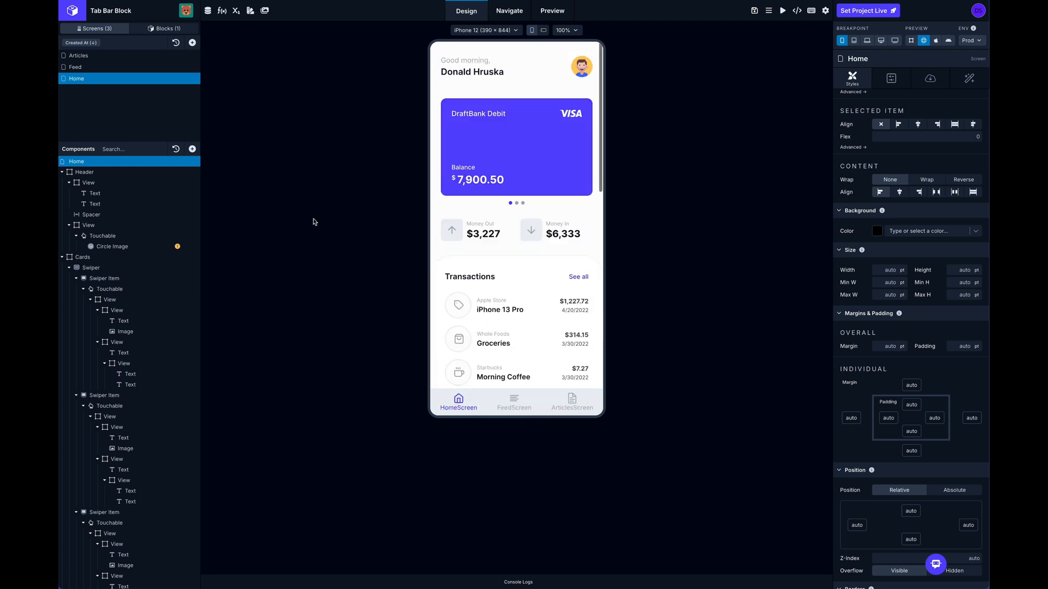
pyautogui.click(163, 29)
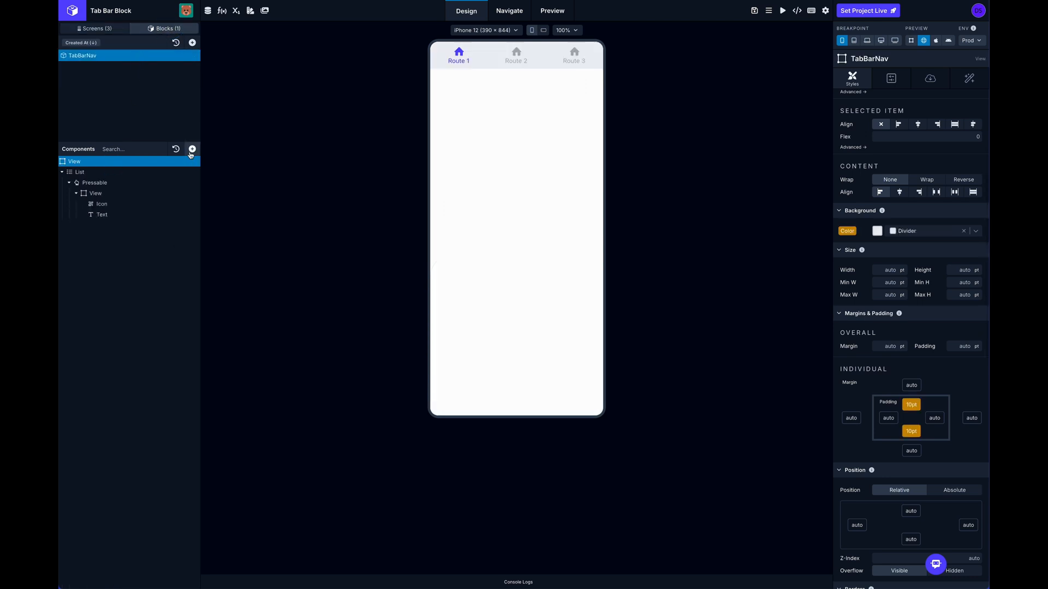
# Insert an Audio Player component above the tab list in TabBarNav.
pyautogui.click(192, 150)
pyautogui.write('a')
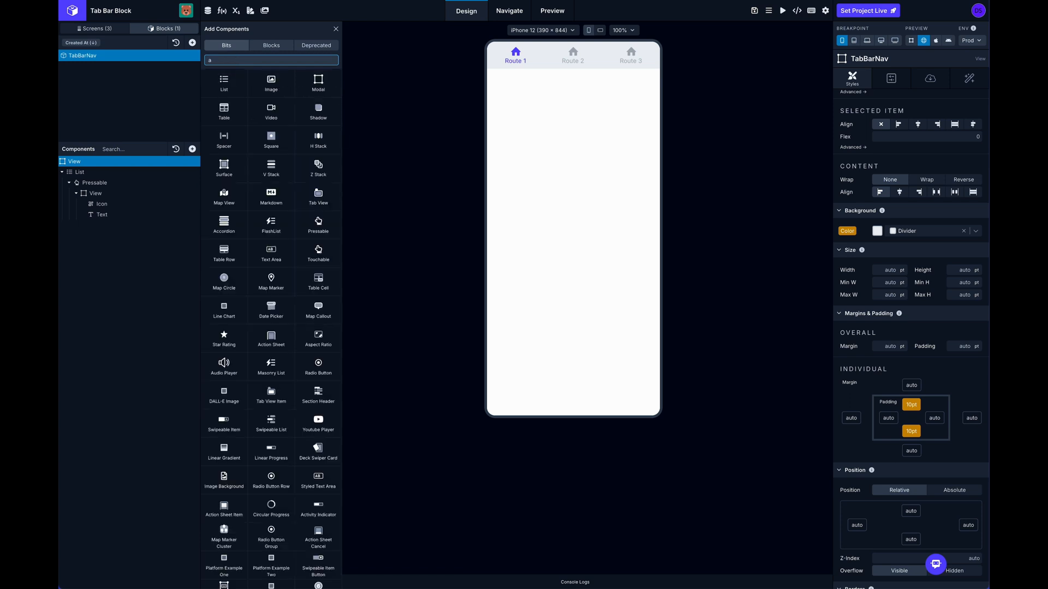
pyautogui.write('ud')
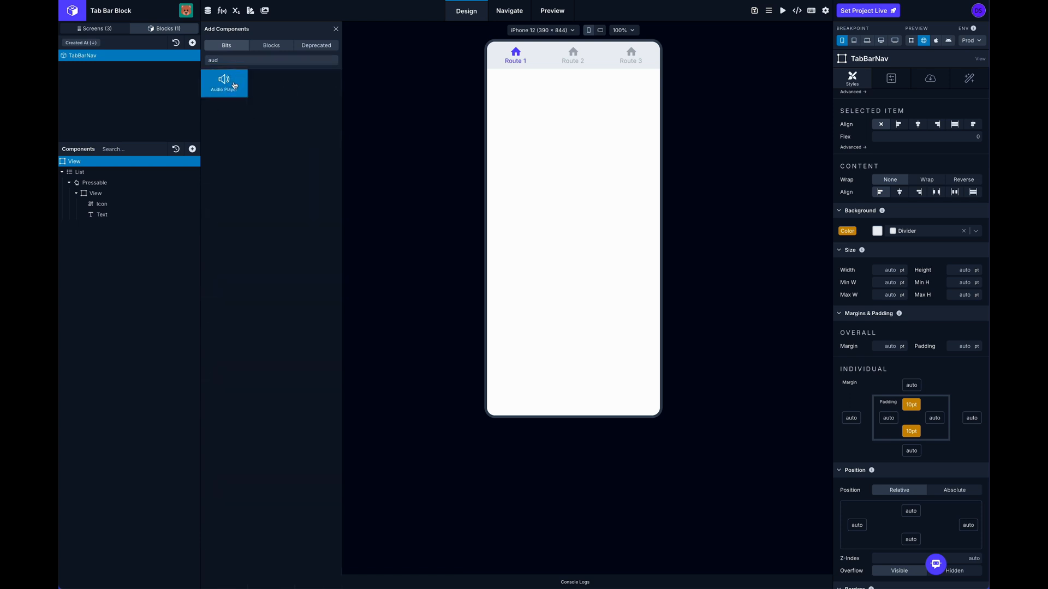
pyautogui.click(224, 82)
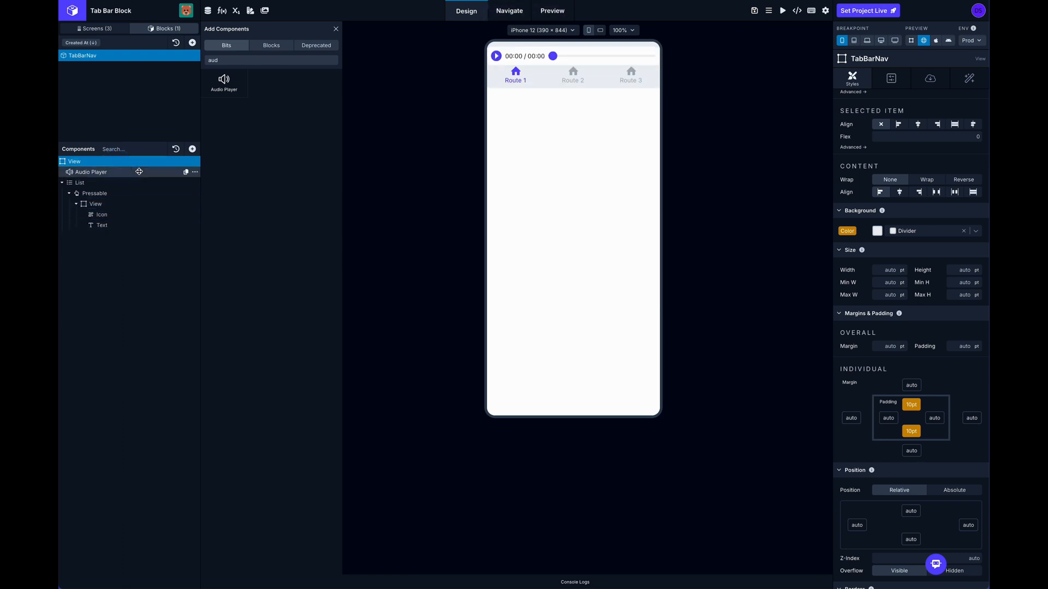
pyautogui.moveTo(130, 182)
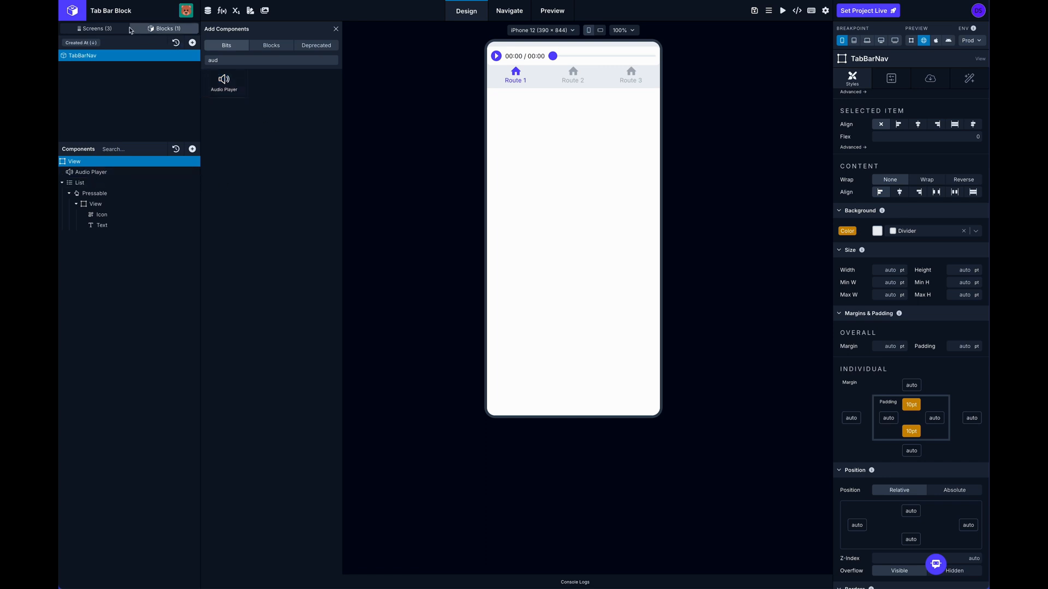
pyautogui.click(94, 28)
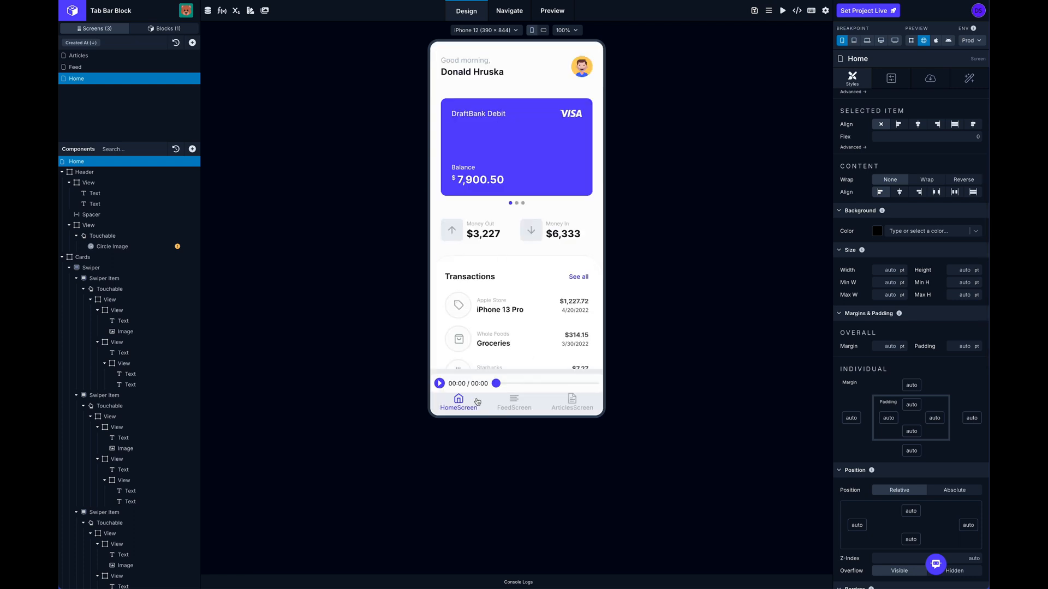
# Switch between Feed and Home tabs and start the audio player.
pyautogui.click(515, 402)
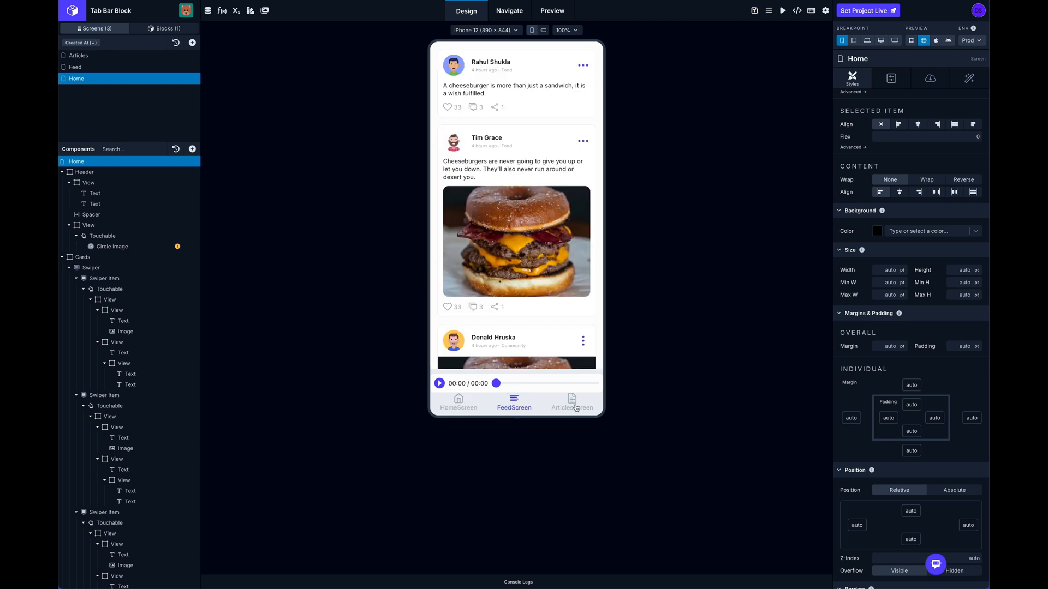
pyautogui.click(458, 401)
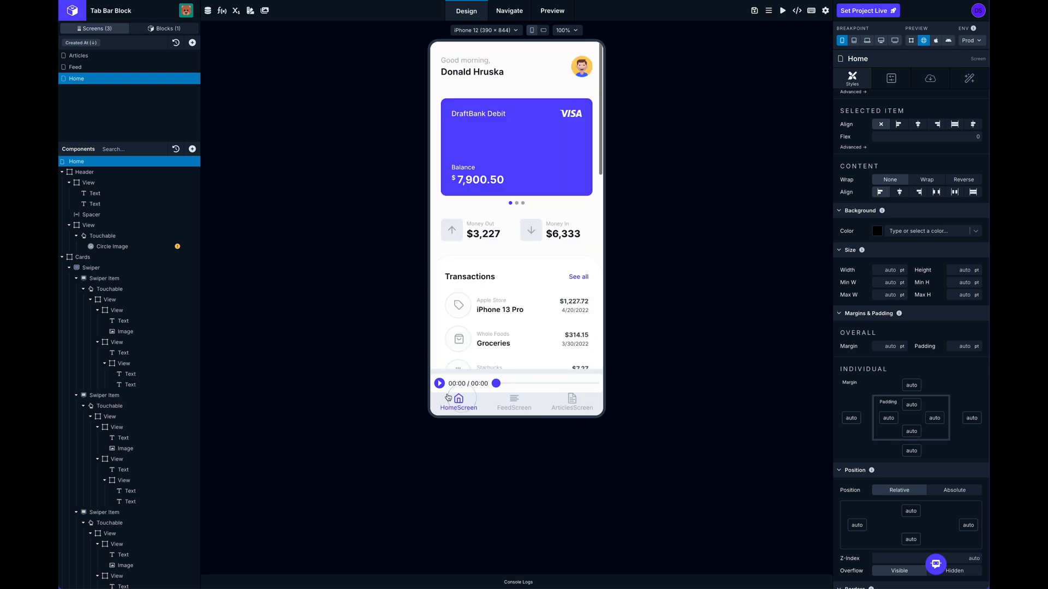
pyautogui.click(440, 383)
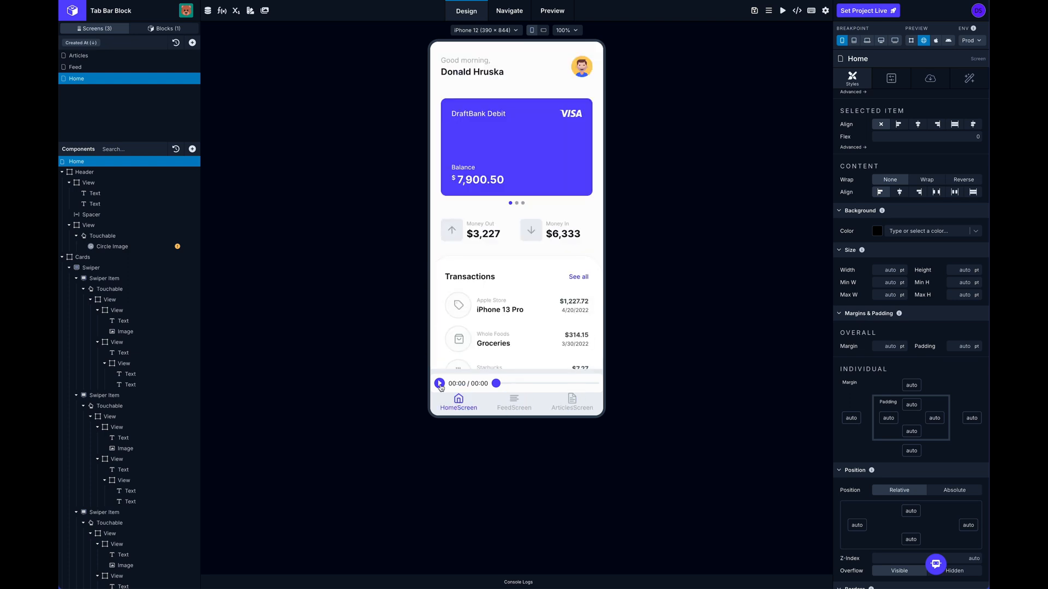
pyautogui.click(440, 383)
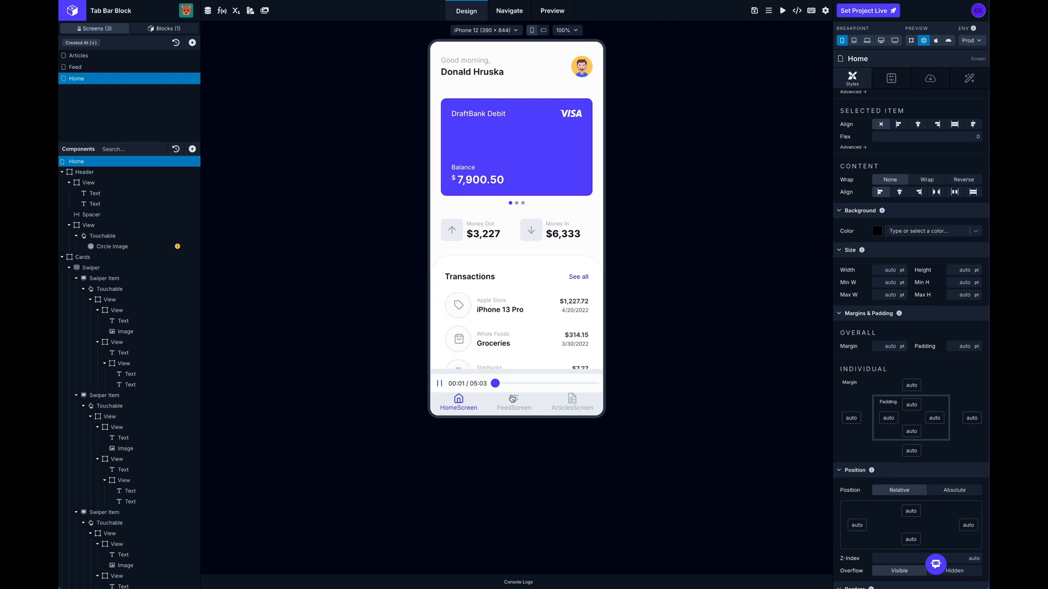
# Keep audio playing while switching to Articles and back to Home, then pause it.
pyautogui.click(571, 401)
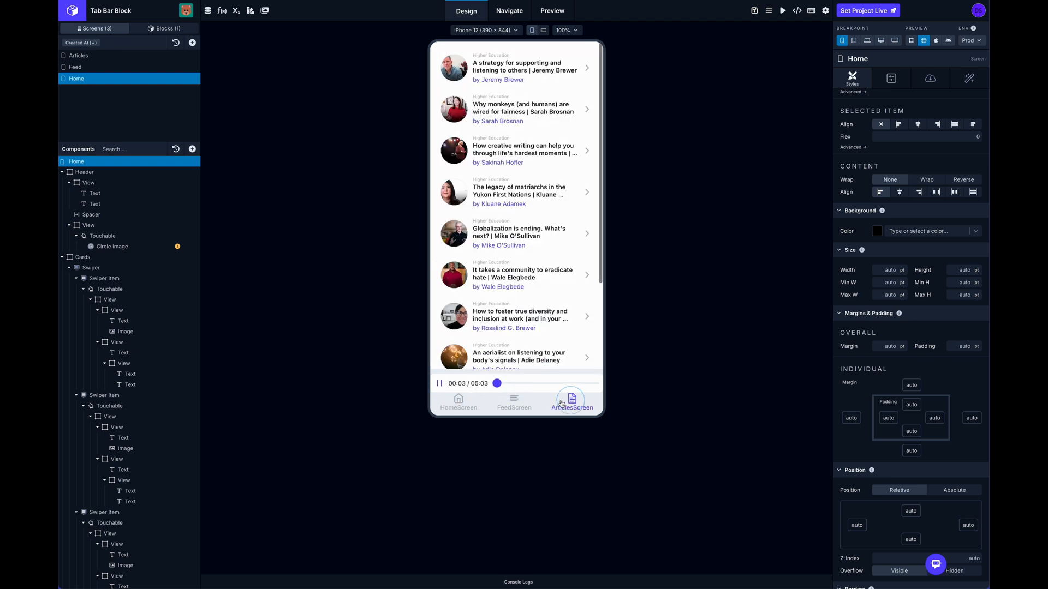
pyautogui.click(458, 402)
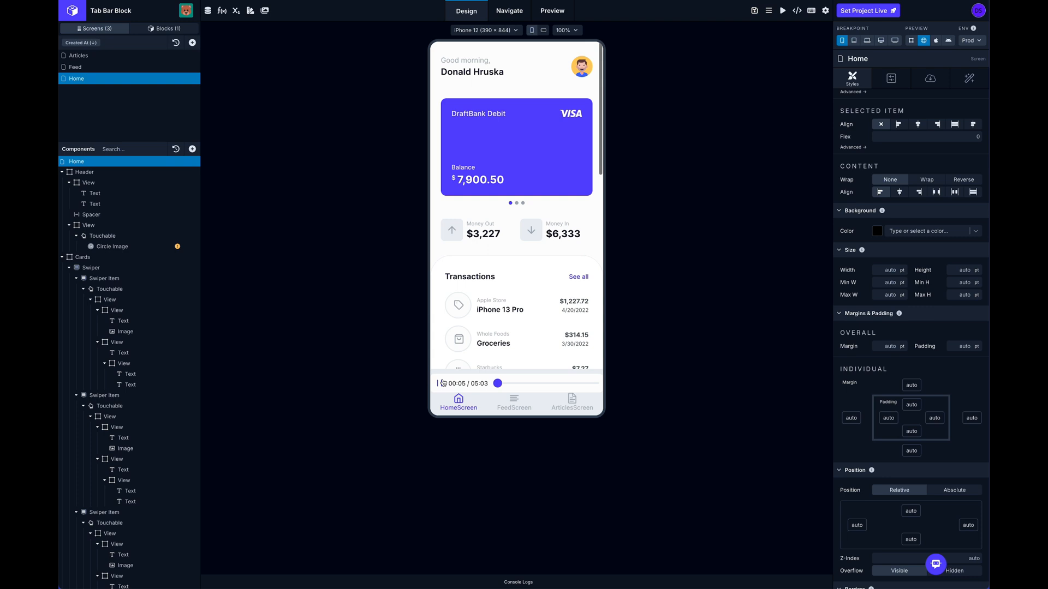
pyautogui.click(514, 398)
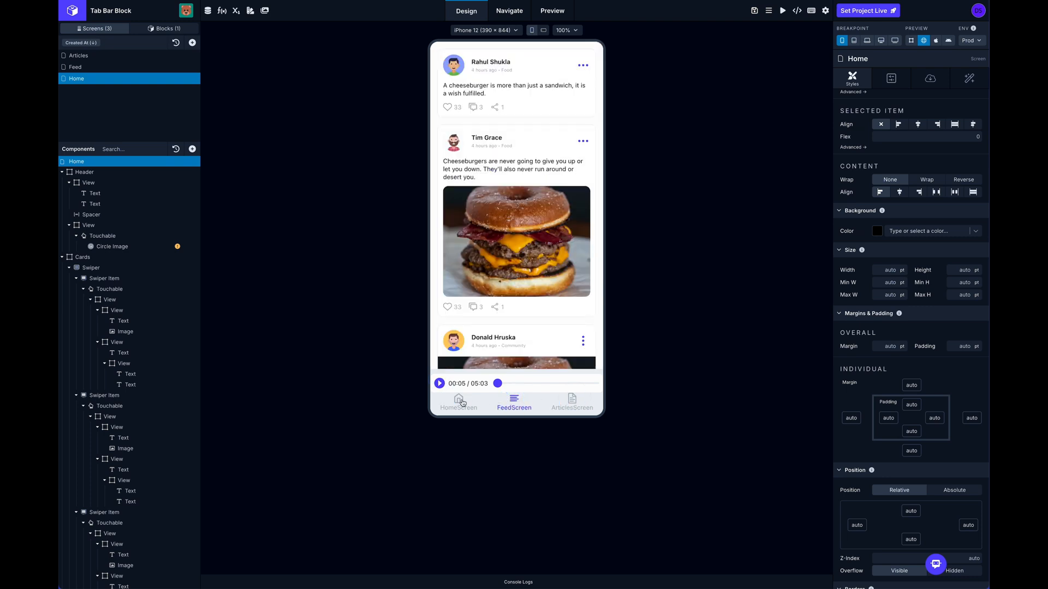
pyautogui.click(459, 401)
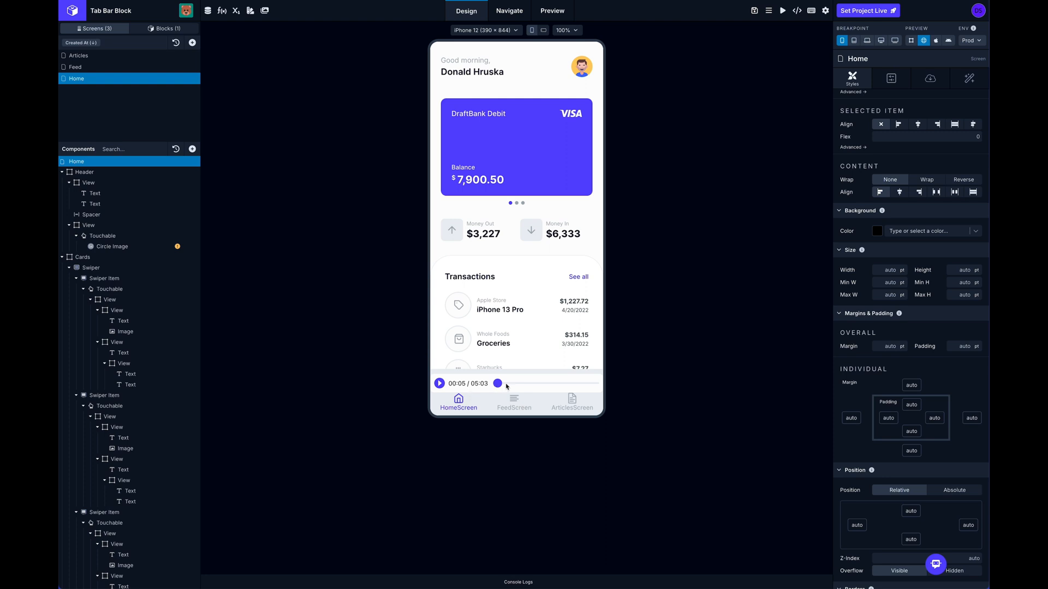
pyautogui.moveTo(553, 393)
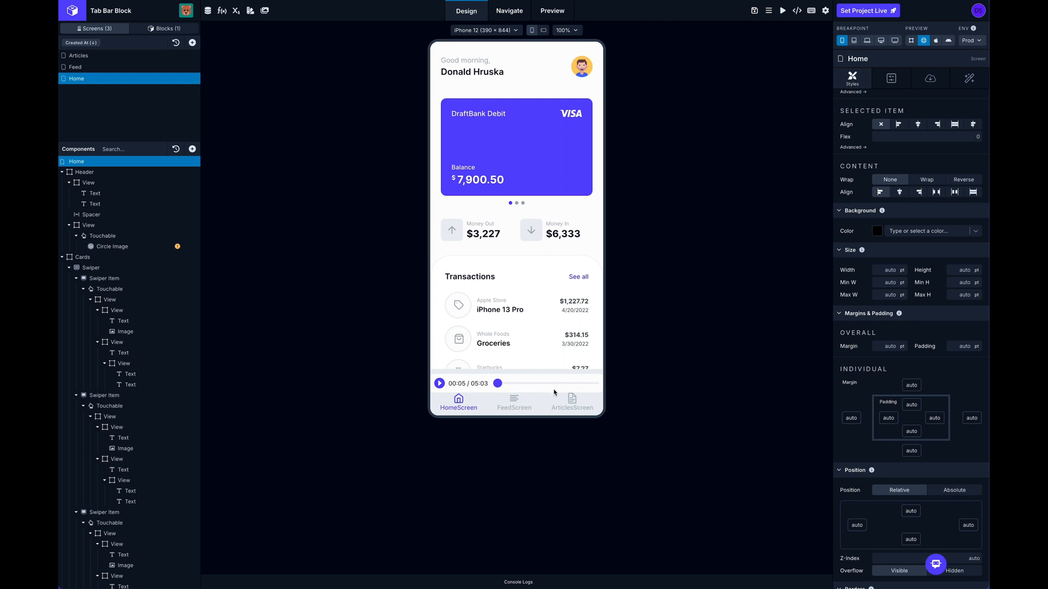
pyautogui.moveTo(528, 383)
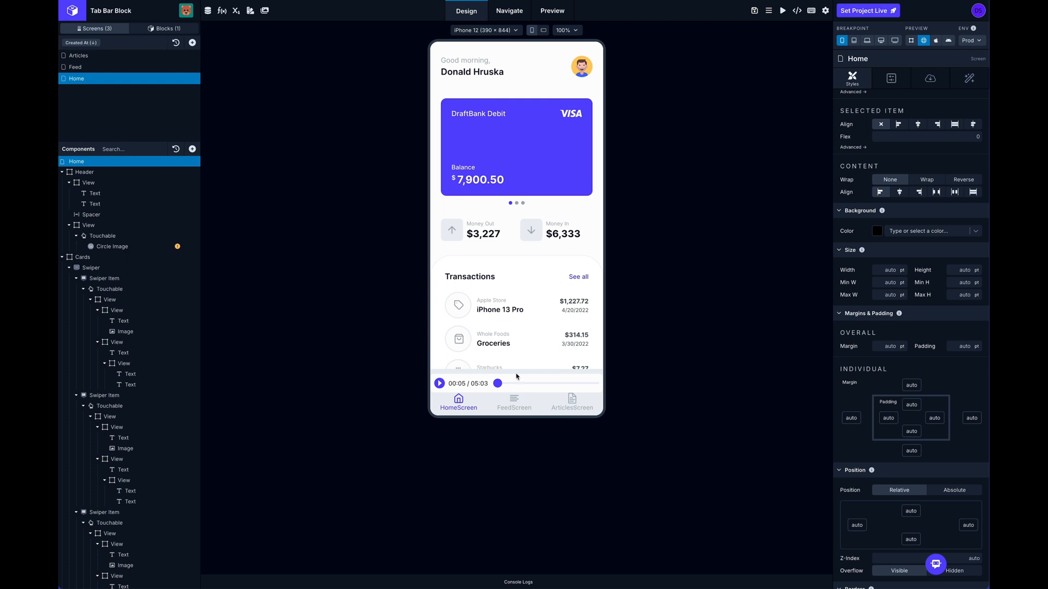
pyautogui.moveTo(677, 141)
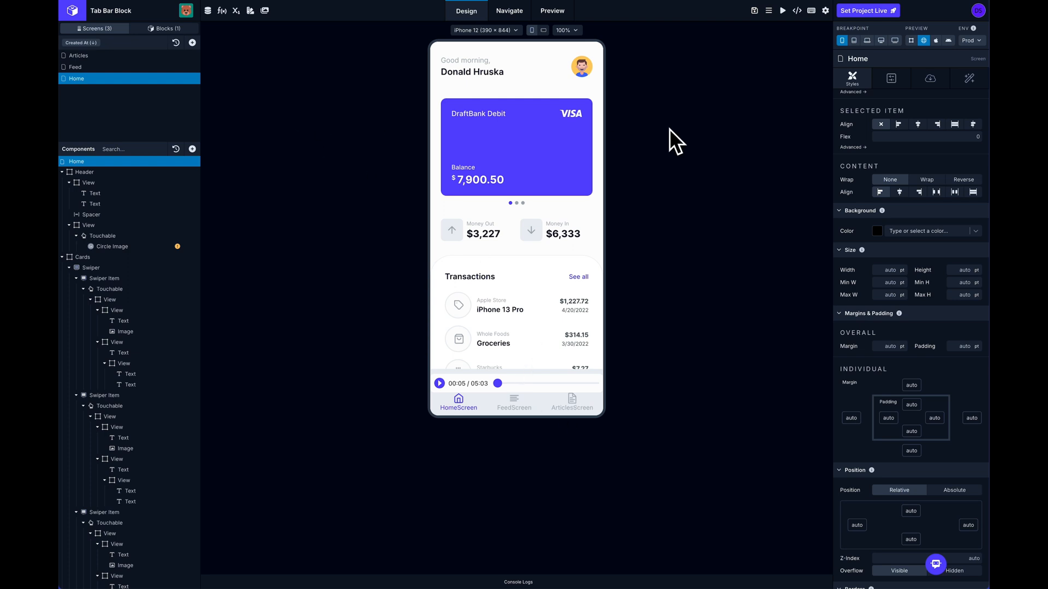
pyautogui.moveTo(662, 132)
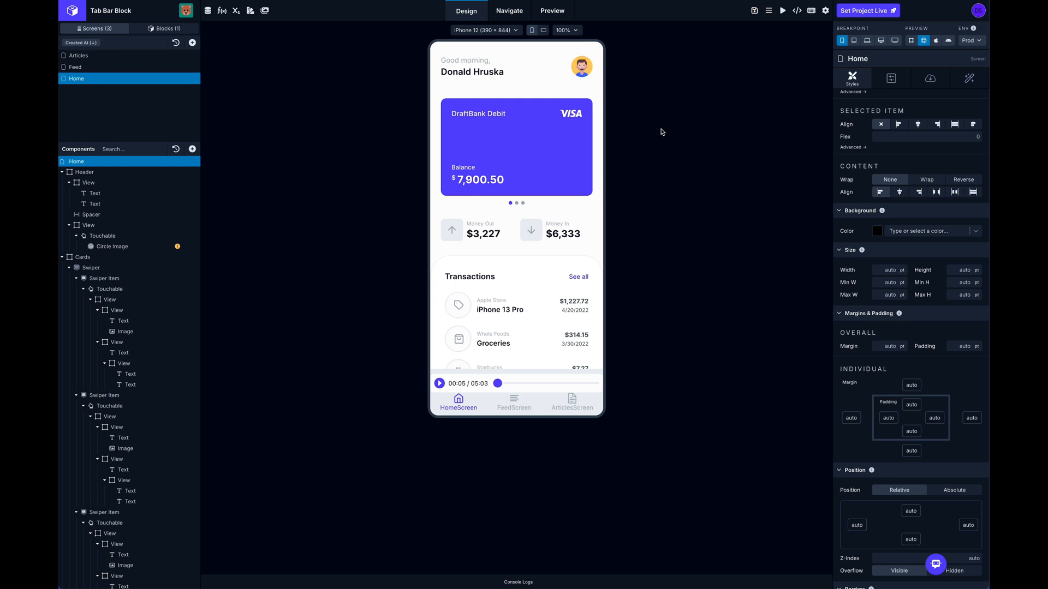
pyautogui.moveTo(665, 161)
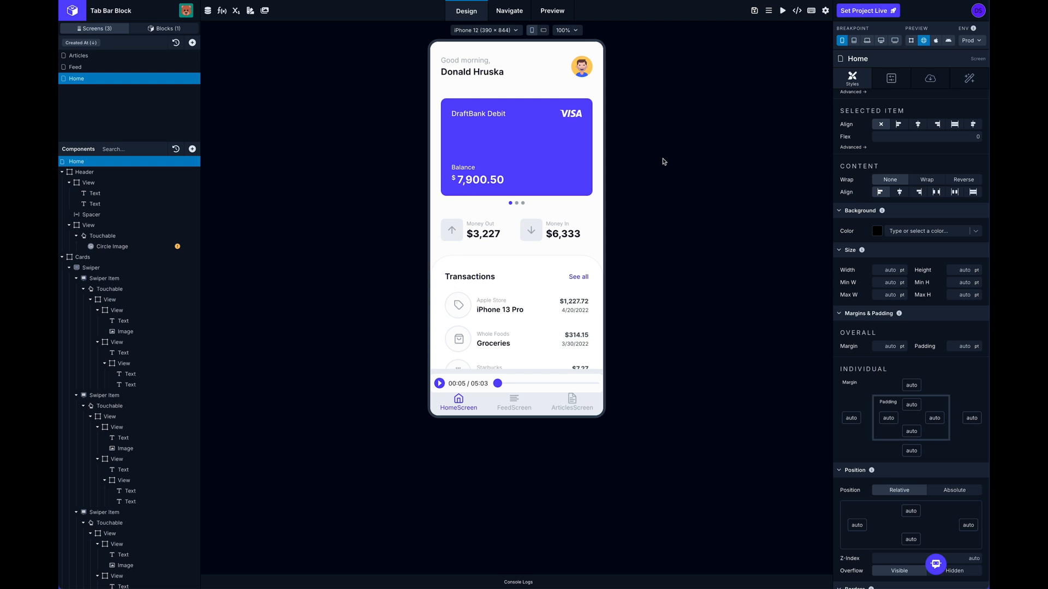